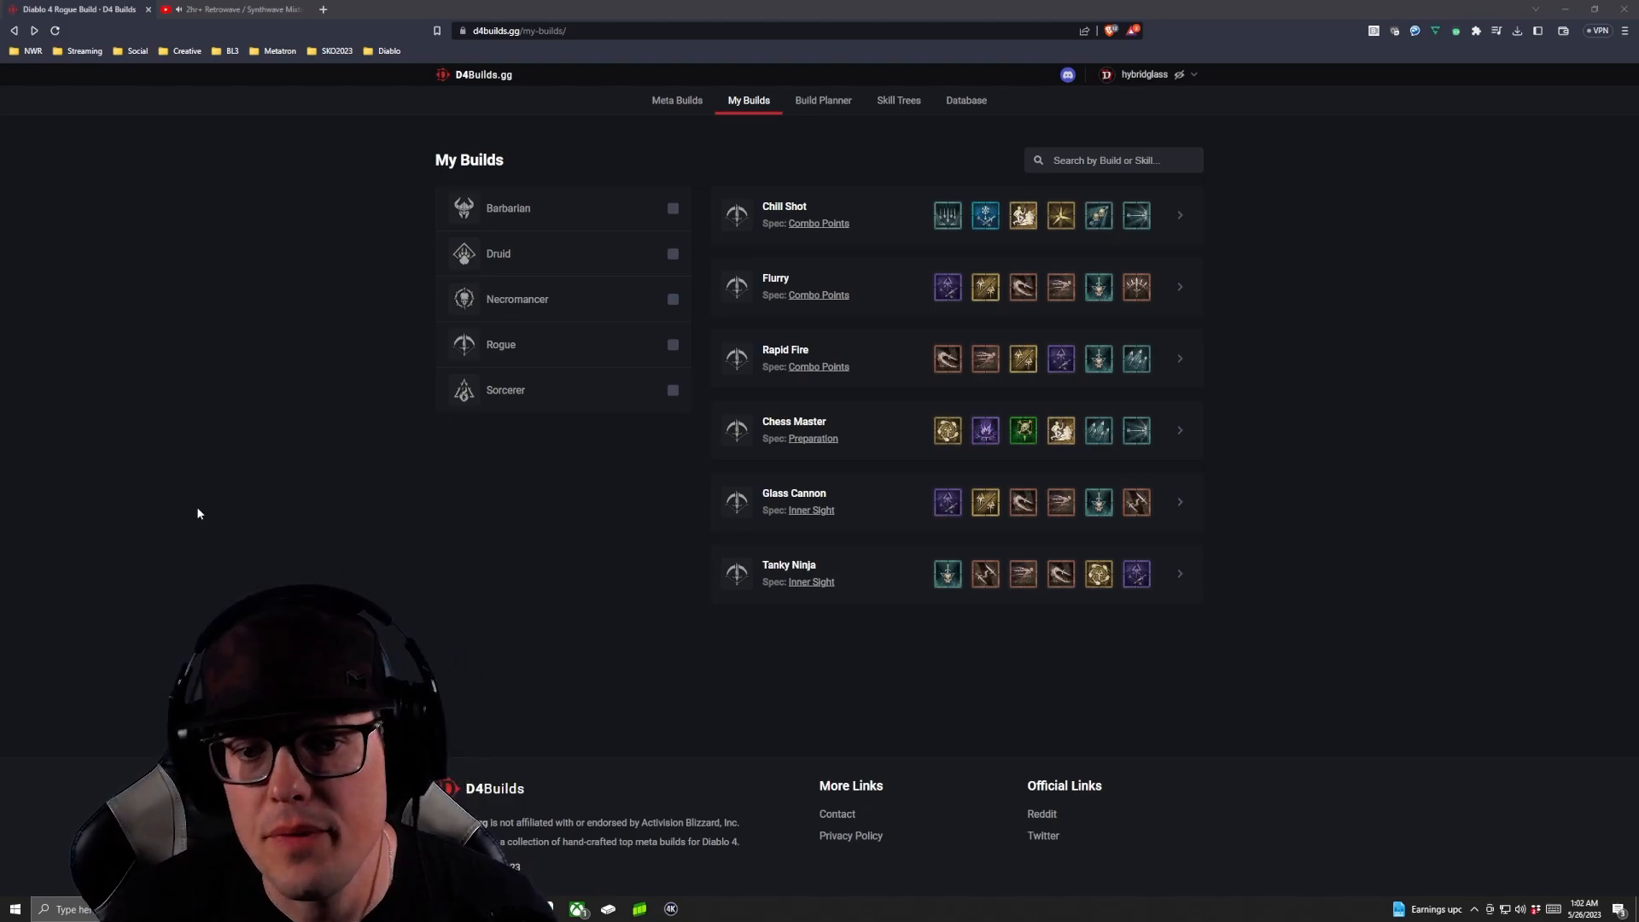
mouse_move(1179, 575)
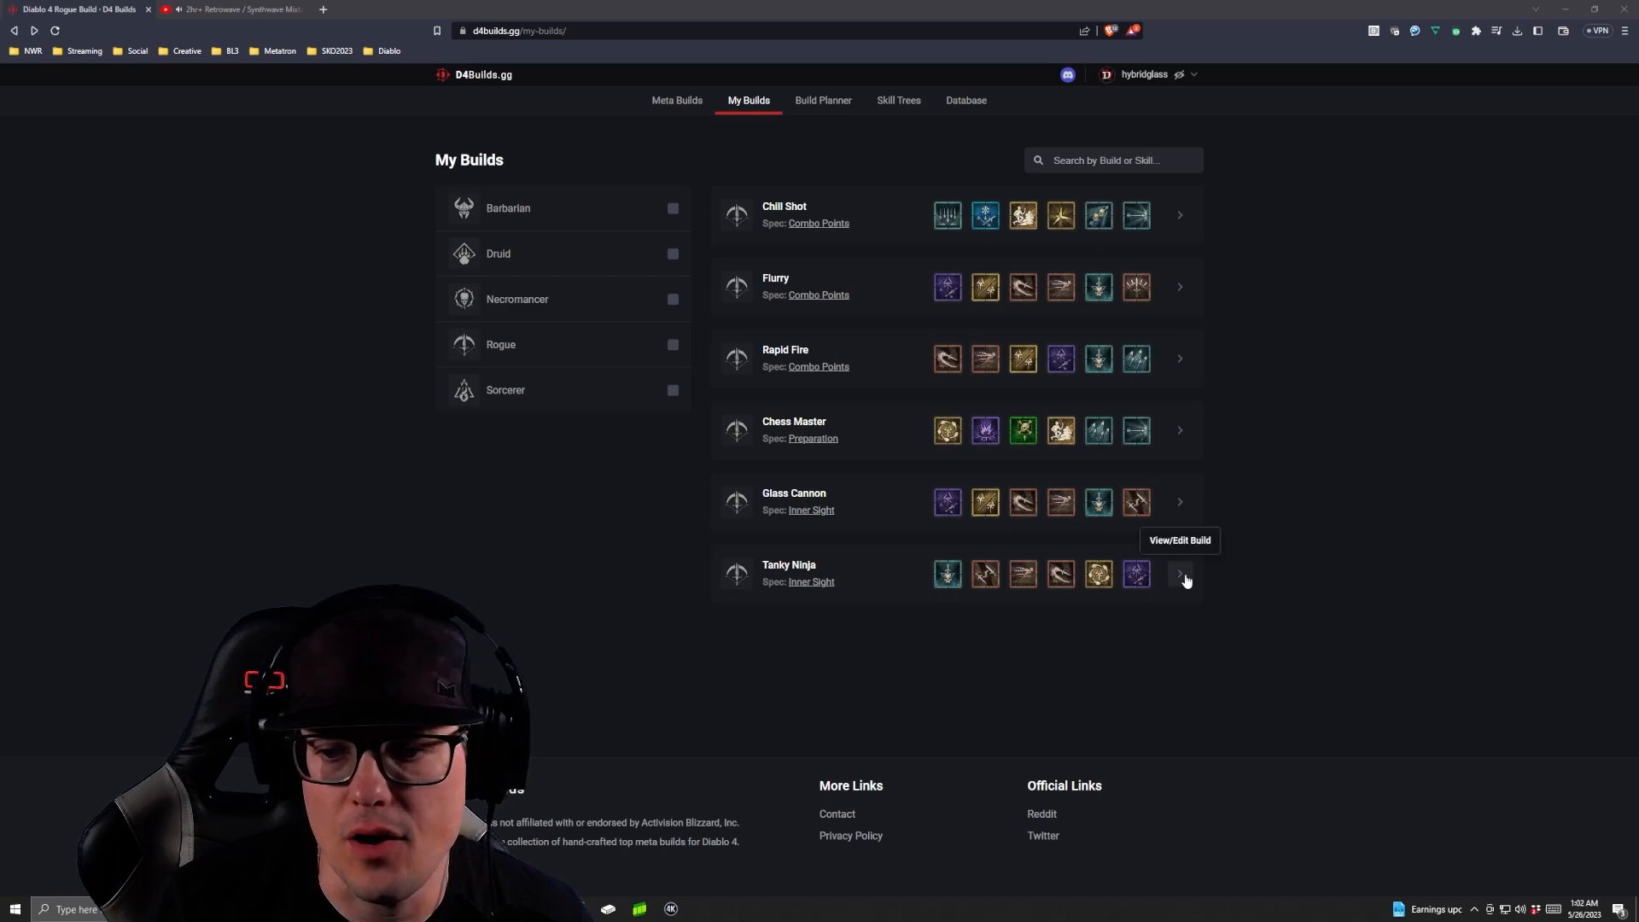
Step: Open the saved Tanky Ninja build from My Builds and show its Skill Tree
left_click(1180, 574)
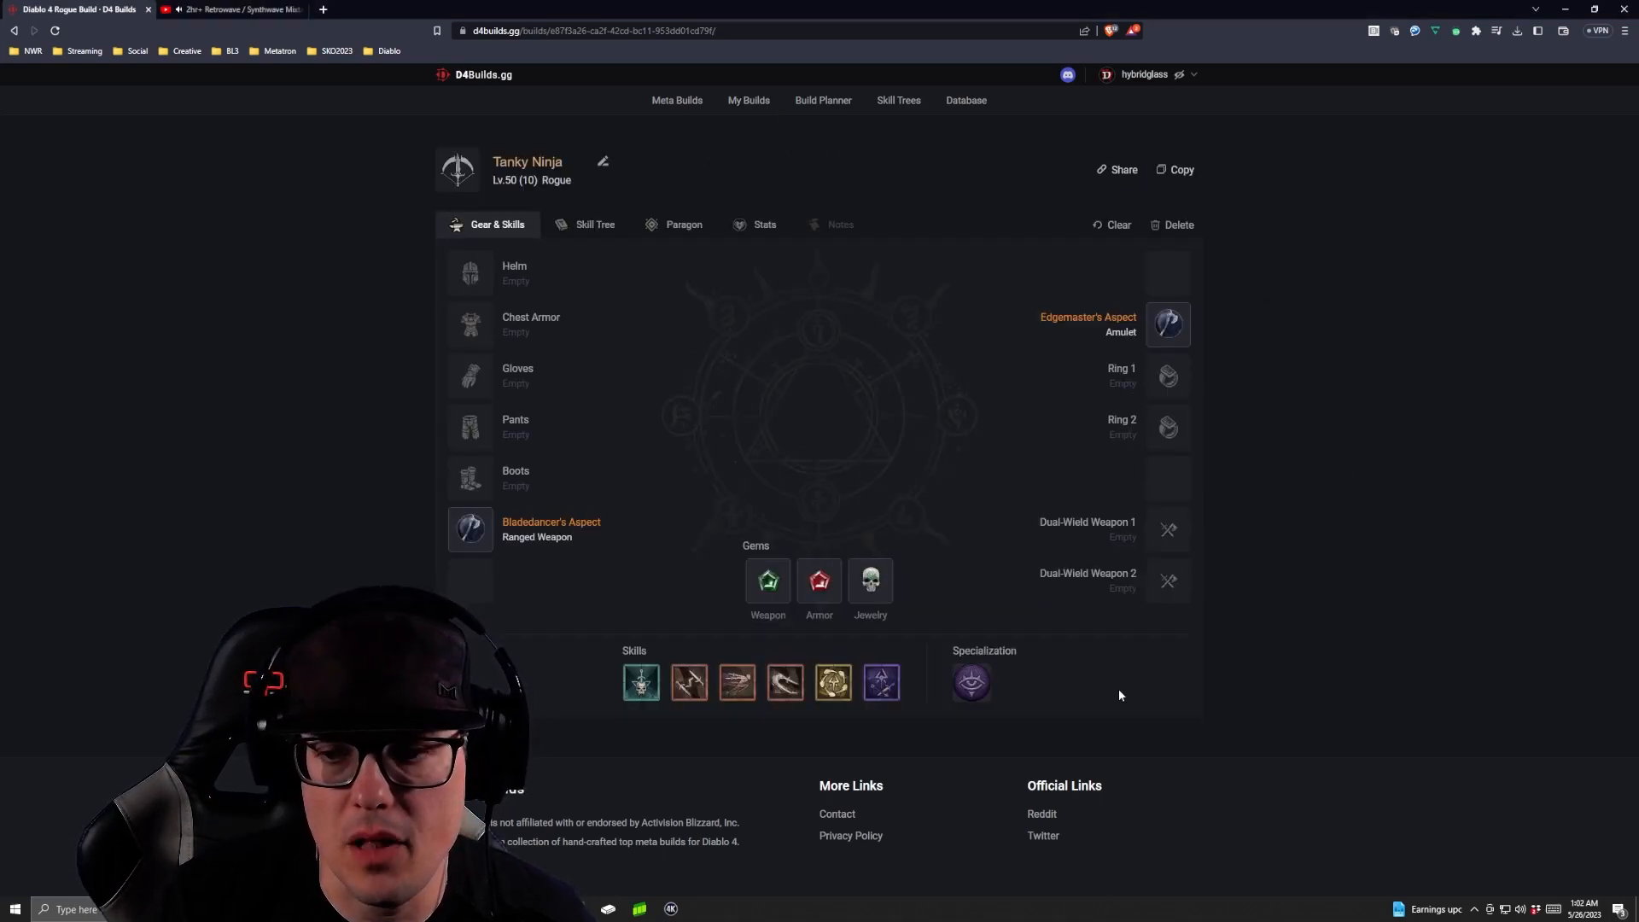
left_click(595, 224)
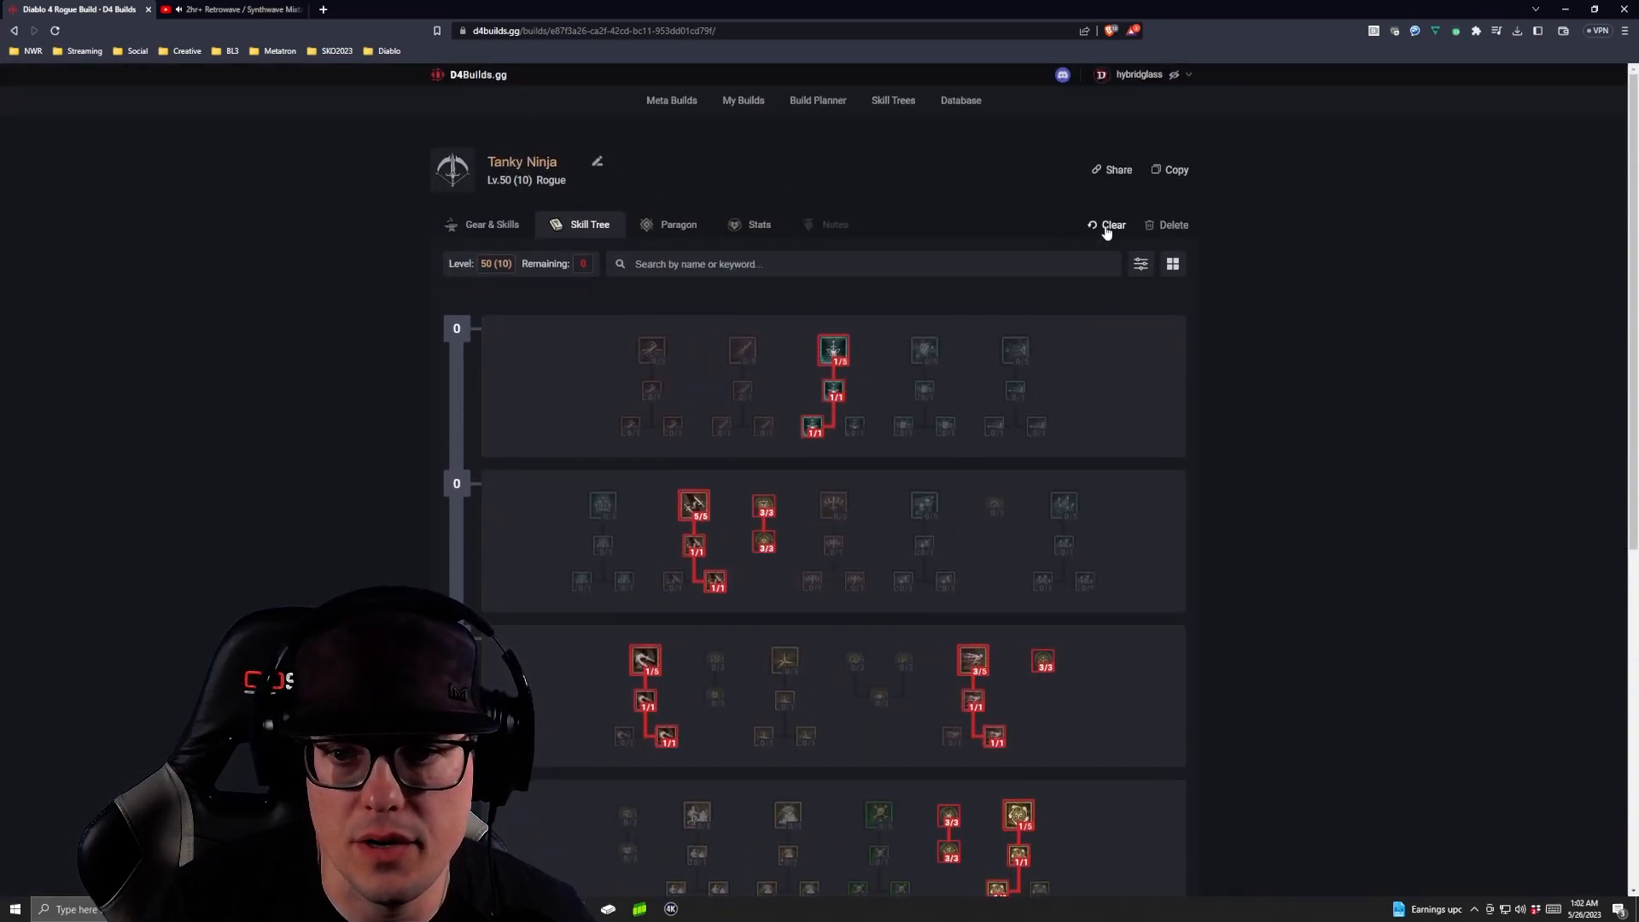
Step: Clear the skill tree, then allocate Puncture and Enhanced Puncture
left_click(1106, 224)
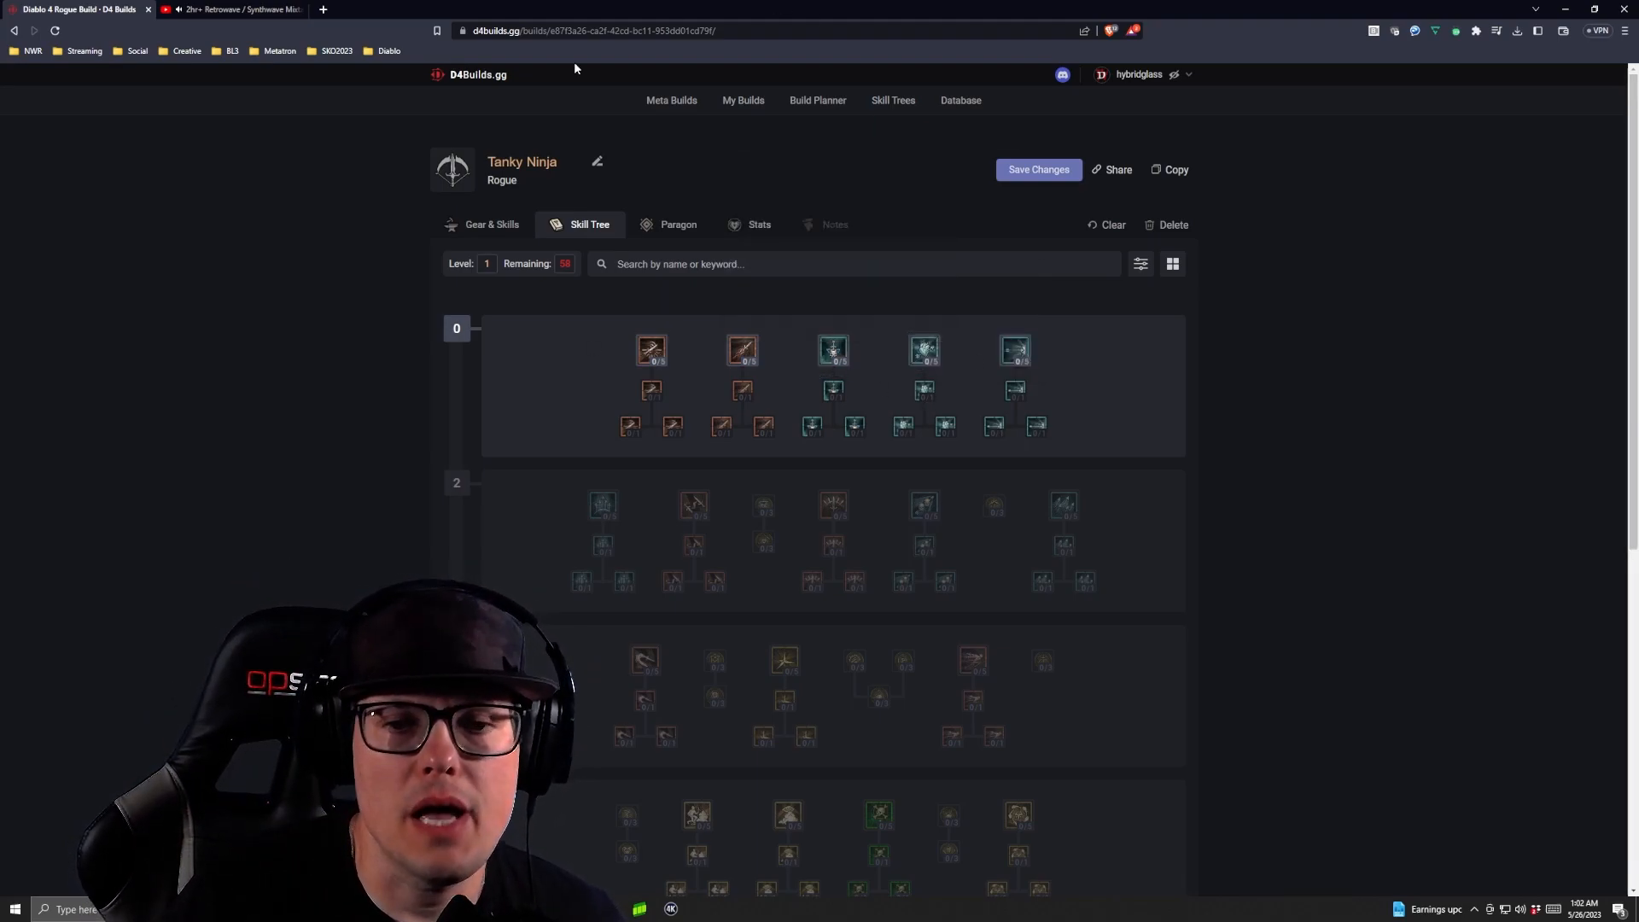
left_click(833, 350)
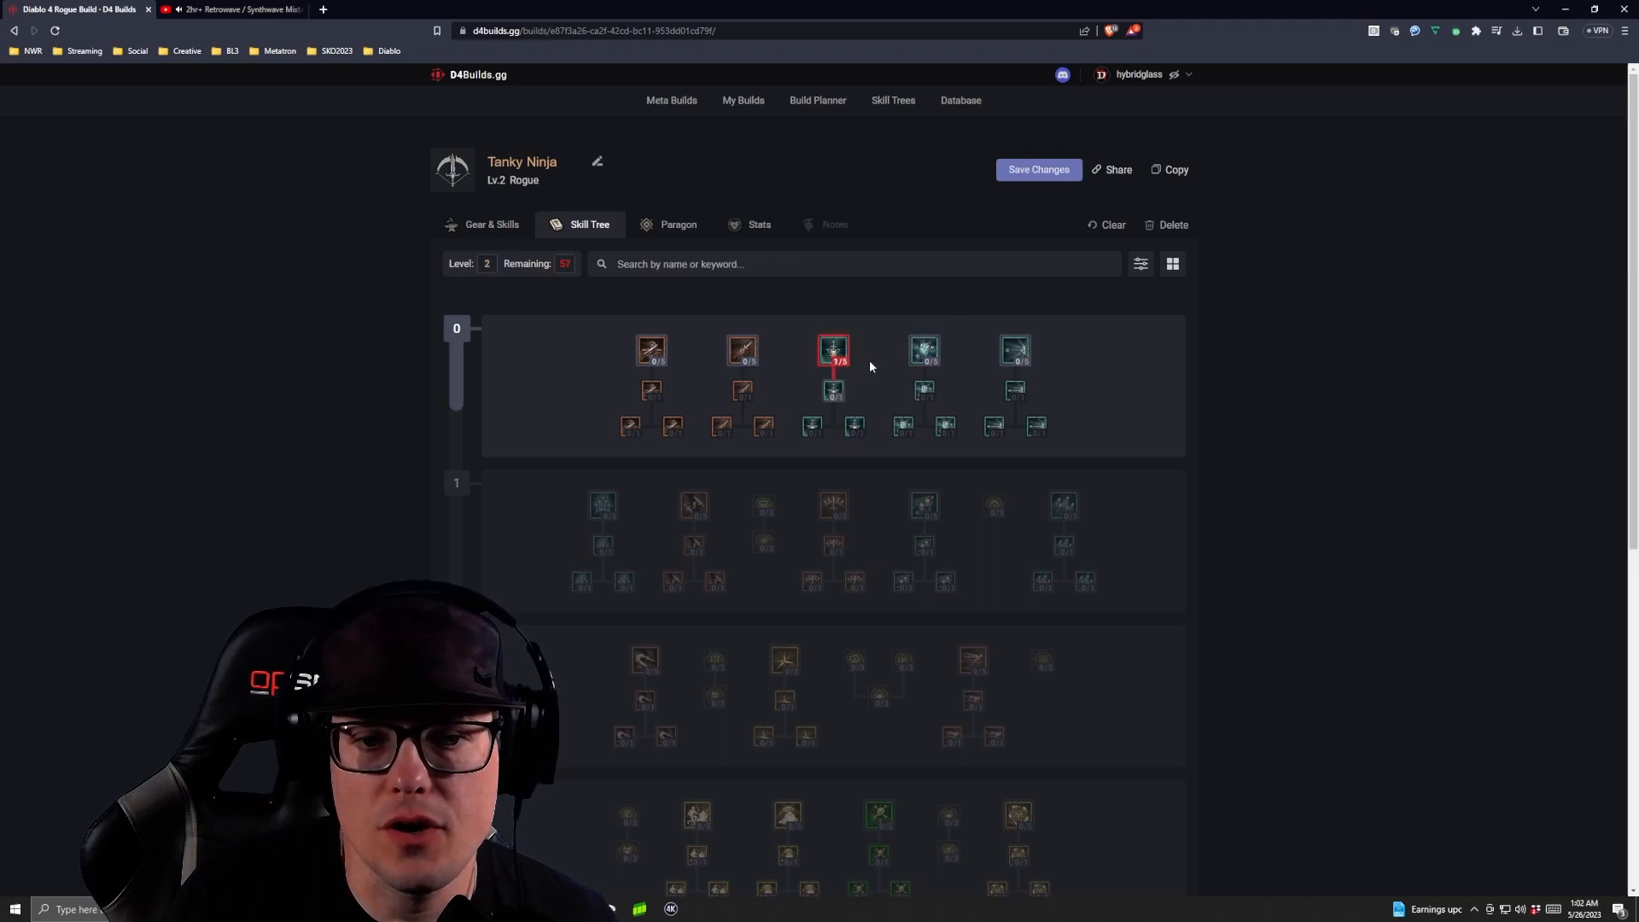
mouse_move(651, 351)
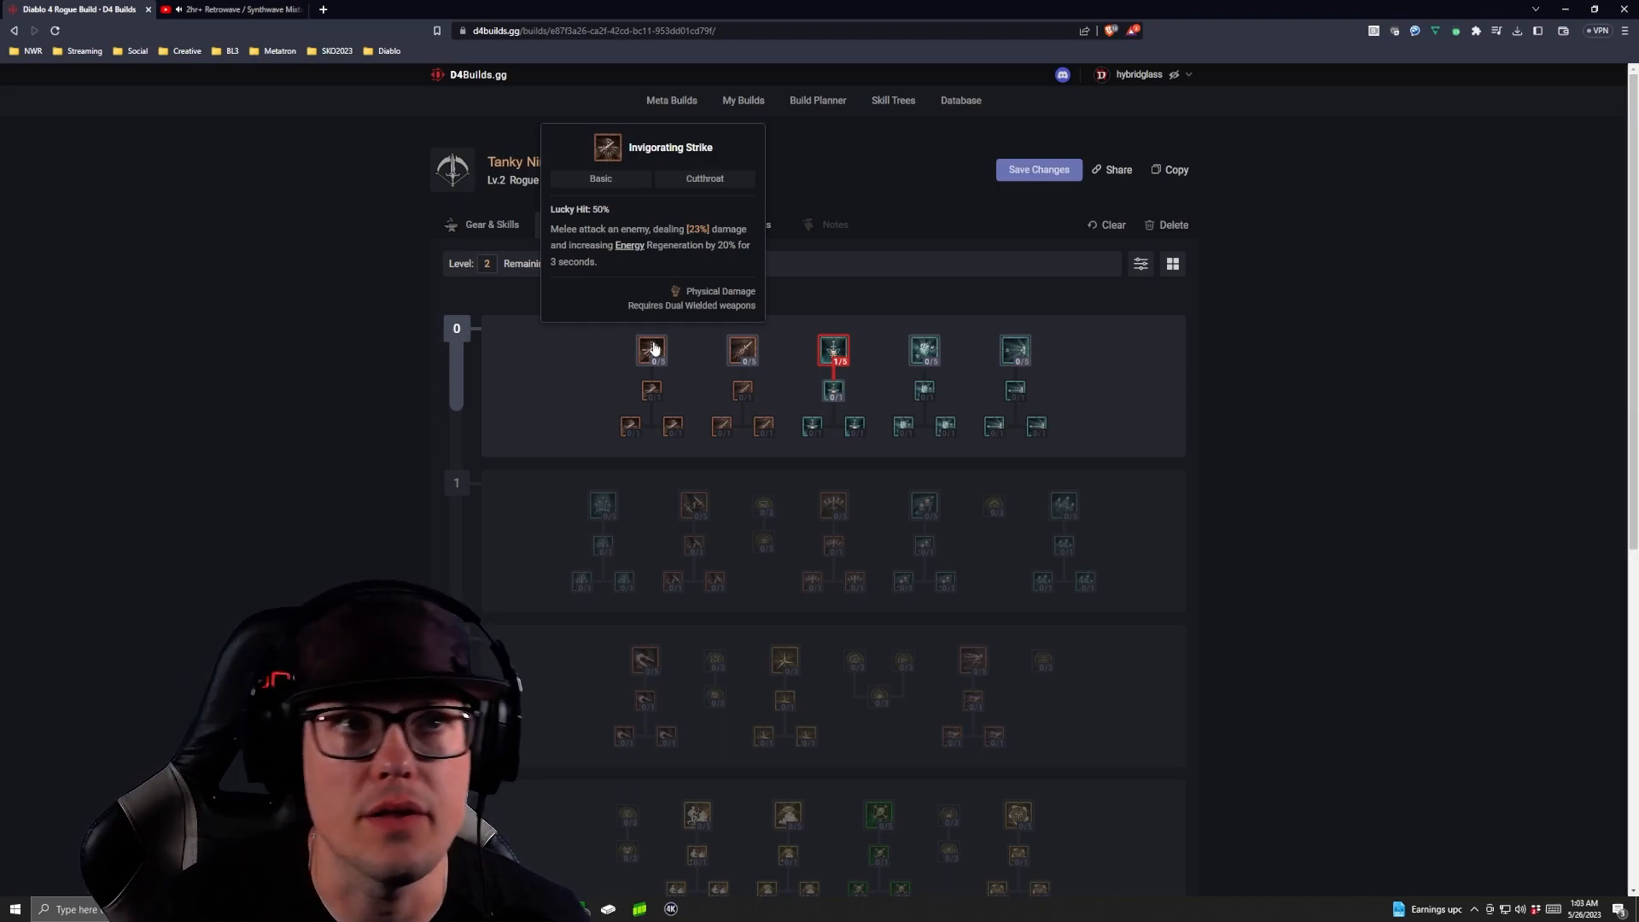
mouse_move(830, 347)
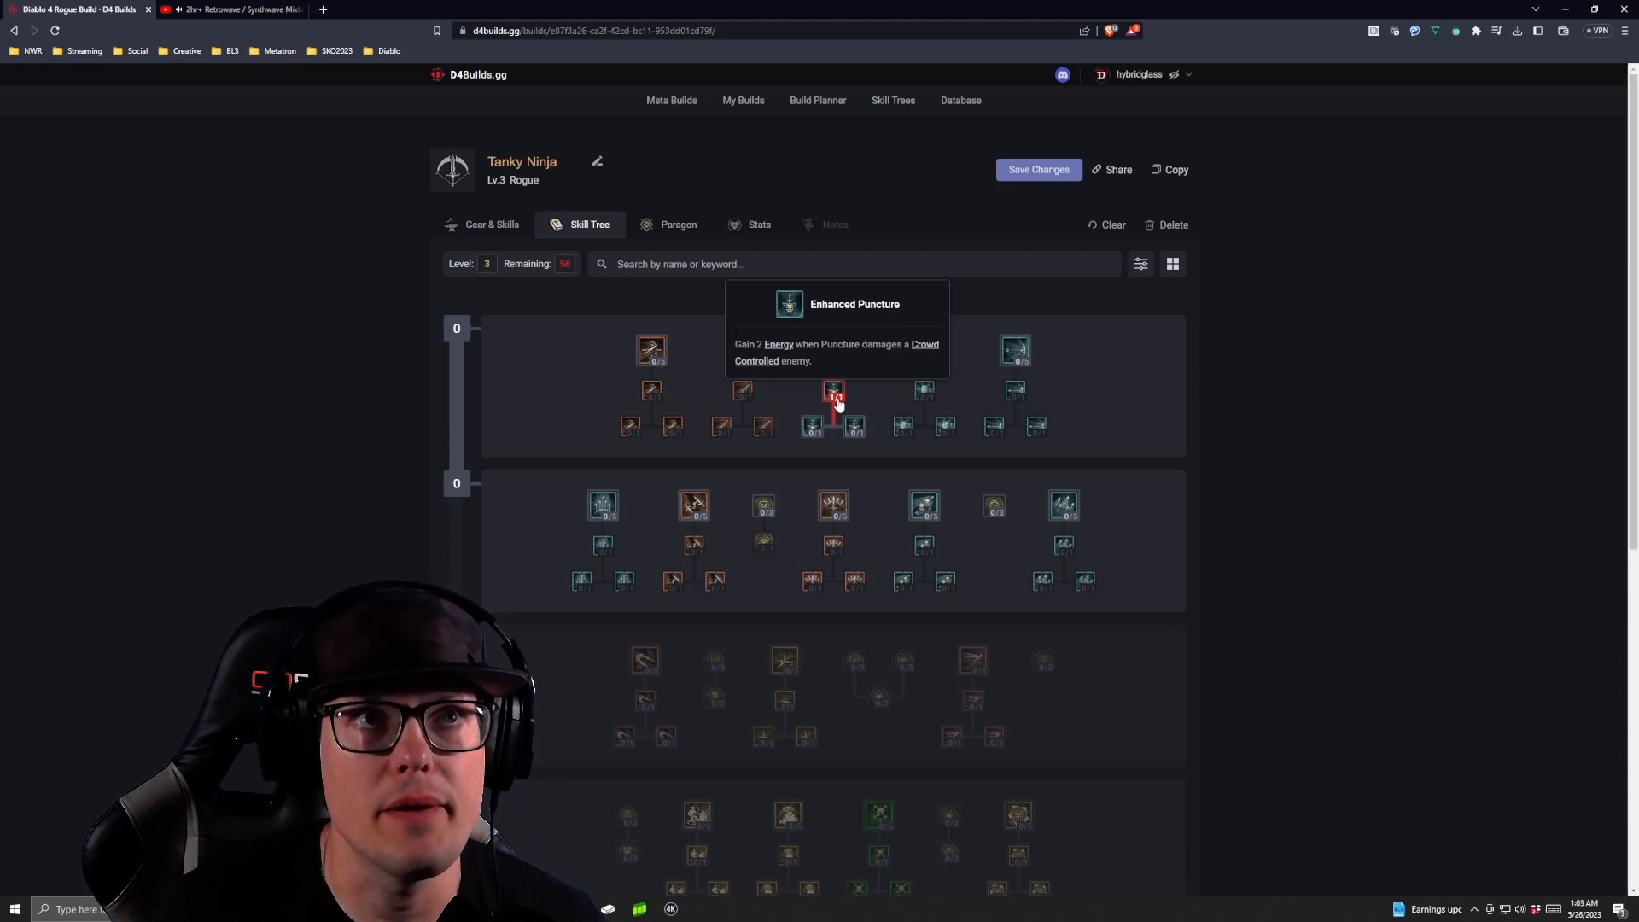
left_click(833, 352)
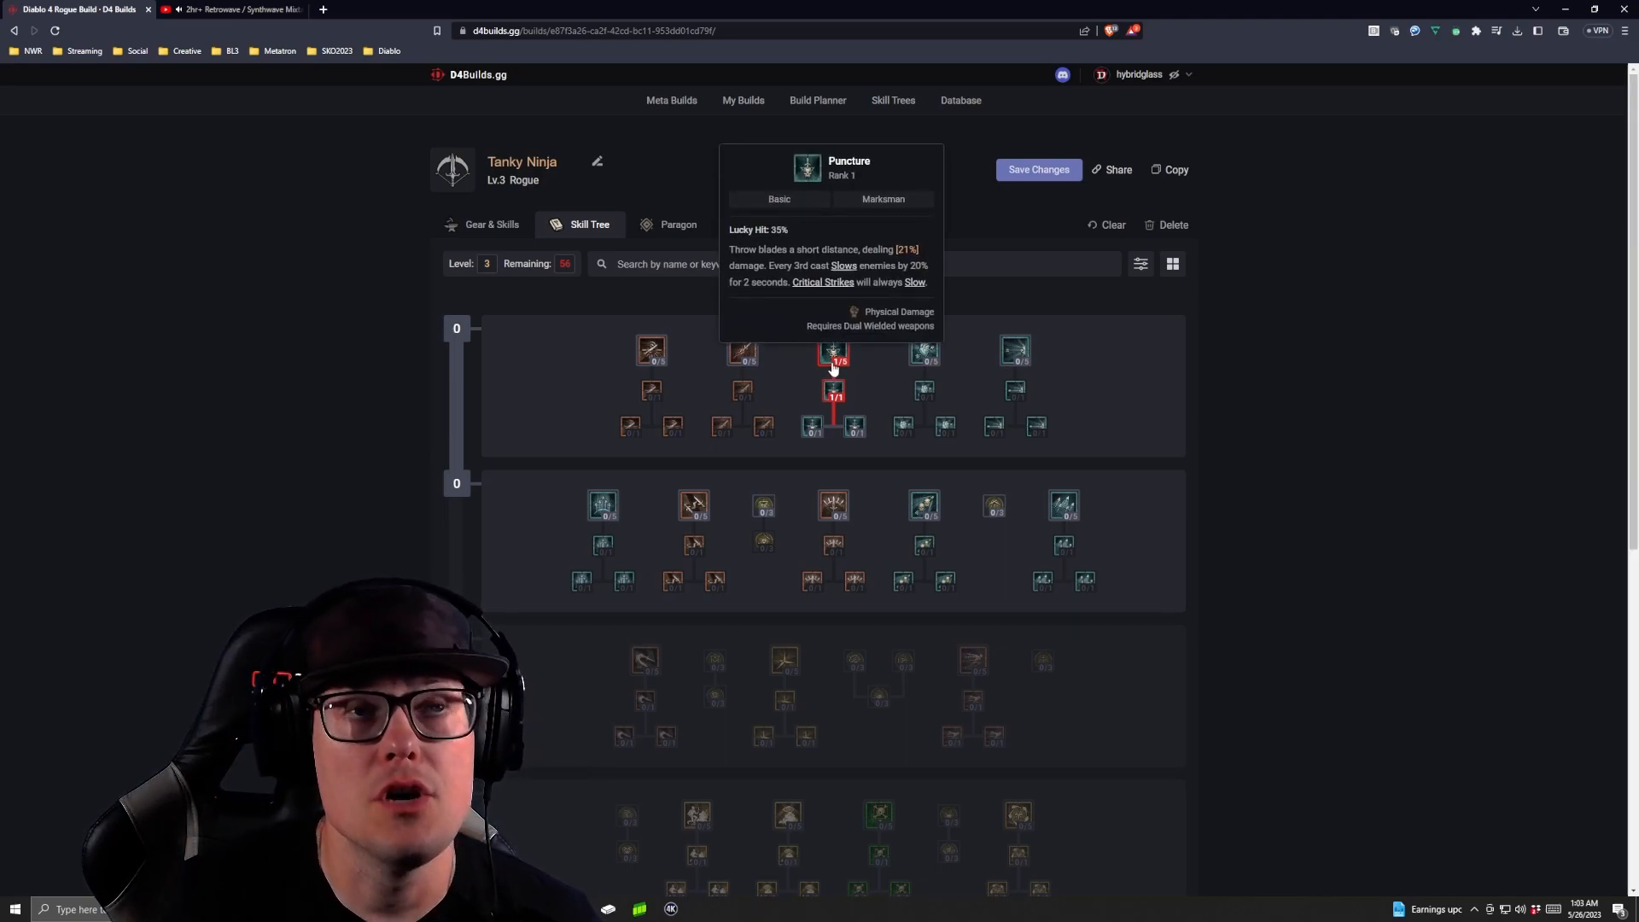
mouse_move(834, 392)
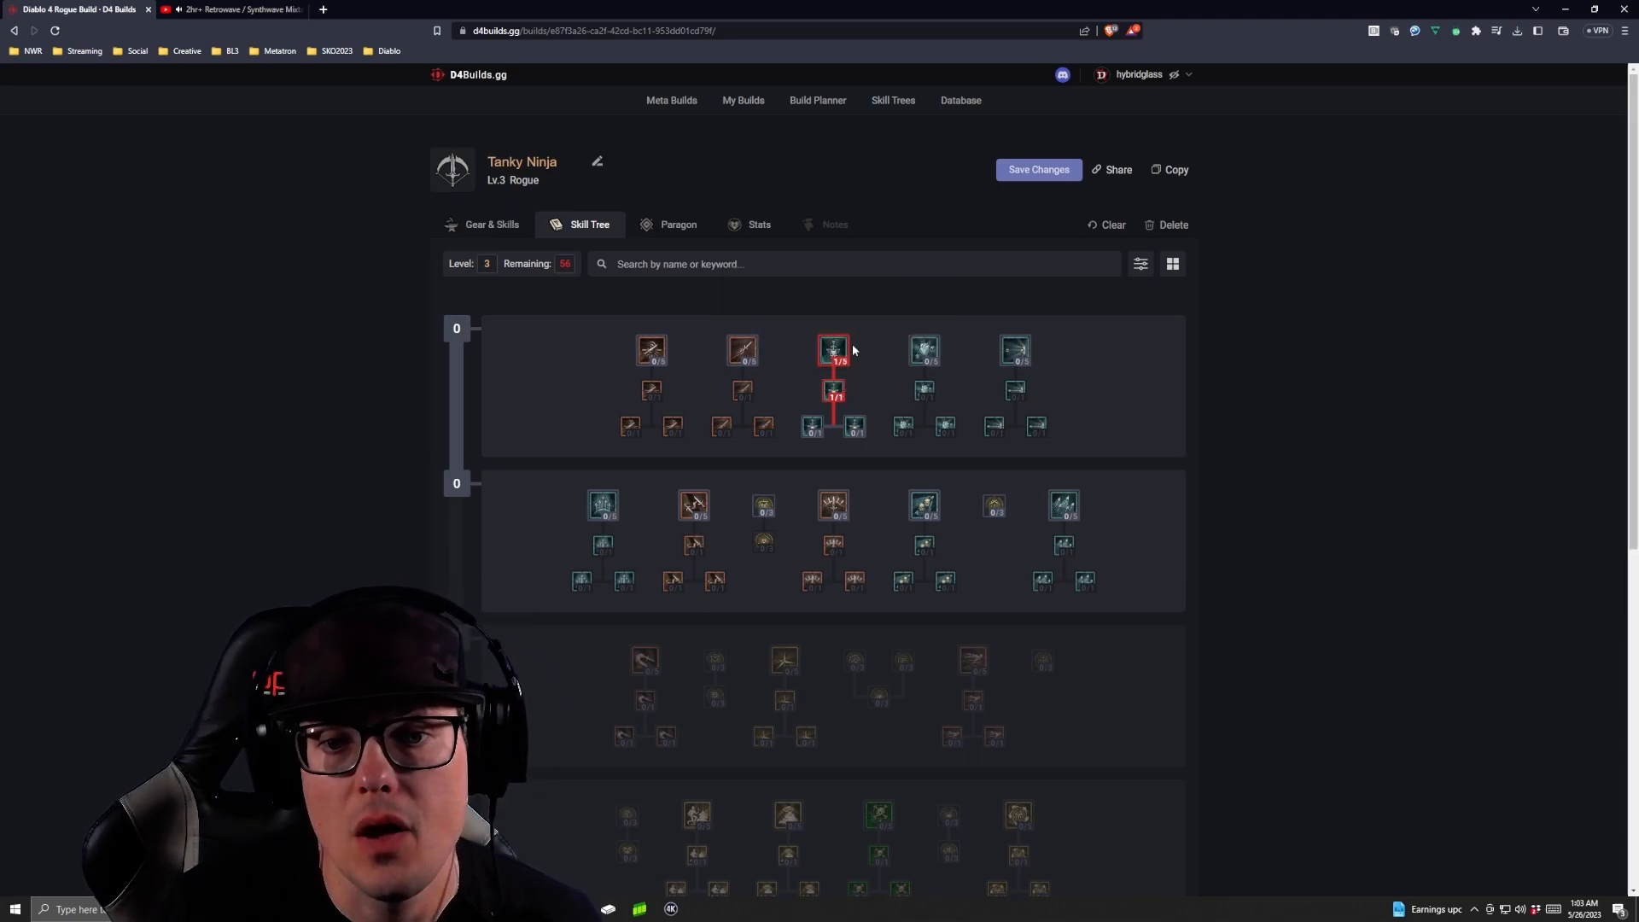
mouse_move(830, 361)
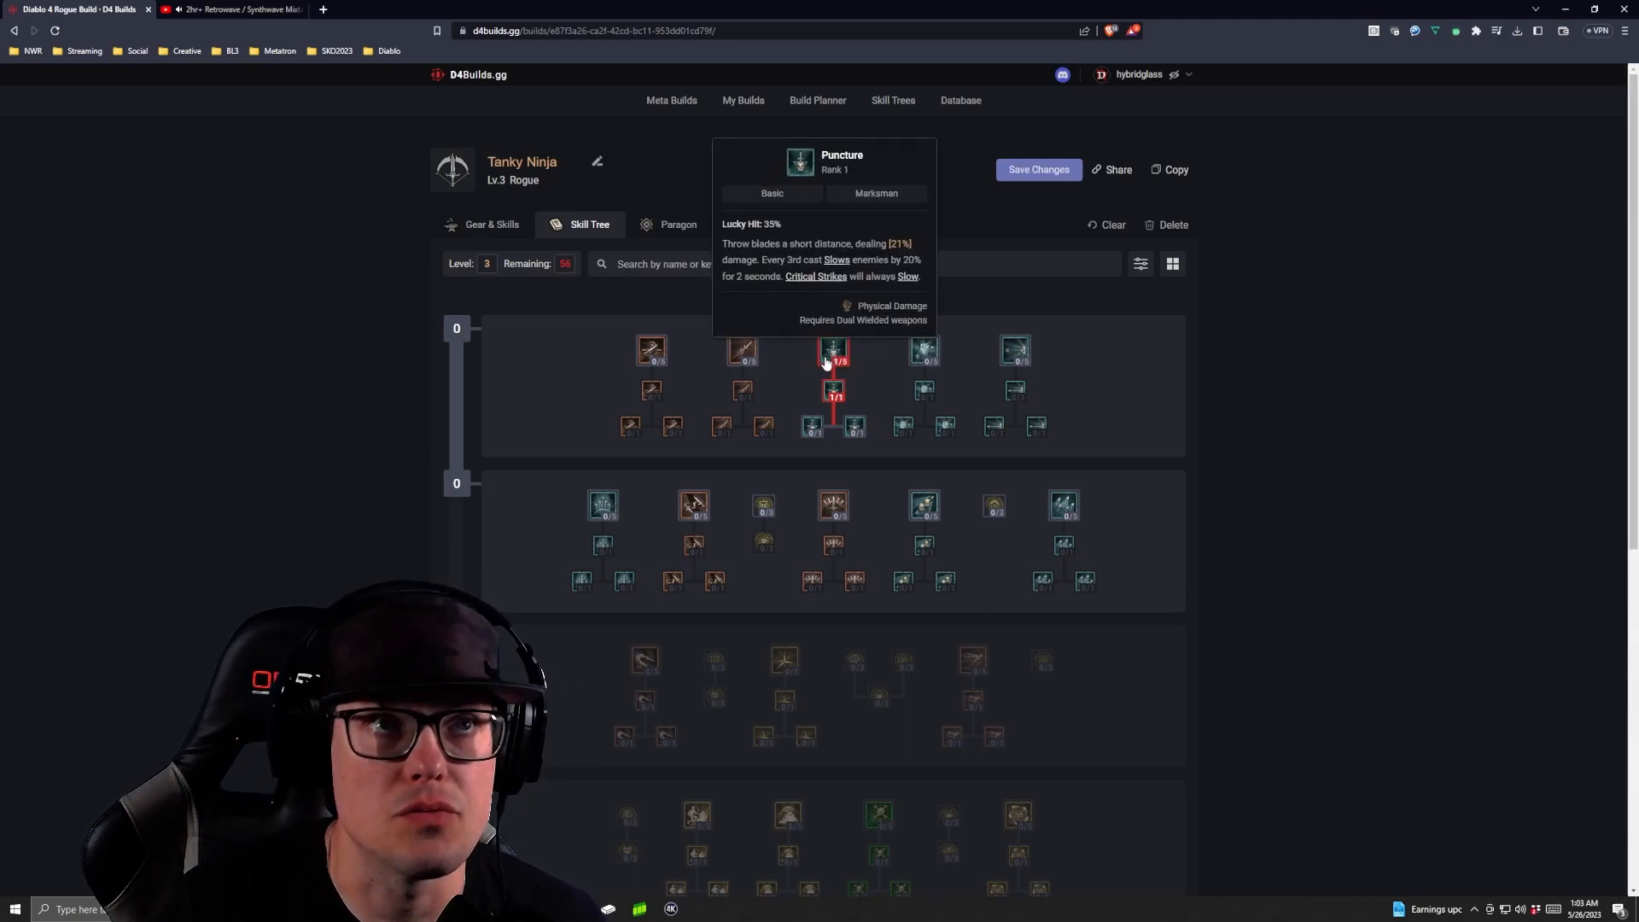
mouse_move(693, 511)
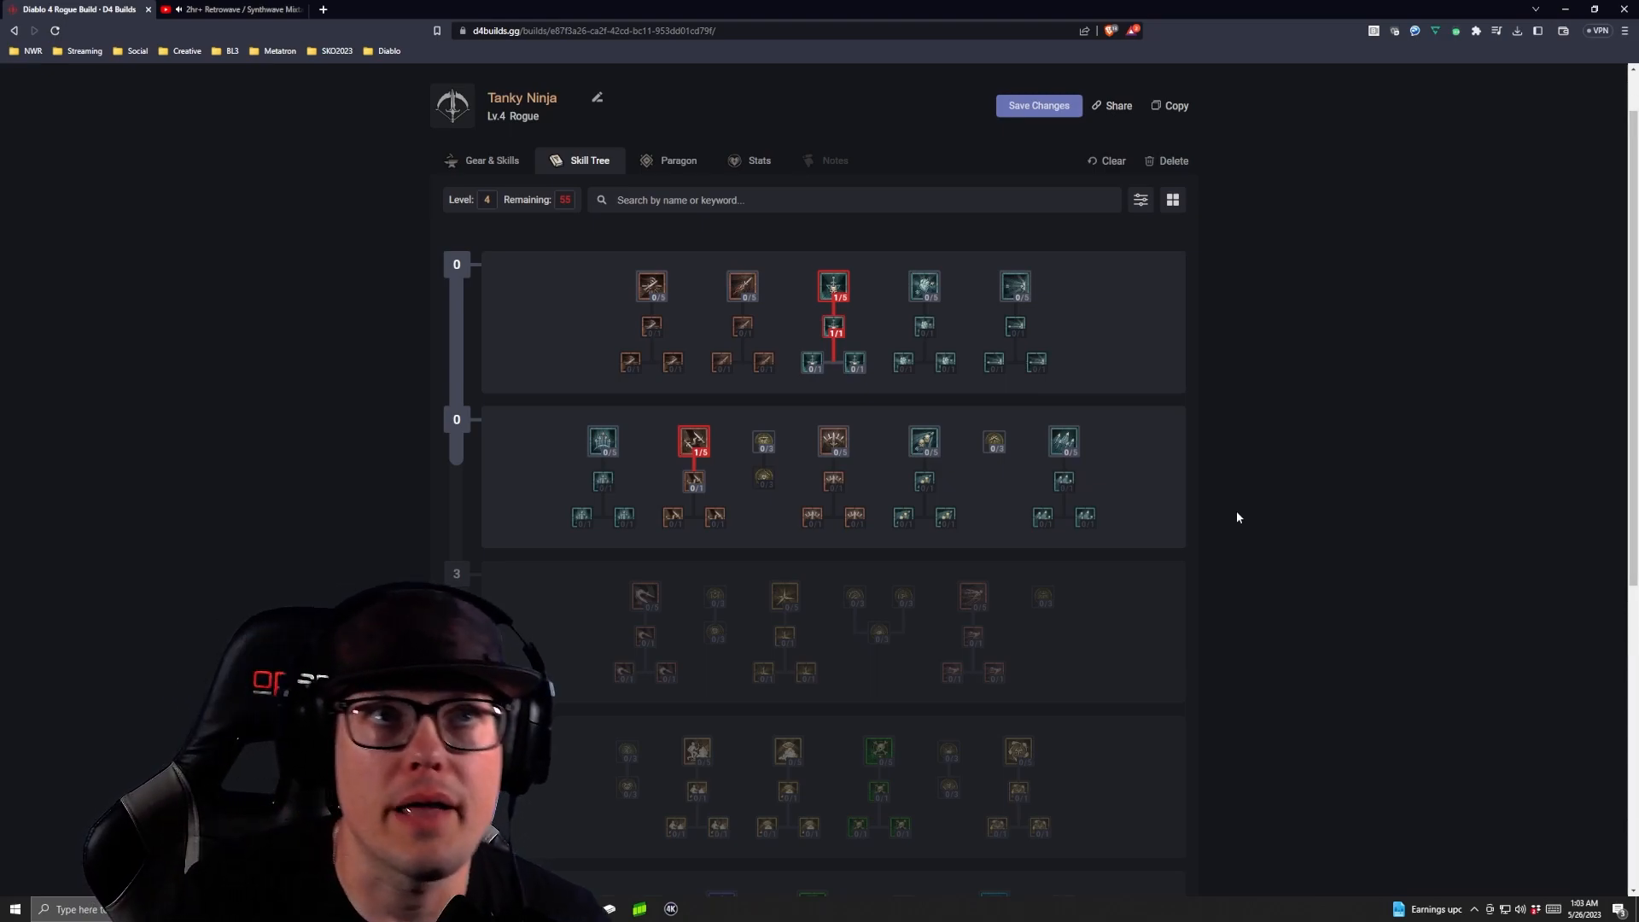
Step: Take the Enhanced and Advanced Twisting Blades upgrades
left_click(693, 481)
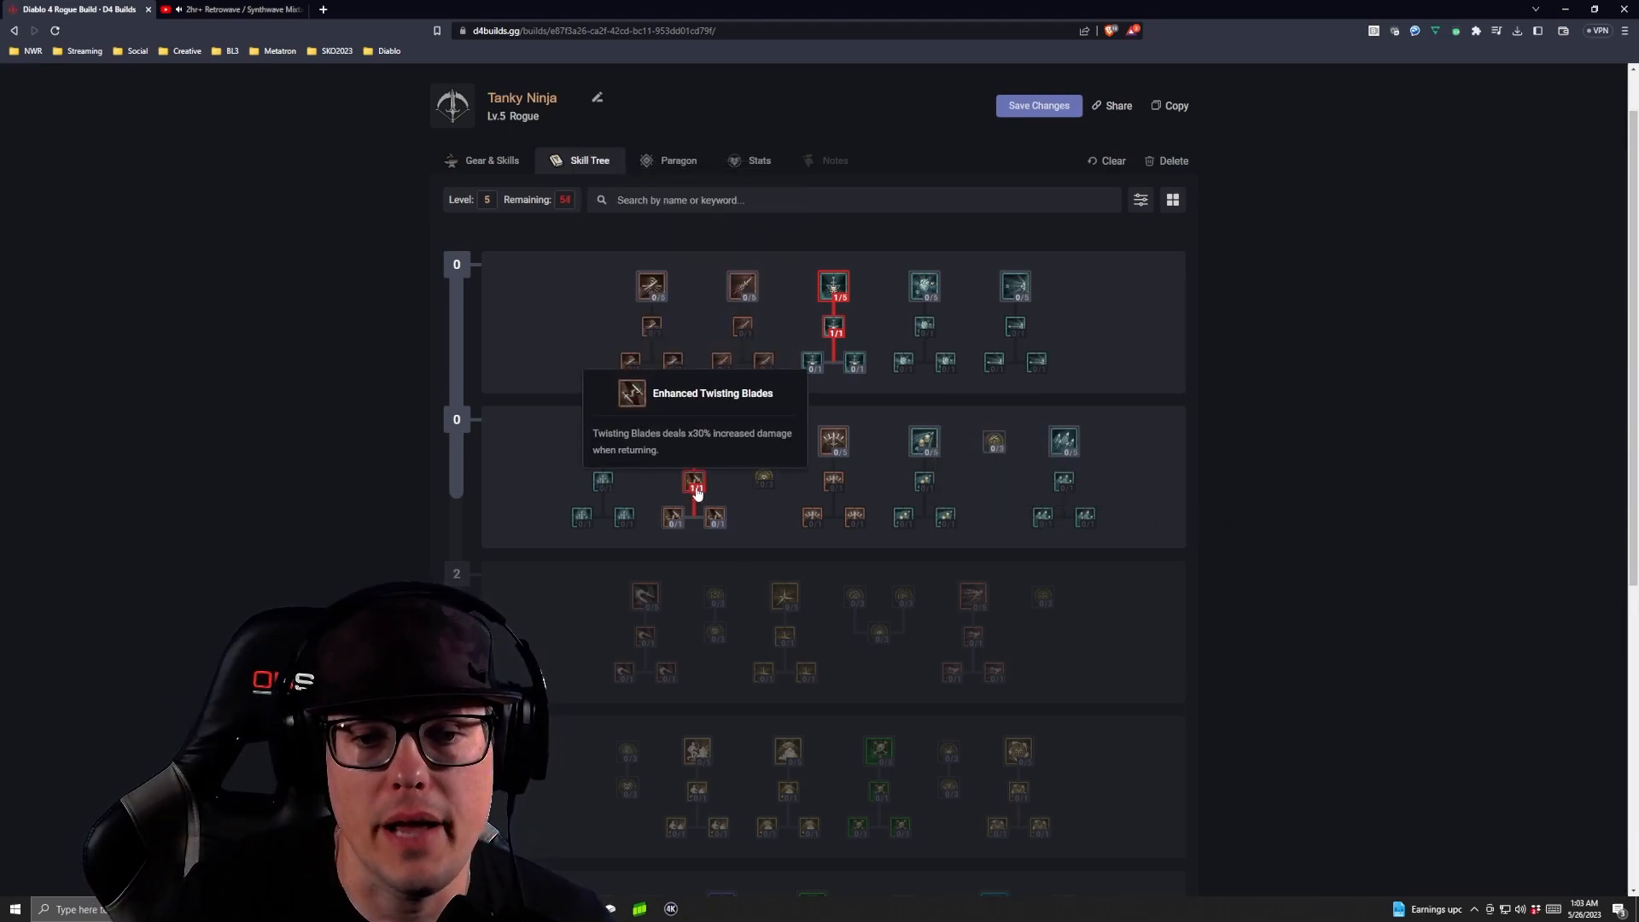
mouse_move(717, 531)
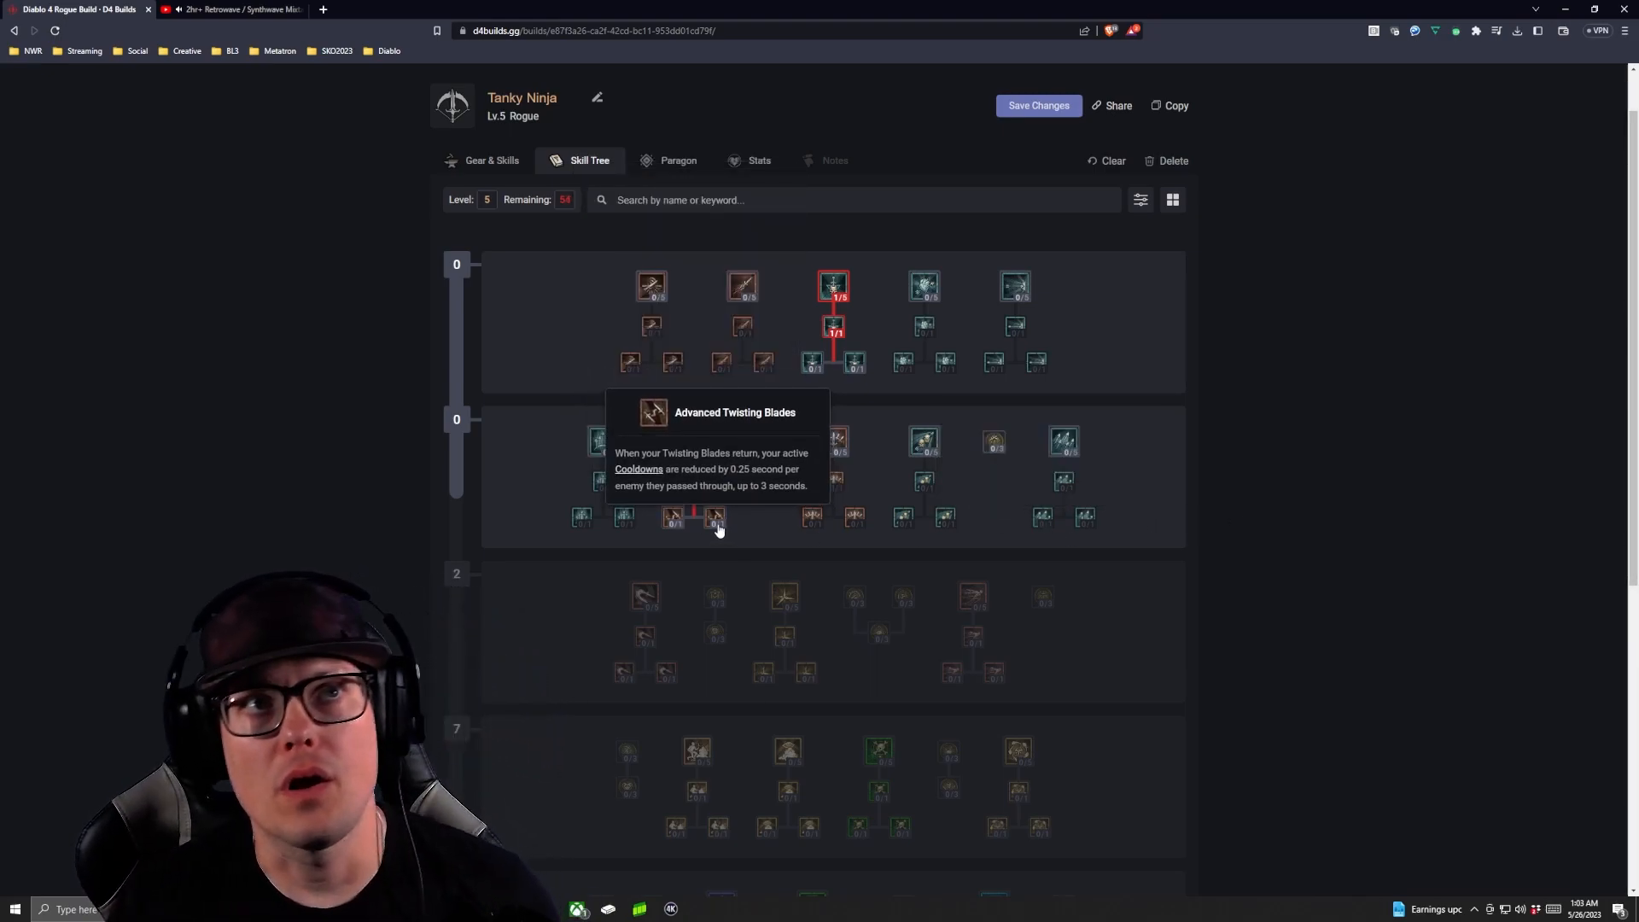
left_click(714, 518)
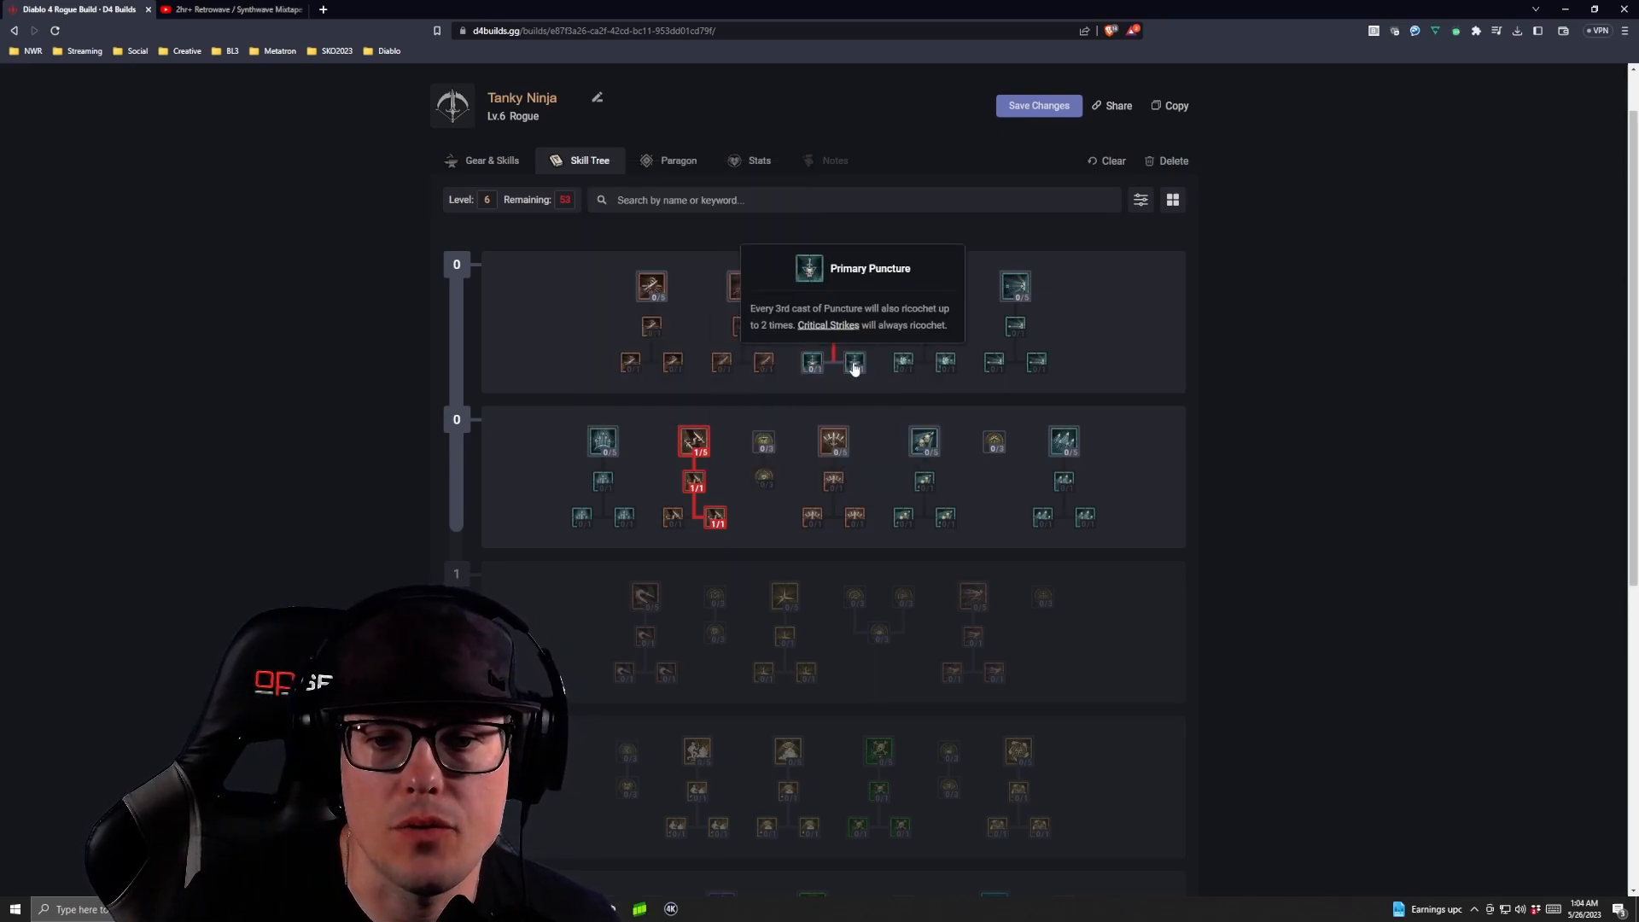
mouse_move(813, 364)
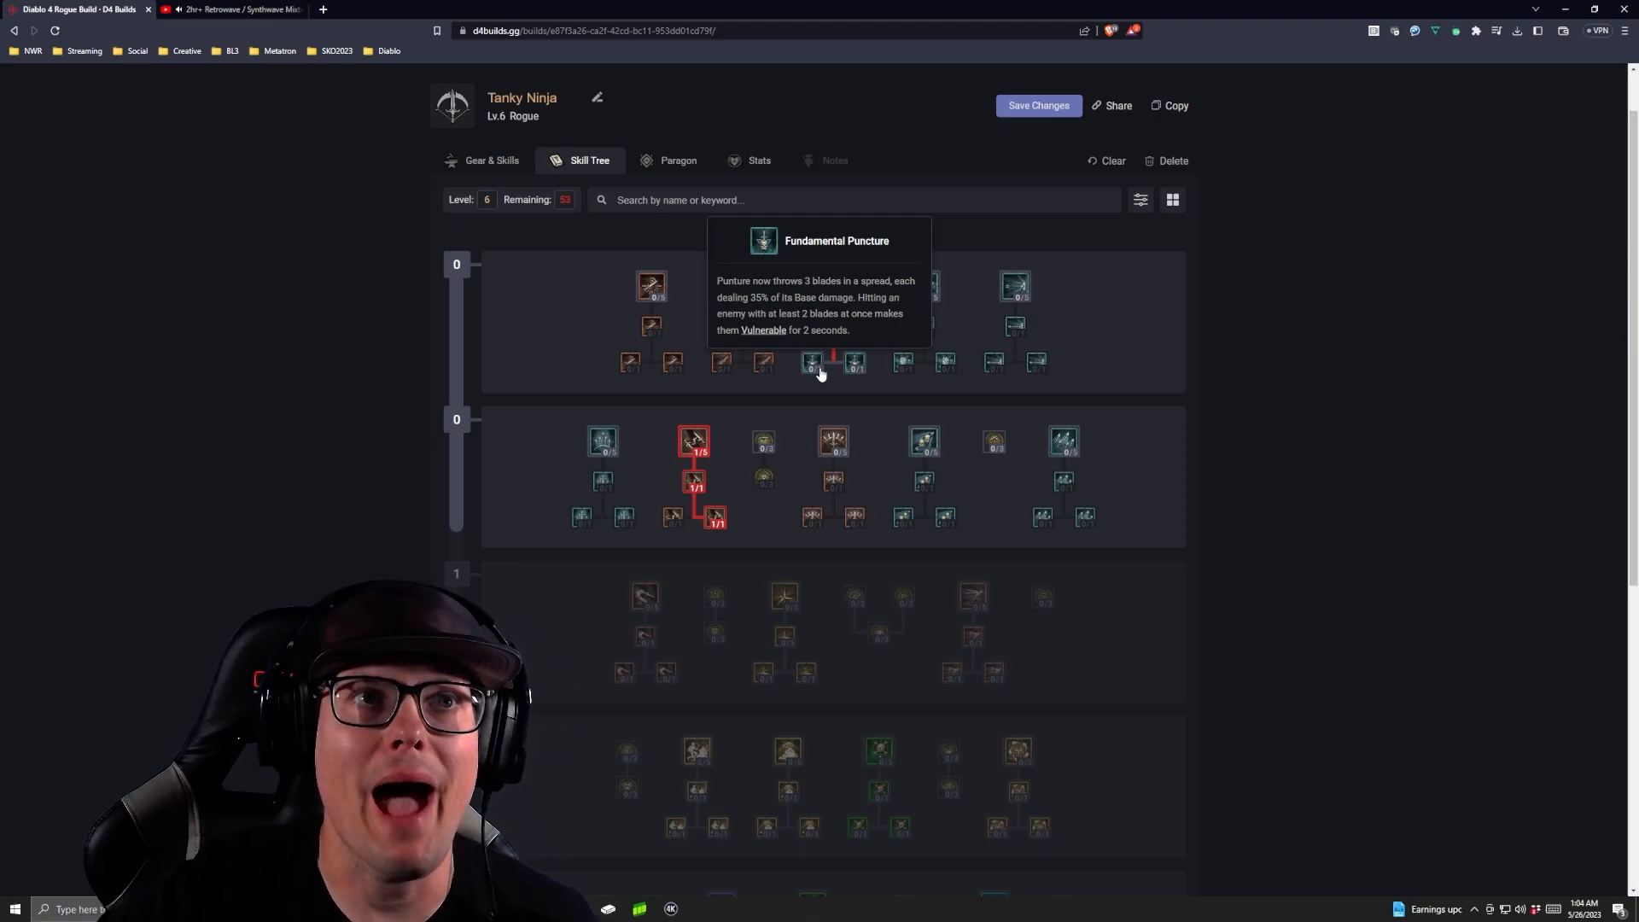
Step: Take Fundamental Puncture and put a first point into Dash
left_click(813, 362)
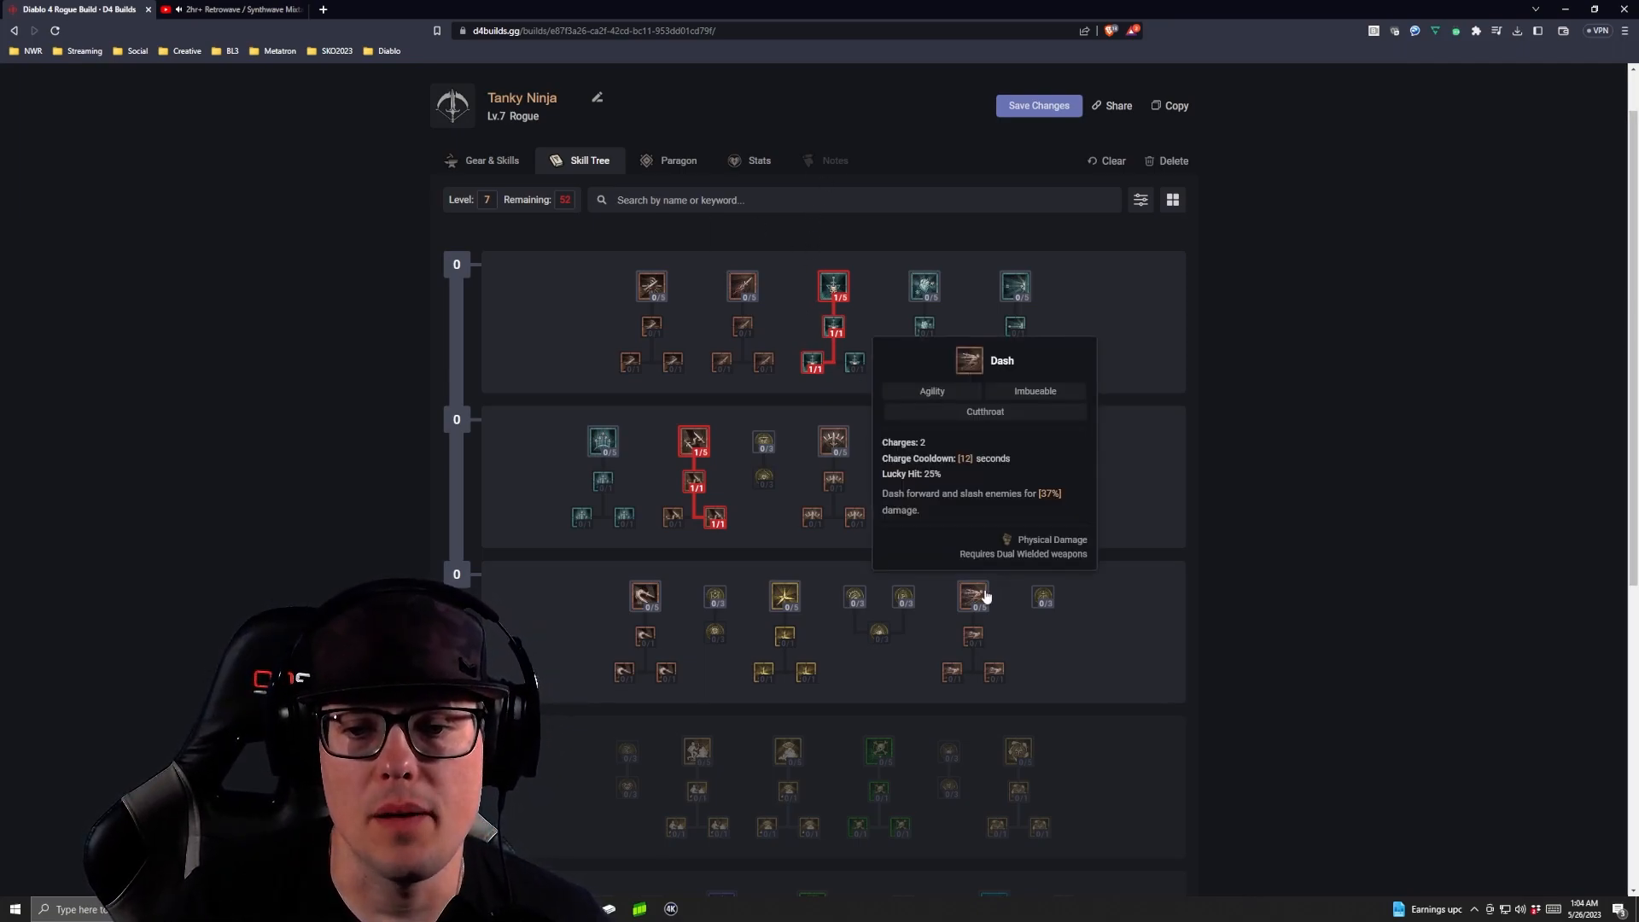
left_click(972, 596)
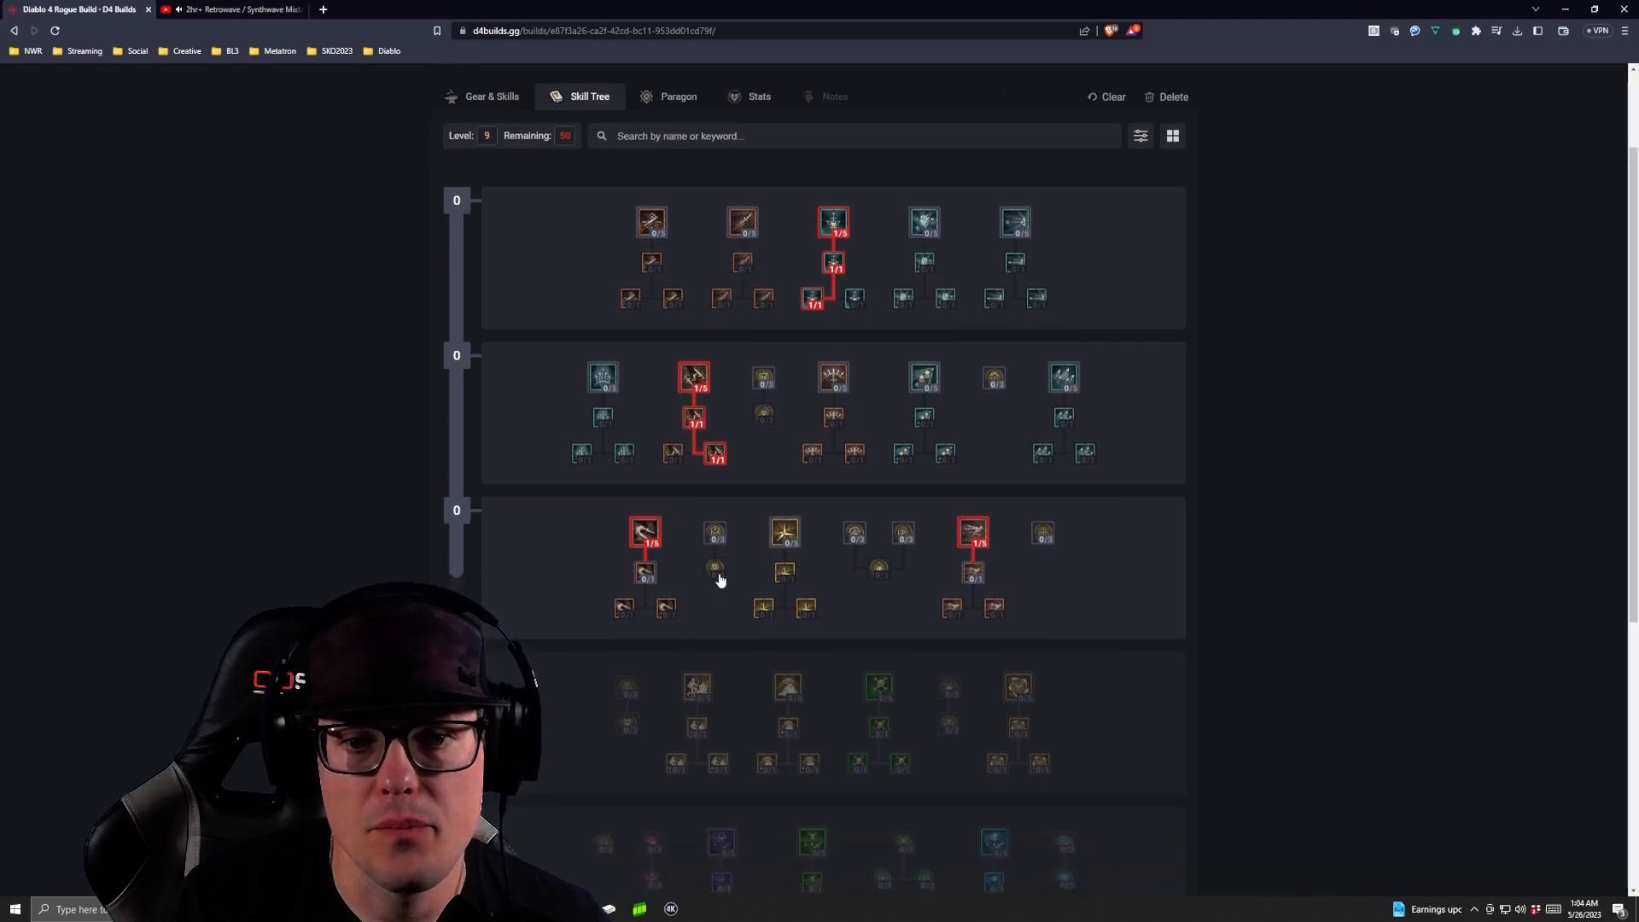
Step: Scroll down the Rogue skill tree toward the fourth tier
scroll("down", 3)
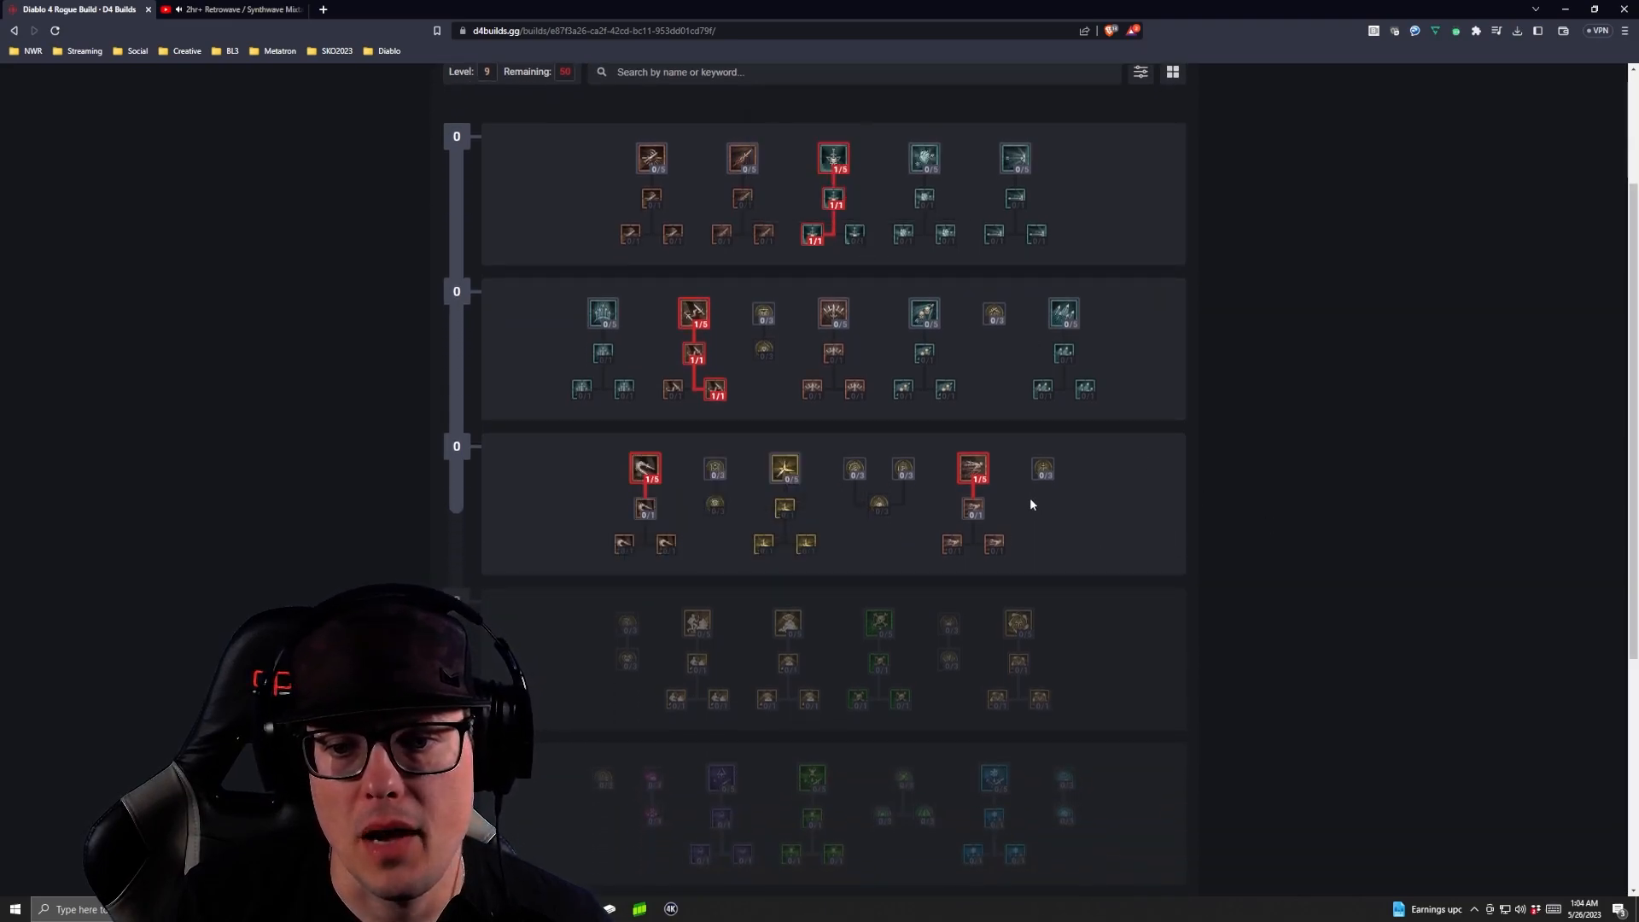
mouse_move(972, 470)
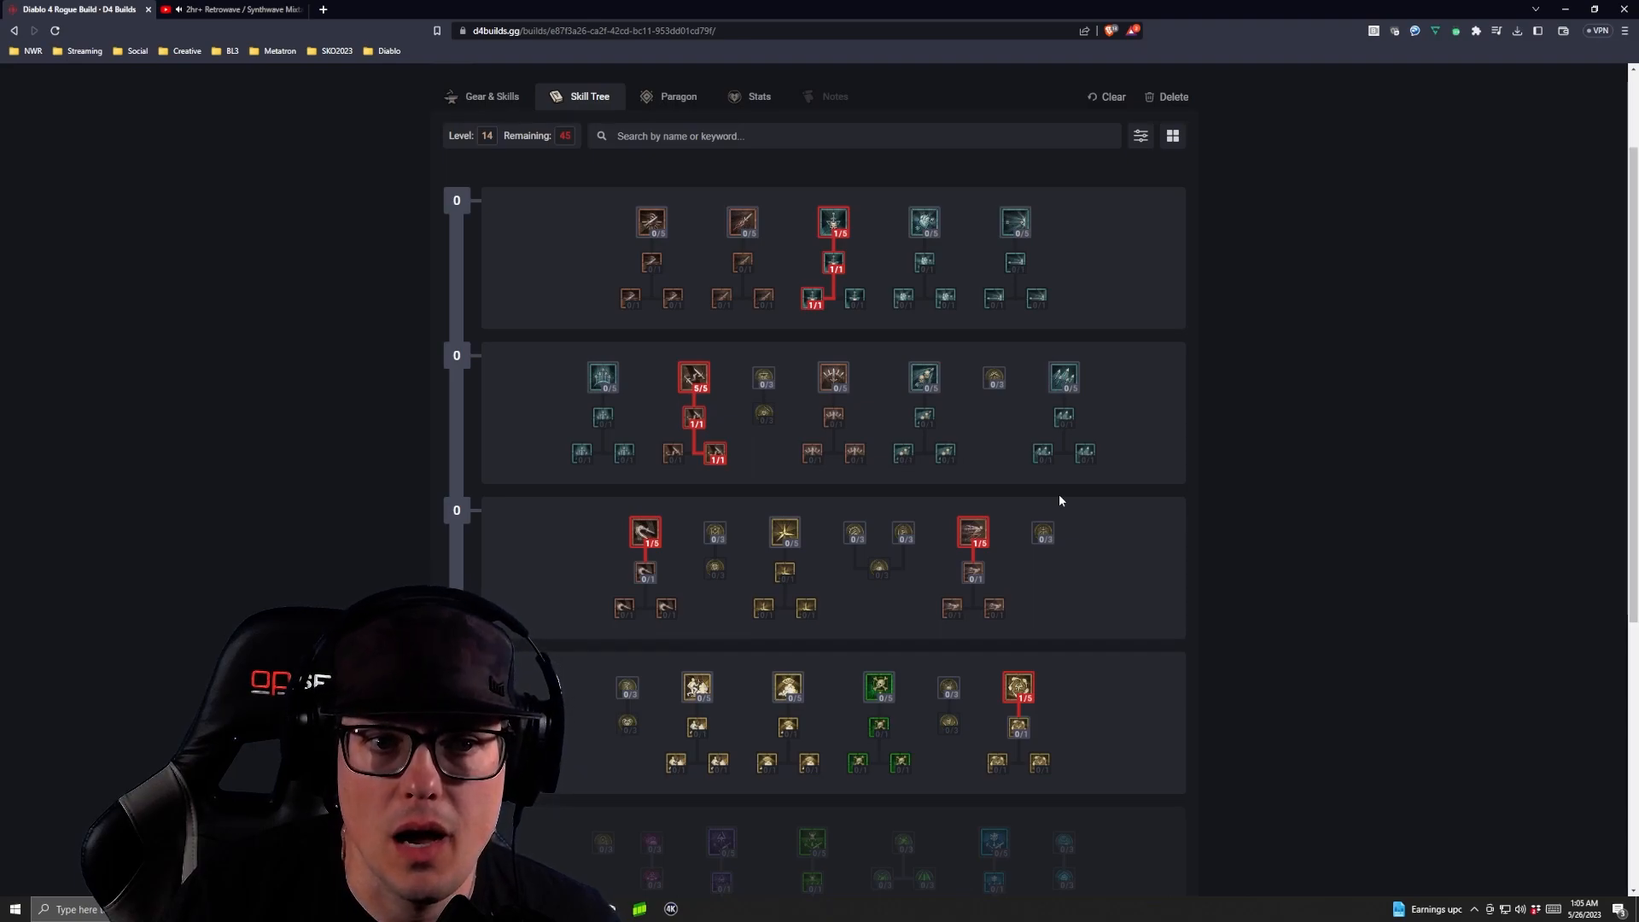
Step: Scroll down and add a Dash upgrade node
scroll("down", 3)
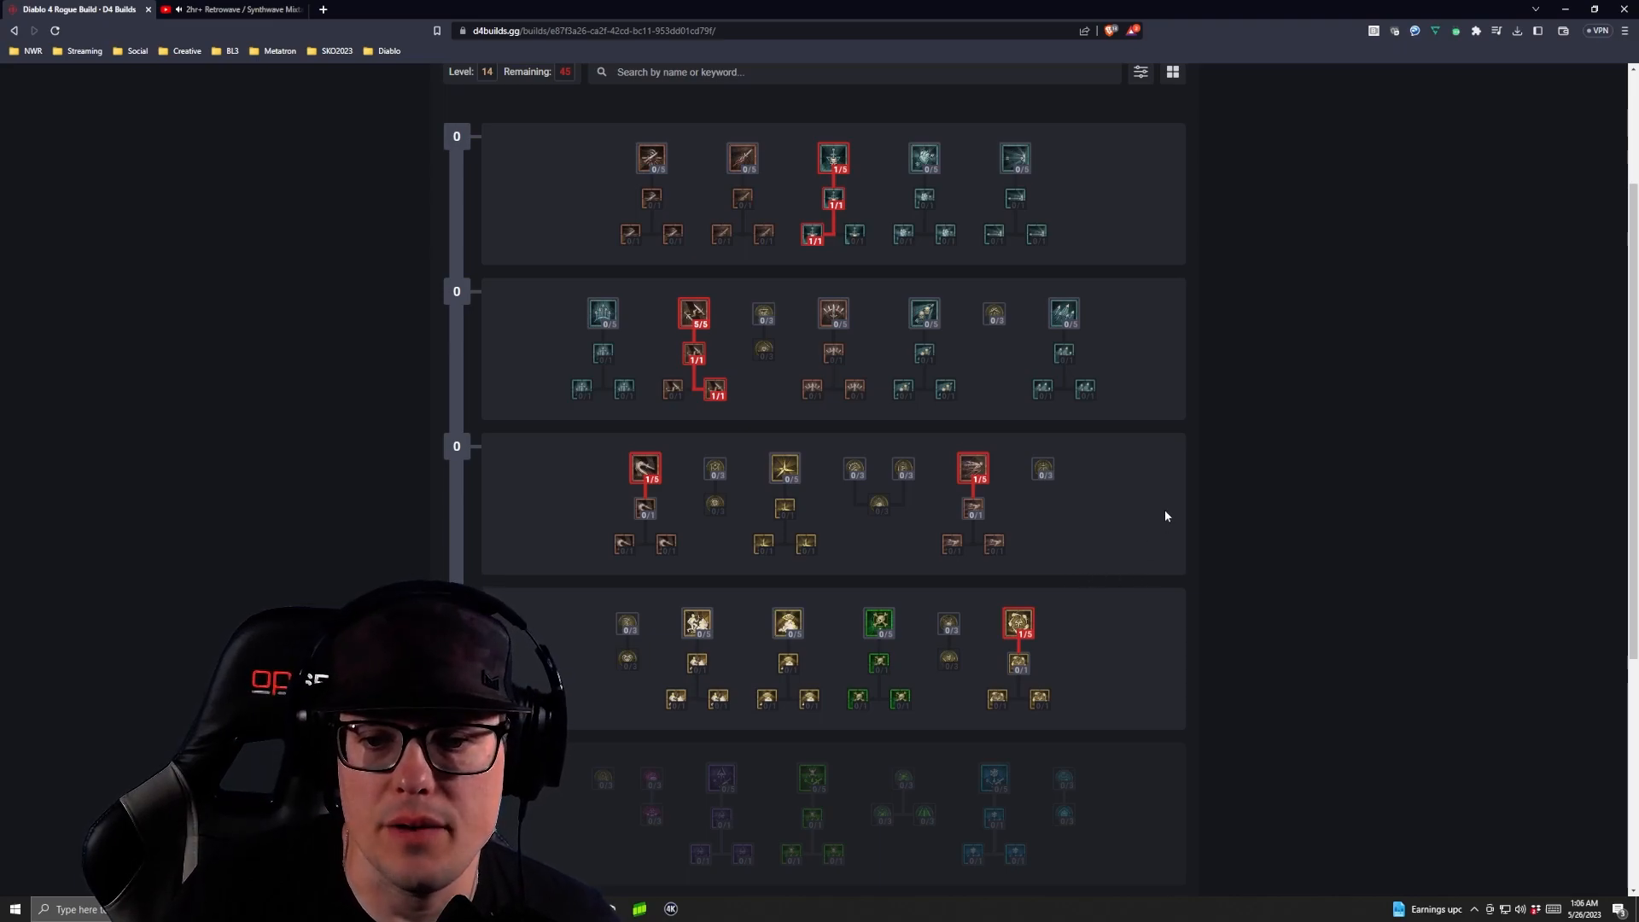
mouse_move(973, 472)
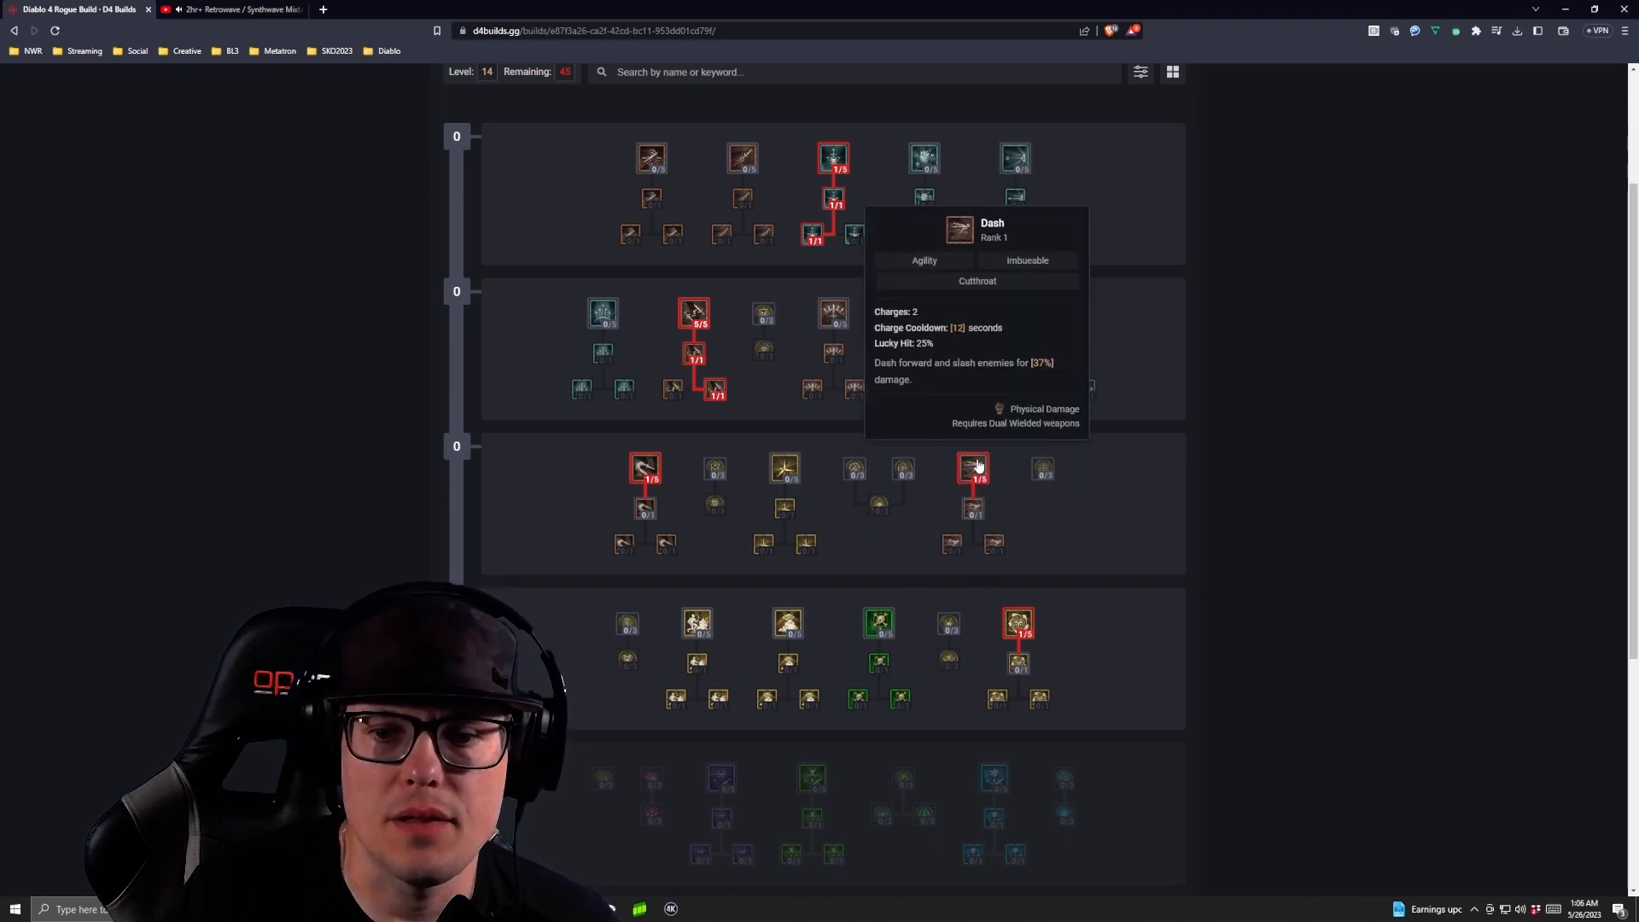
mouse_move(1018, 624)
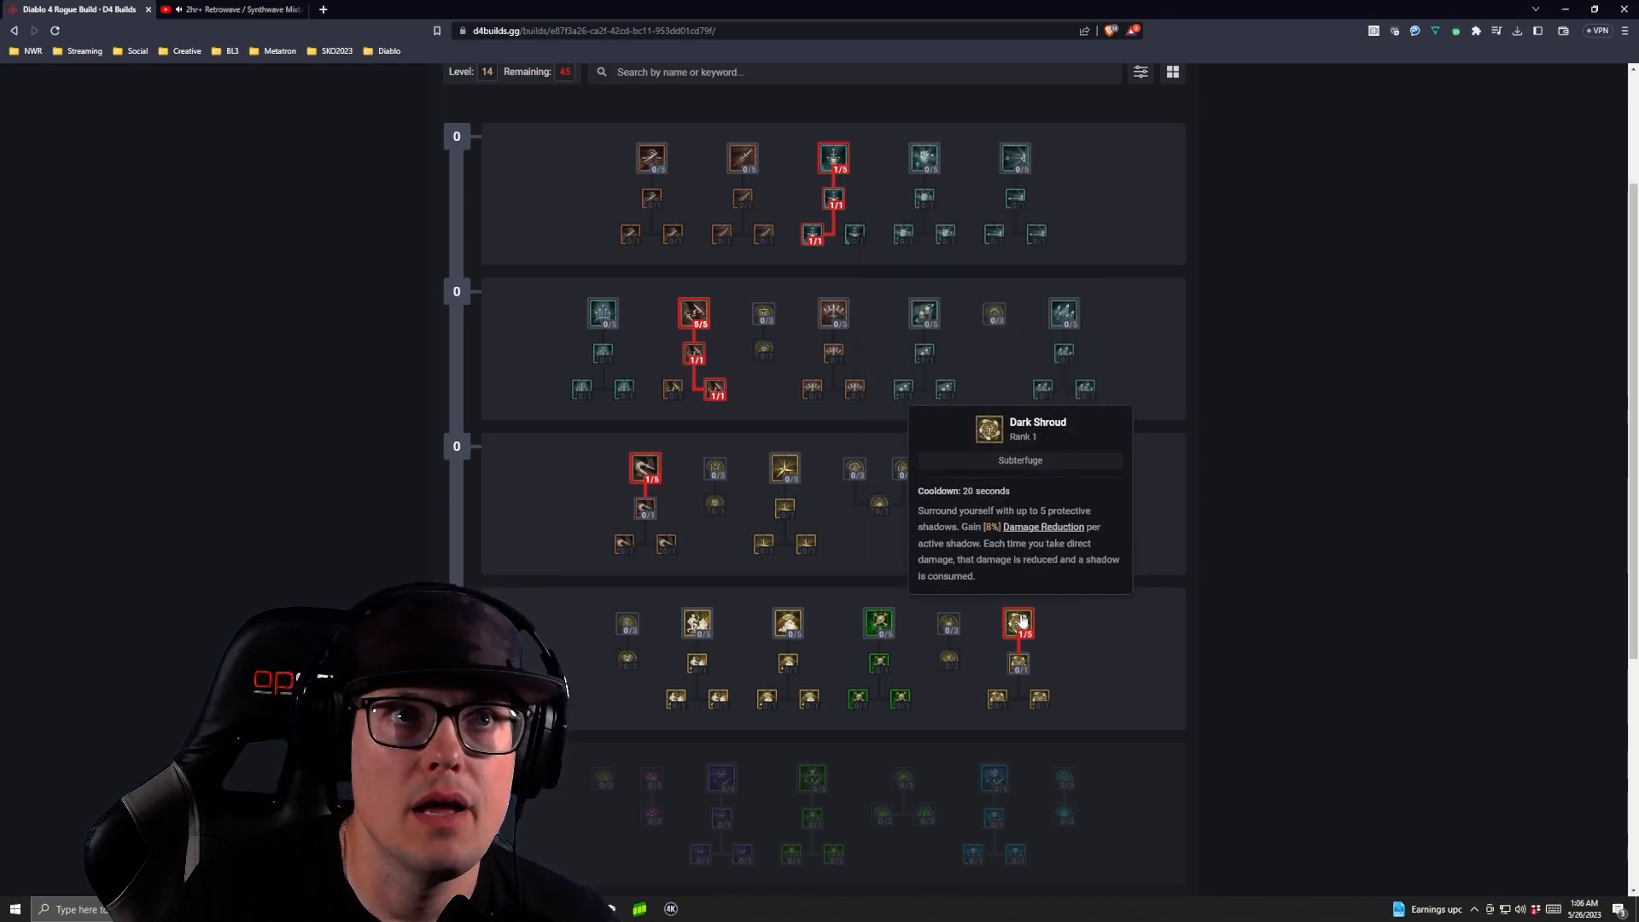
left_click(972, 513)
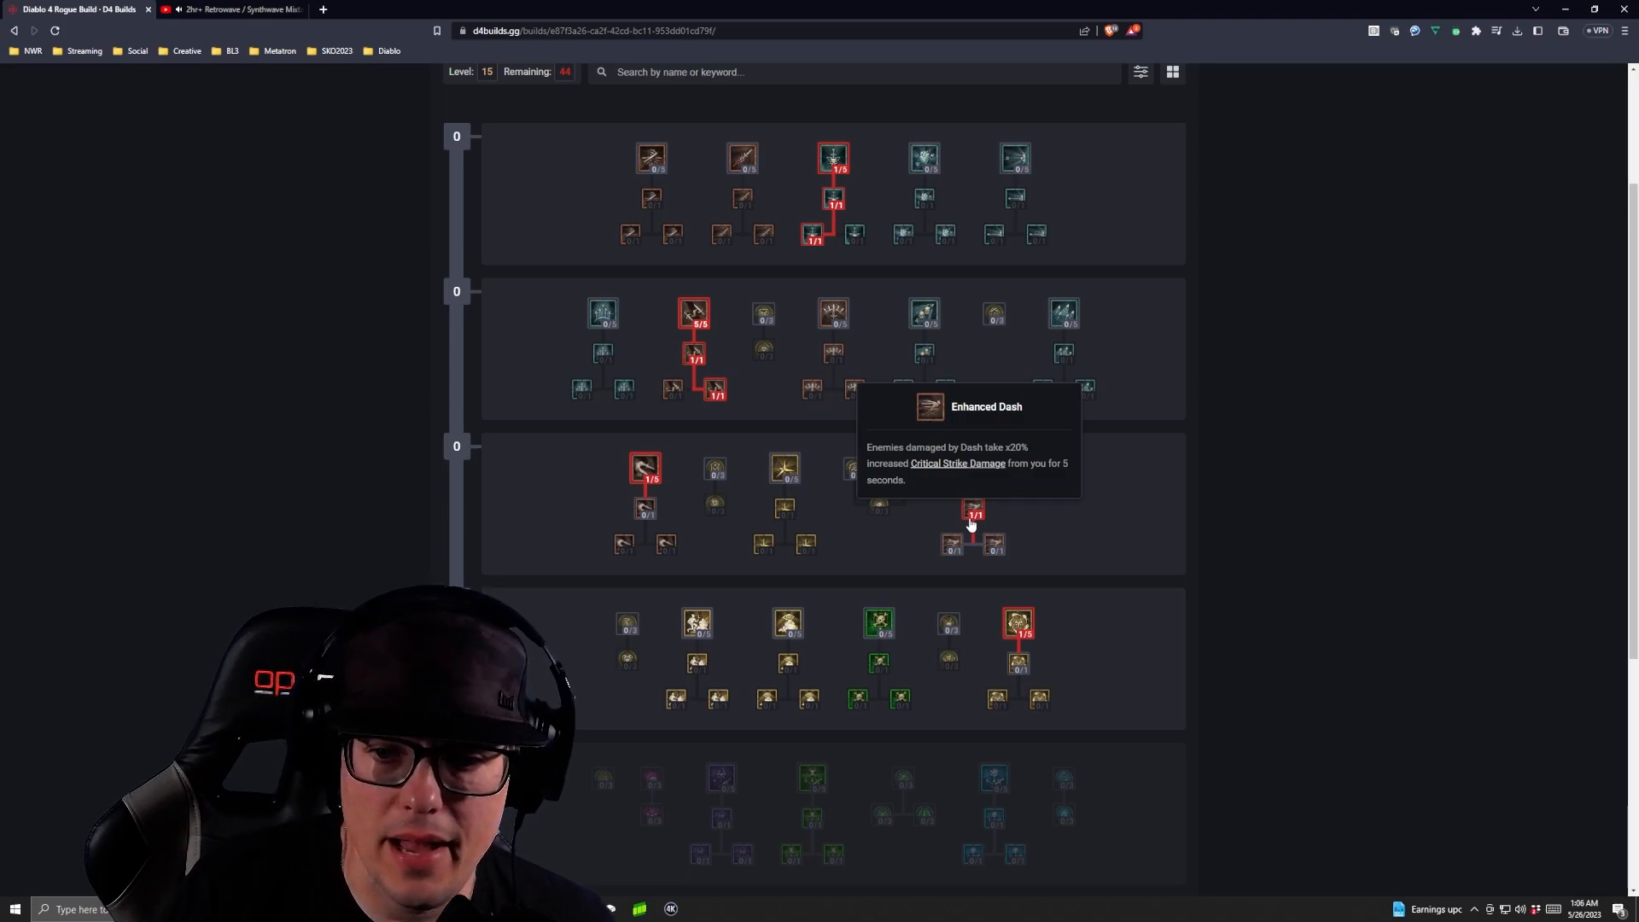
mouse_move(993, 562)
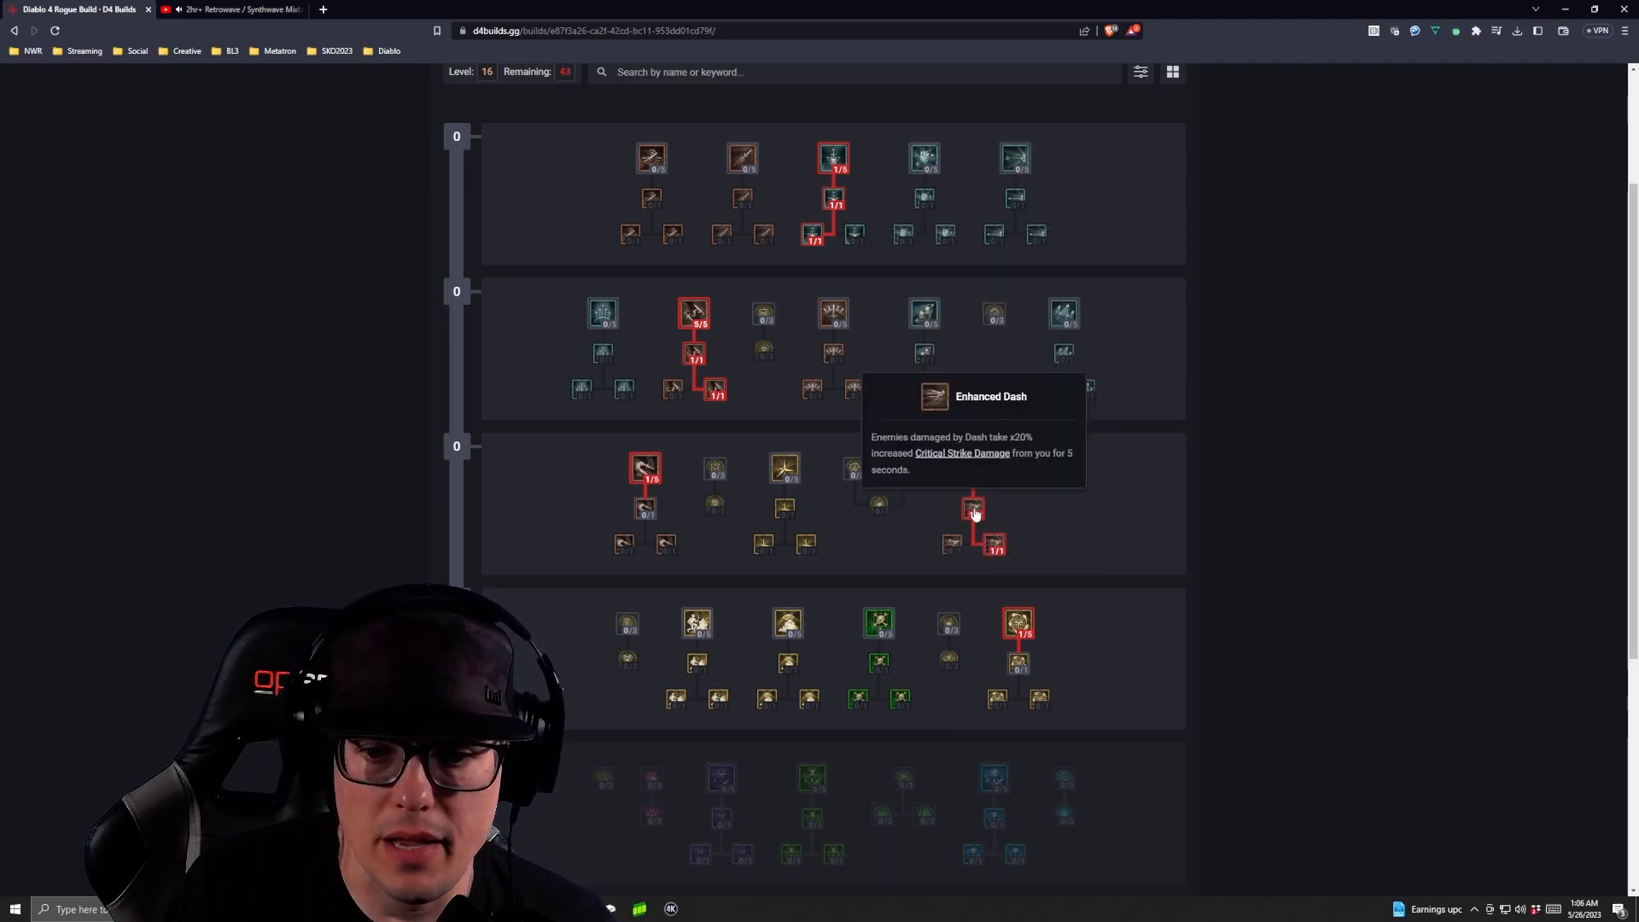
mouse_move(994, 545)
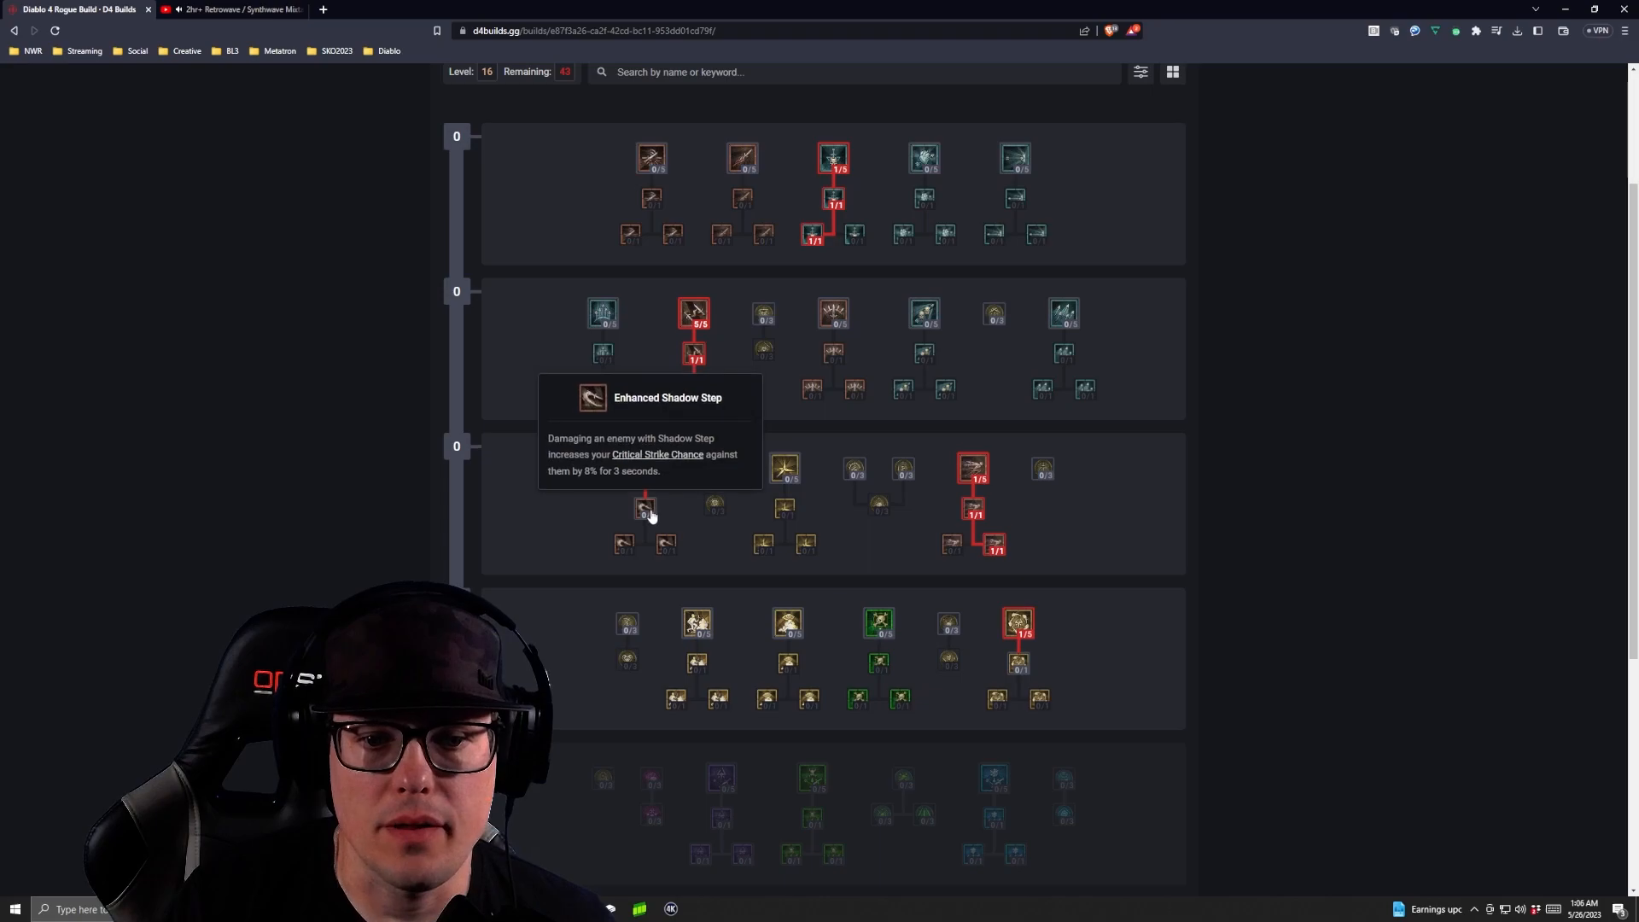
Step: Take Enhanced Shadow Step and put a first point into Shadow Imbuement
left_click(644, 508)
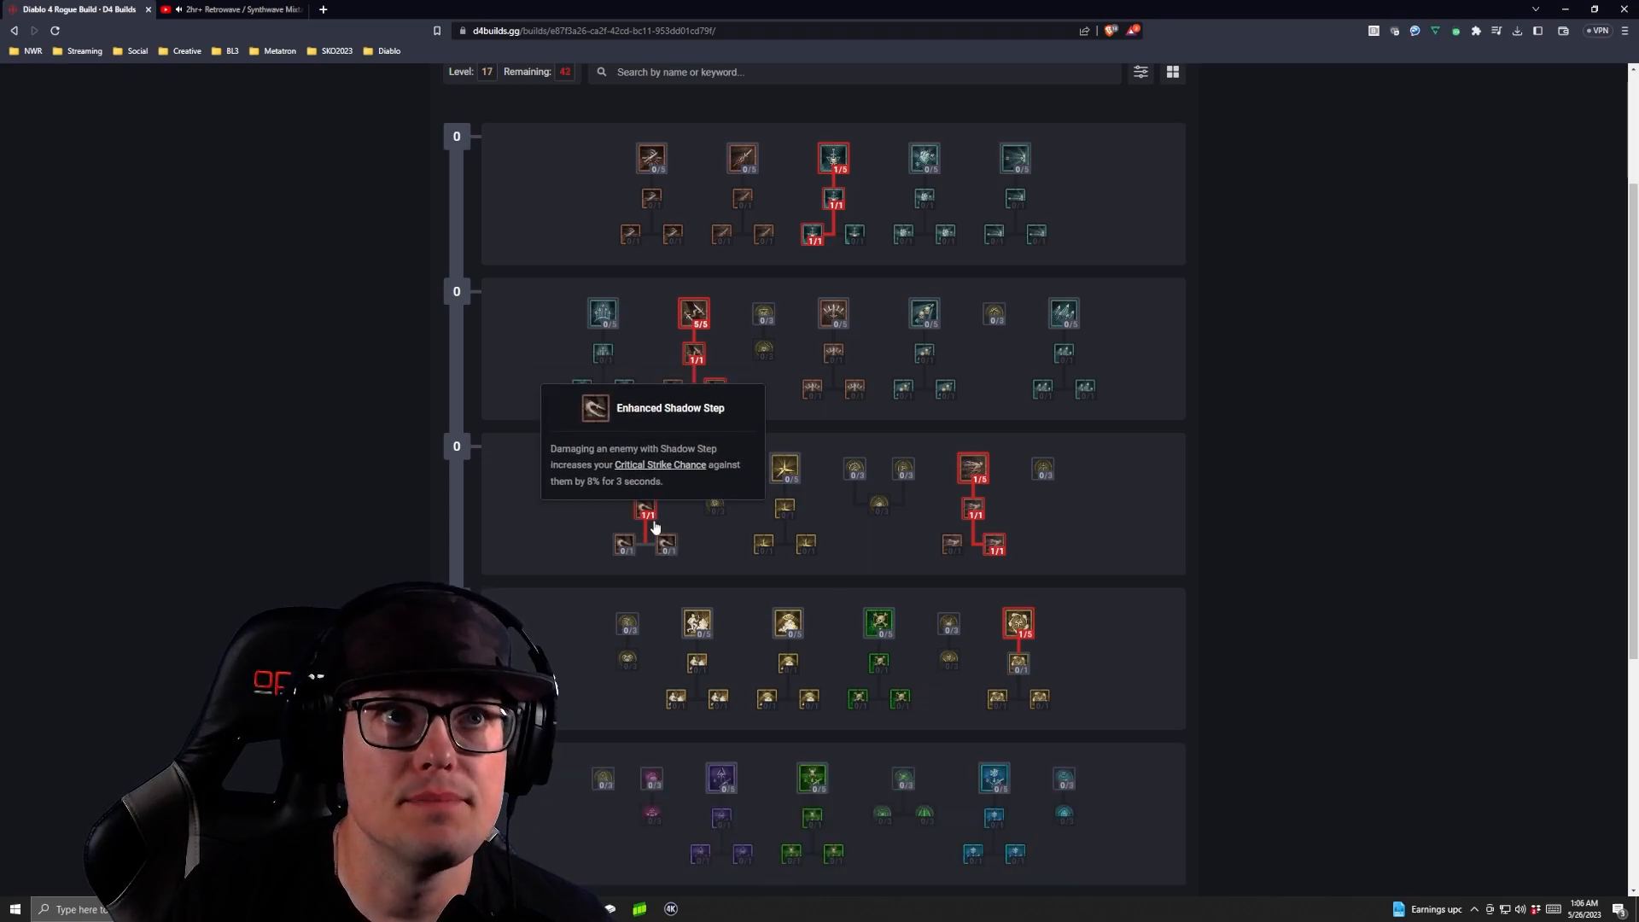
mouse_move(673, 541)
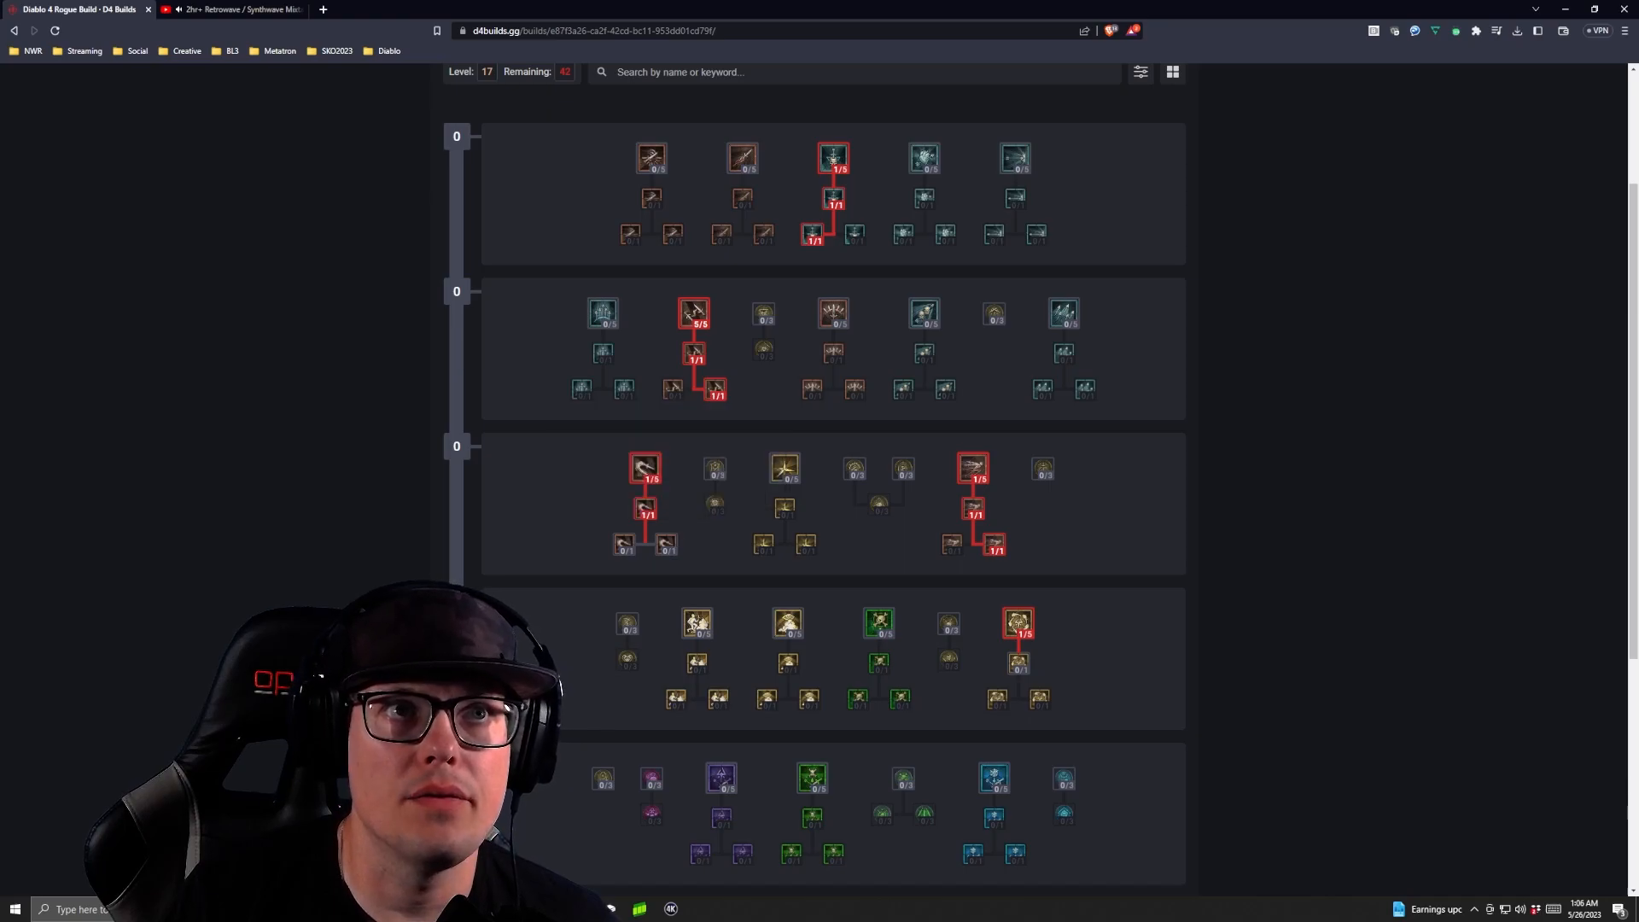
scroll("down", 3)
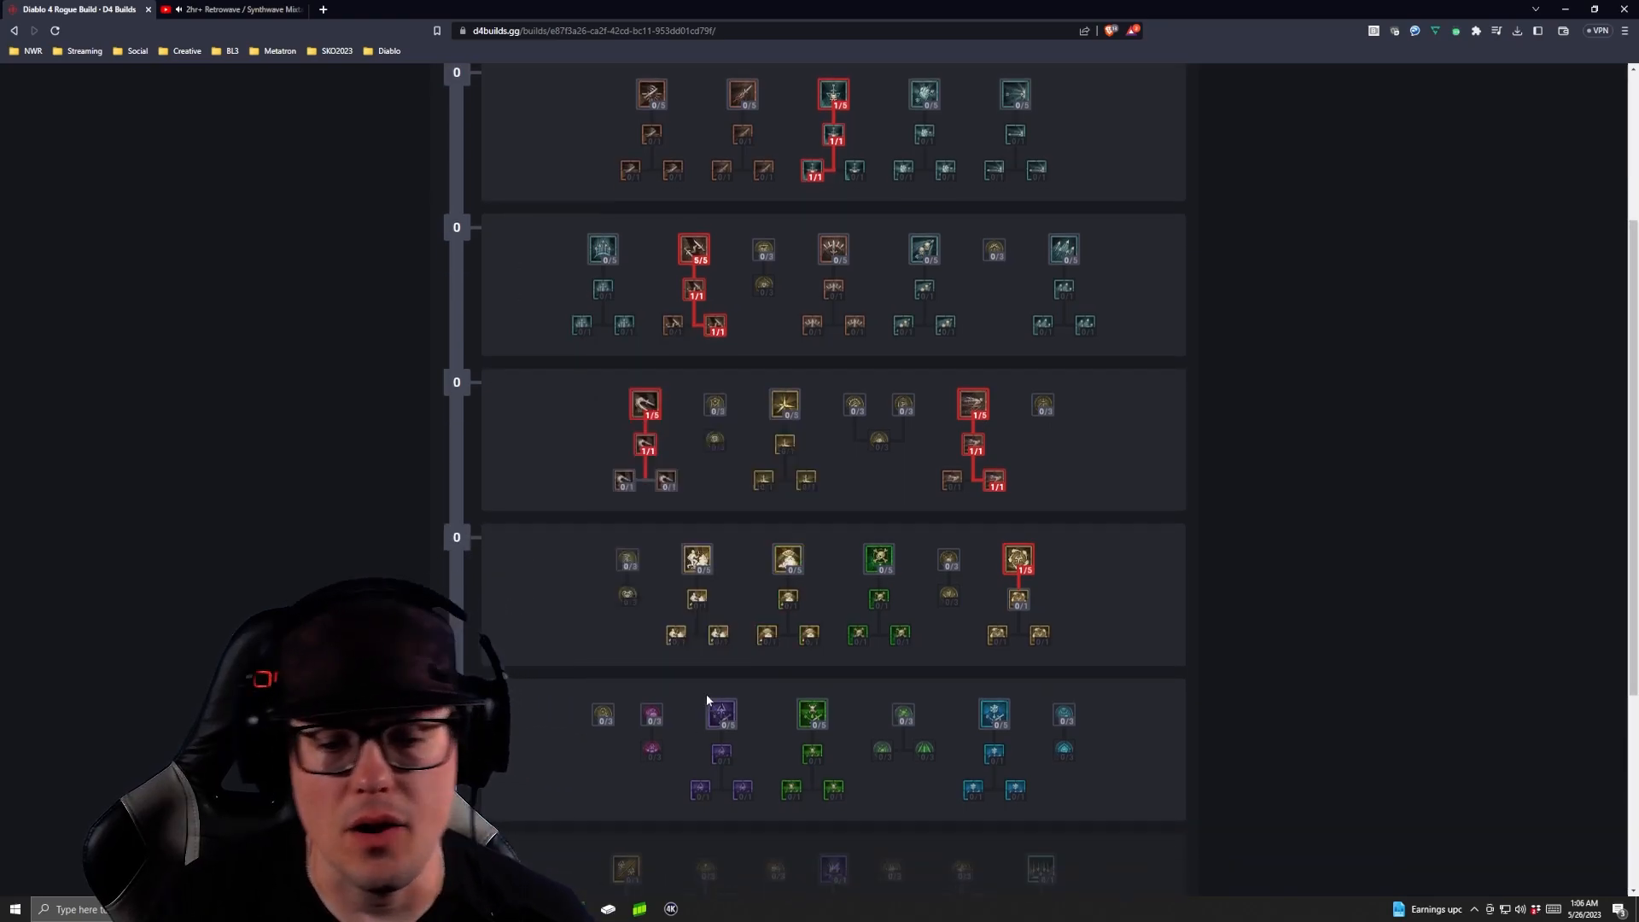
mouse_move(719, 713)
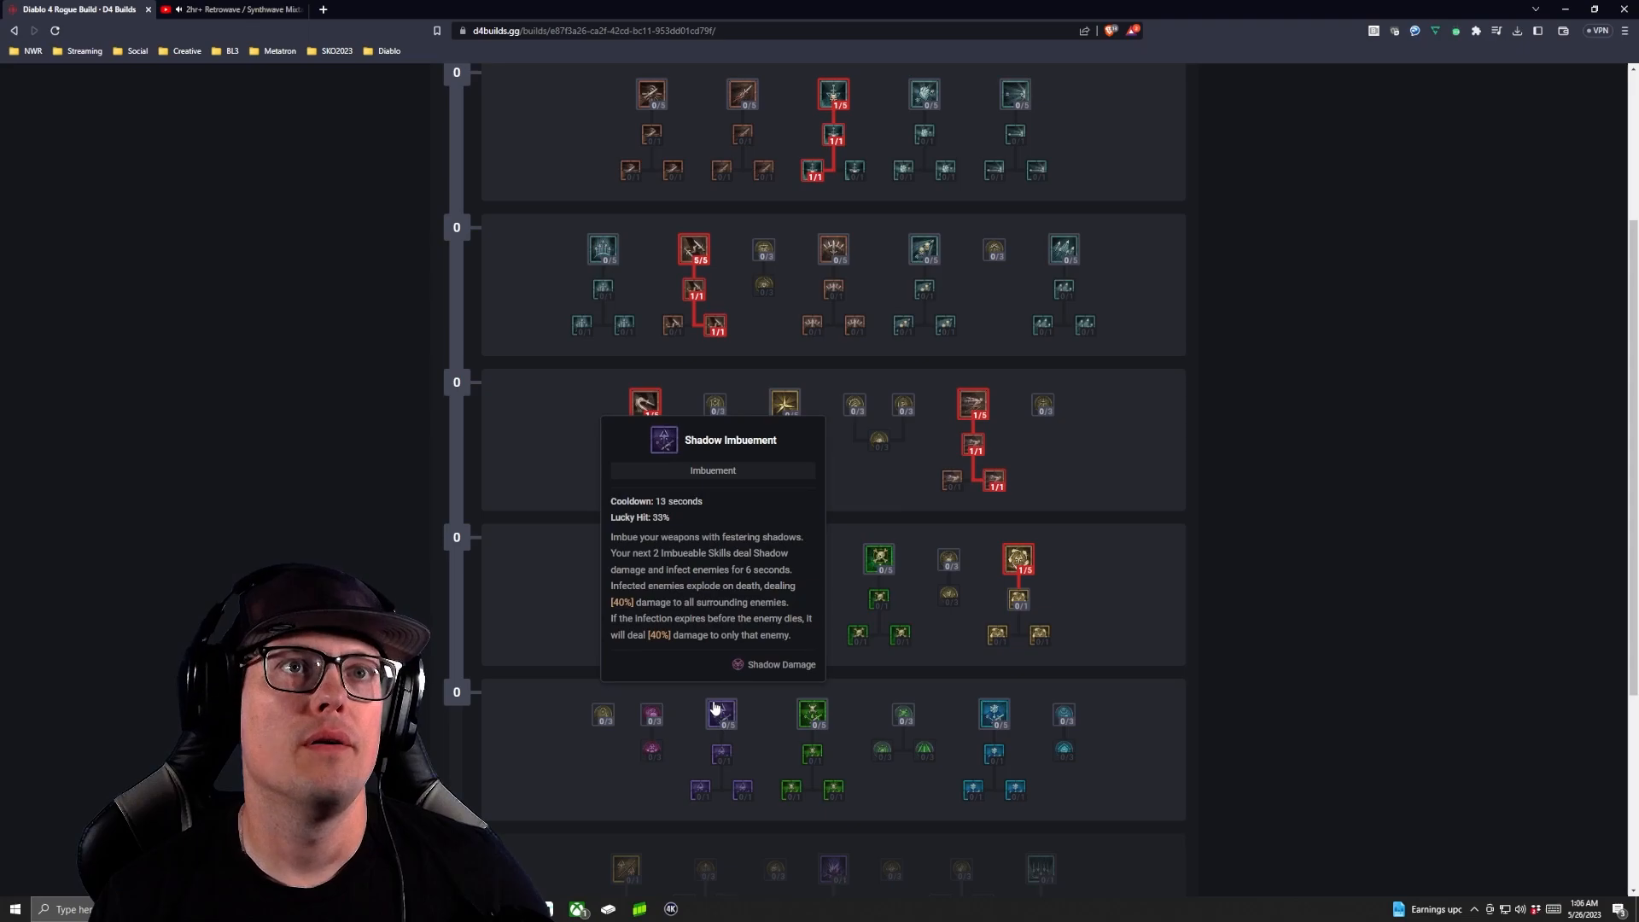
left_click(721, 714)
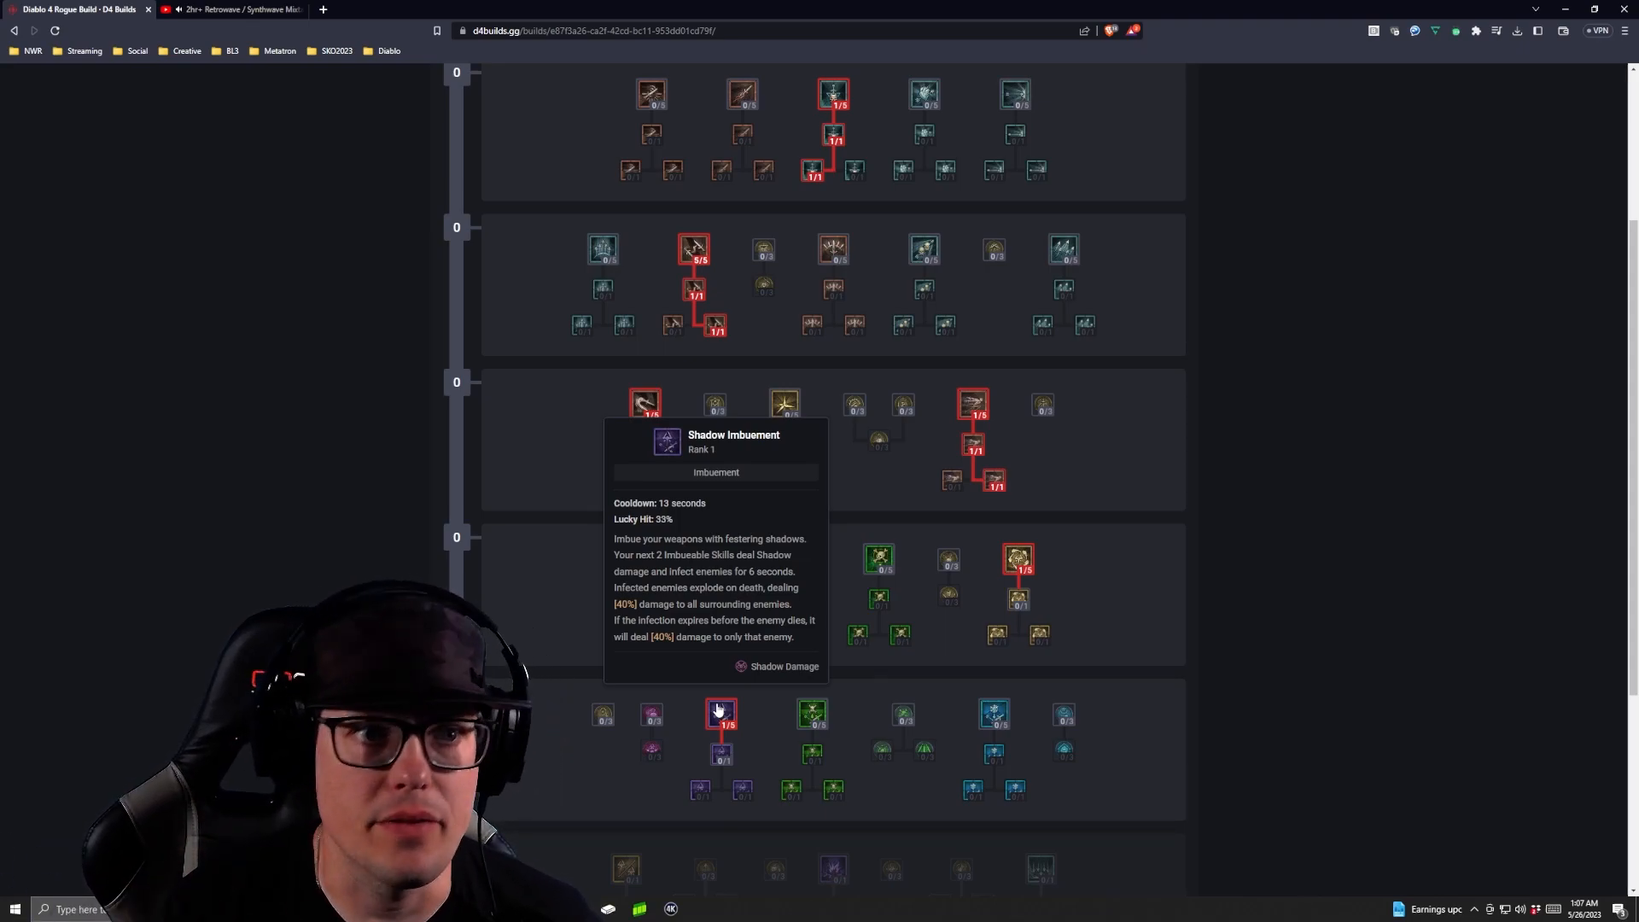
mouse_move(758, 698)
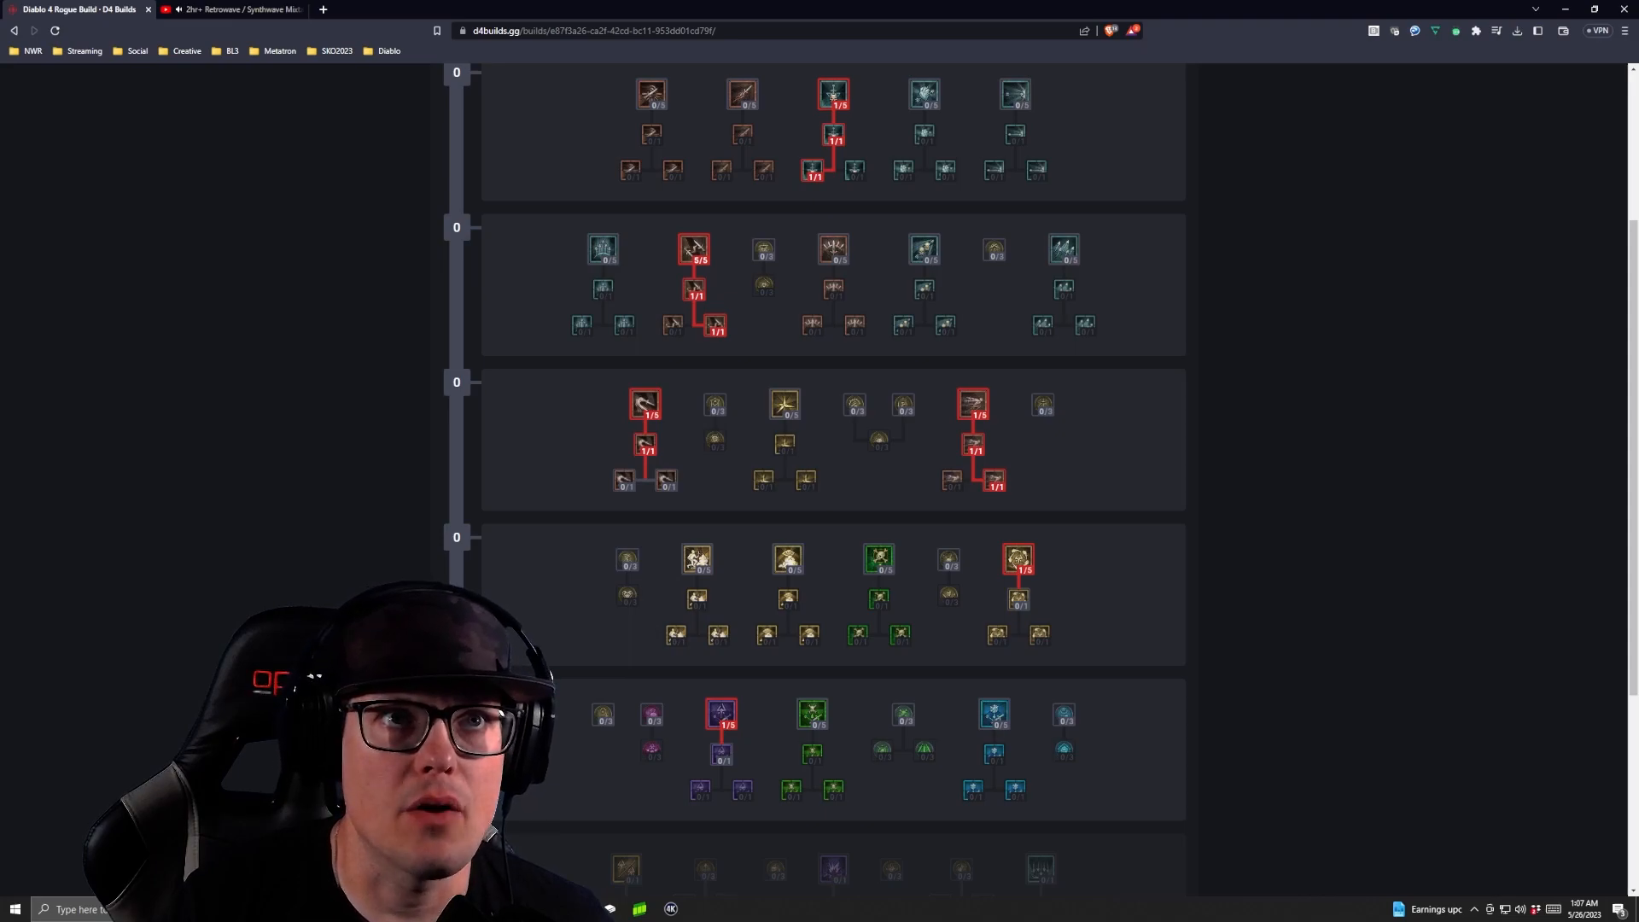
Step: Add Enhanced Shadow Imbuement and Mixed Shadow Imbuement to the build
scroll("down", 3)
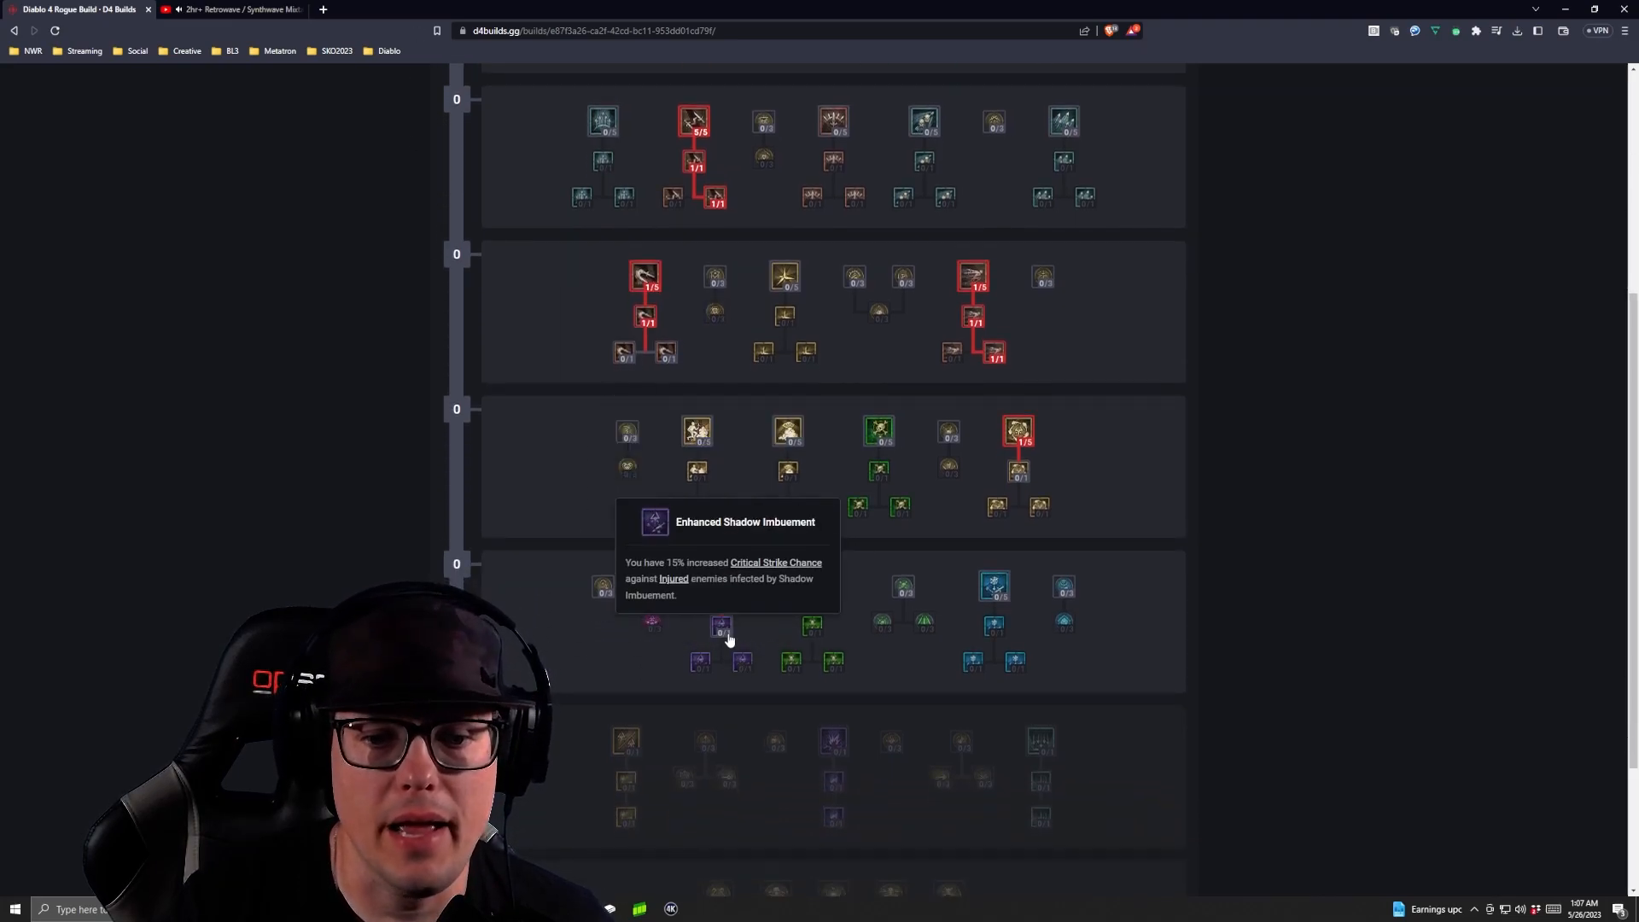
left_click(720, 627)
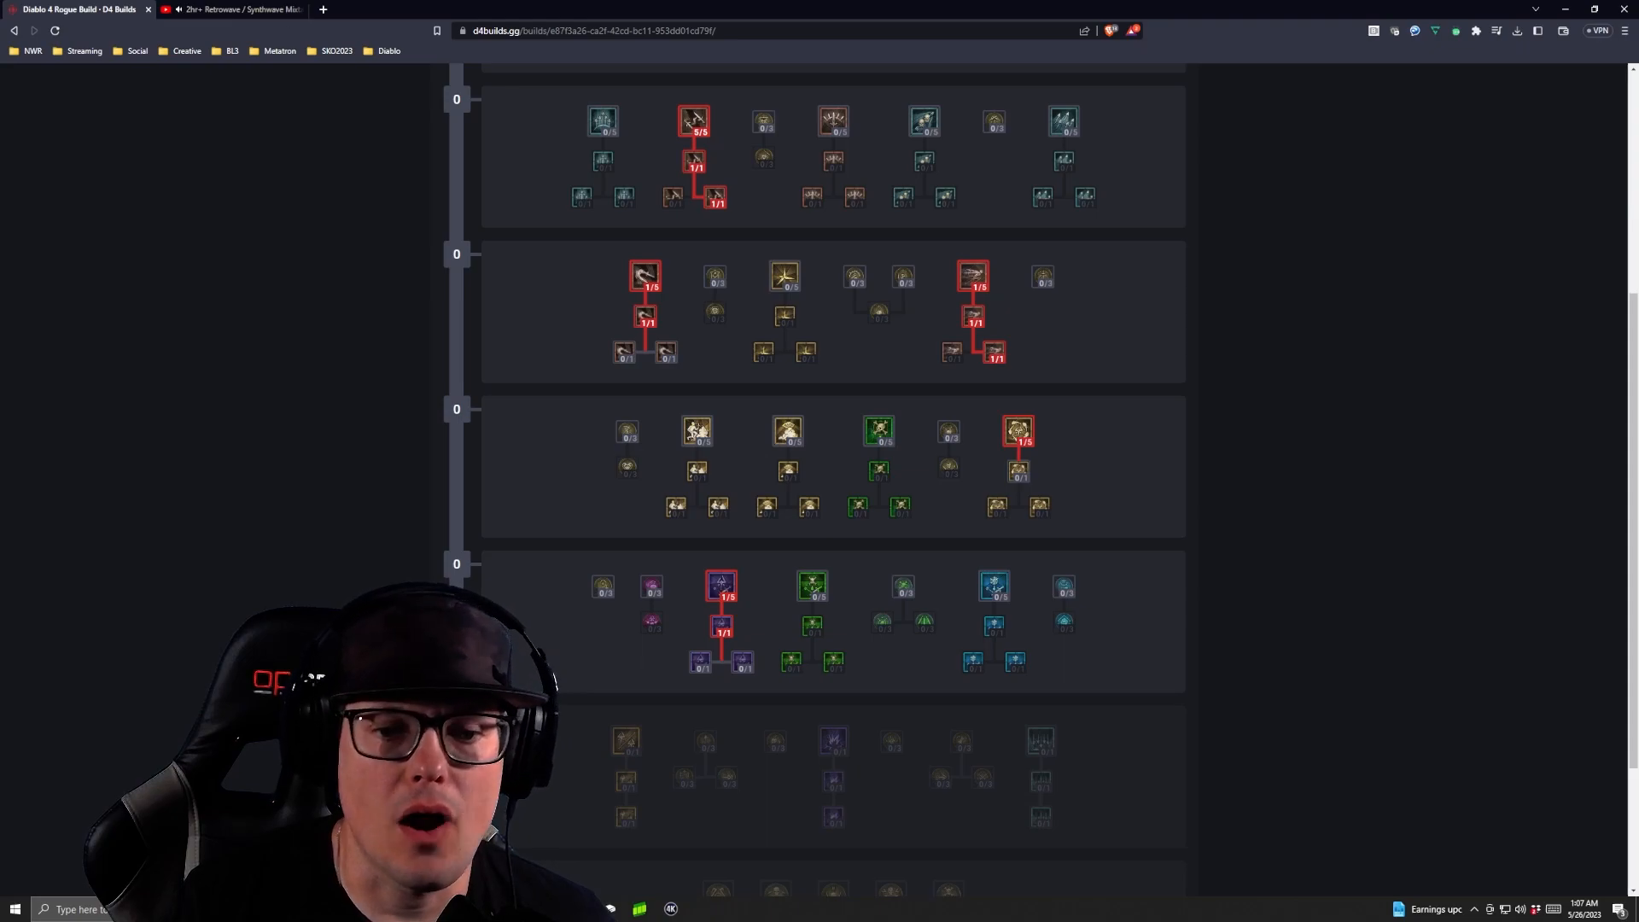
mouse_move(739, 668)
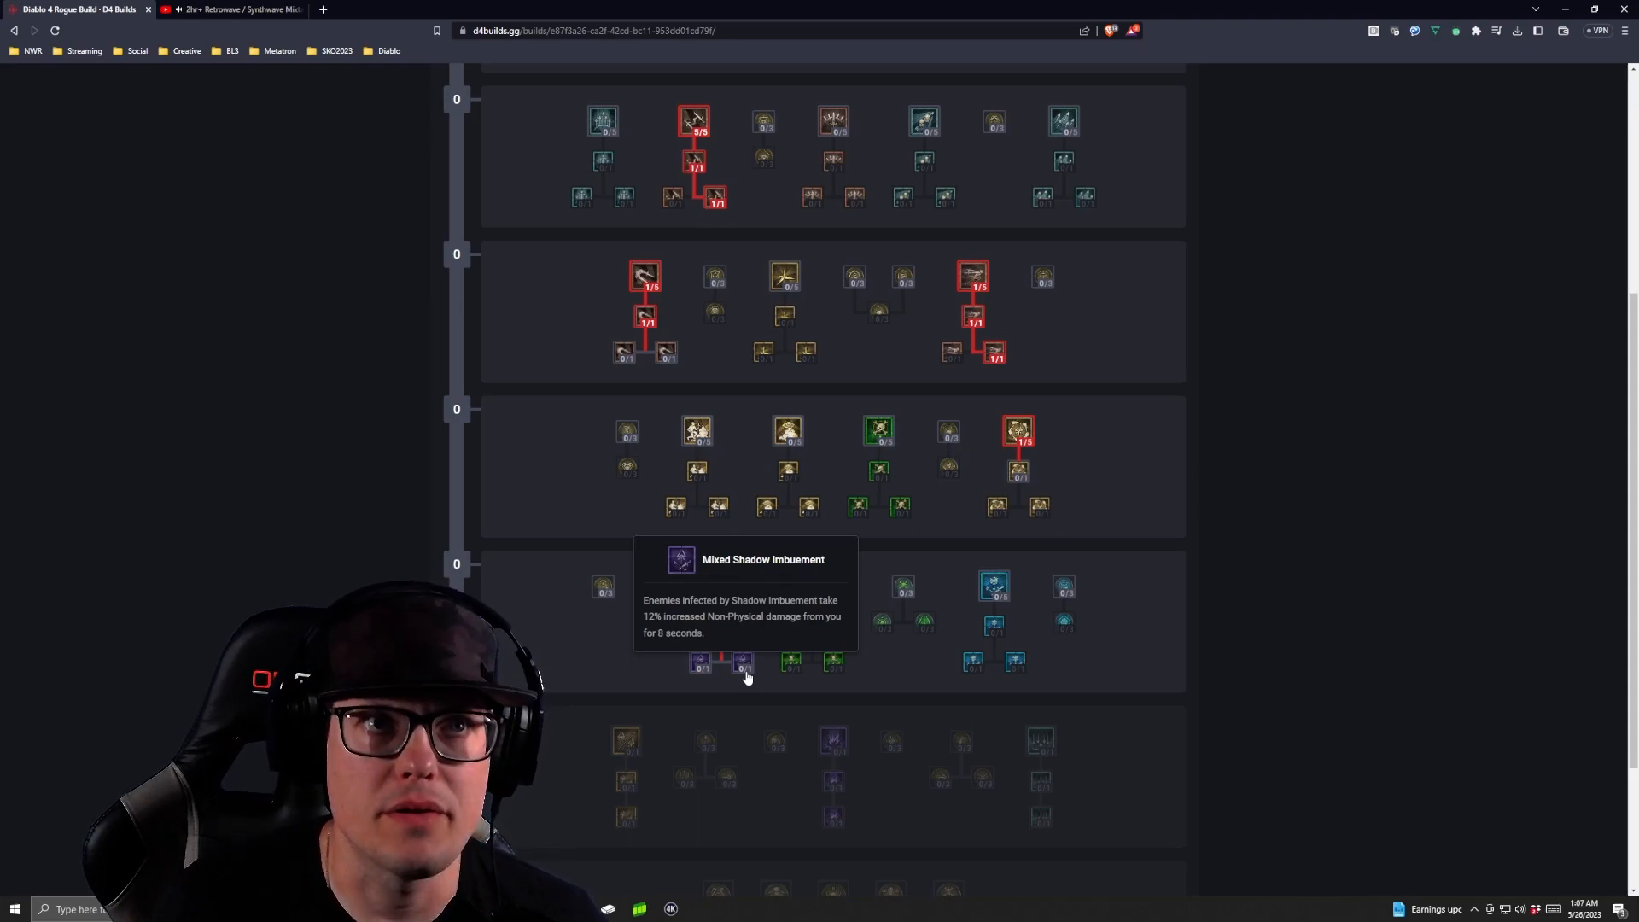
left_click(739, 661)
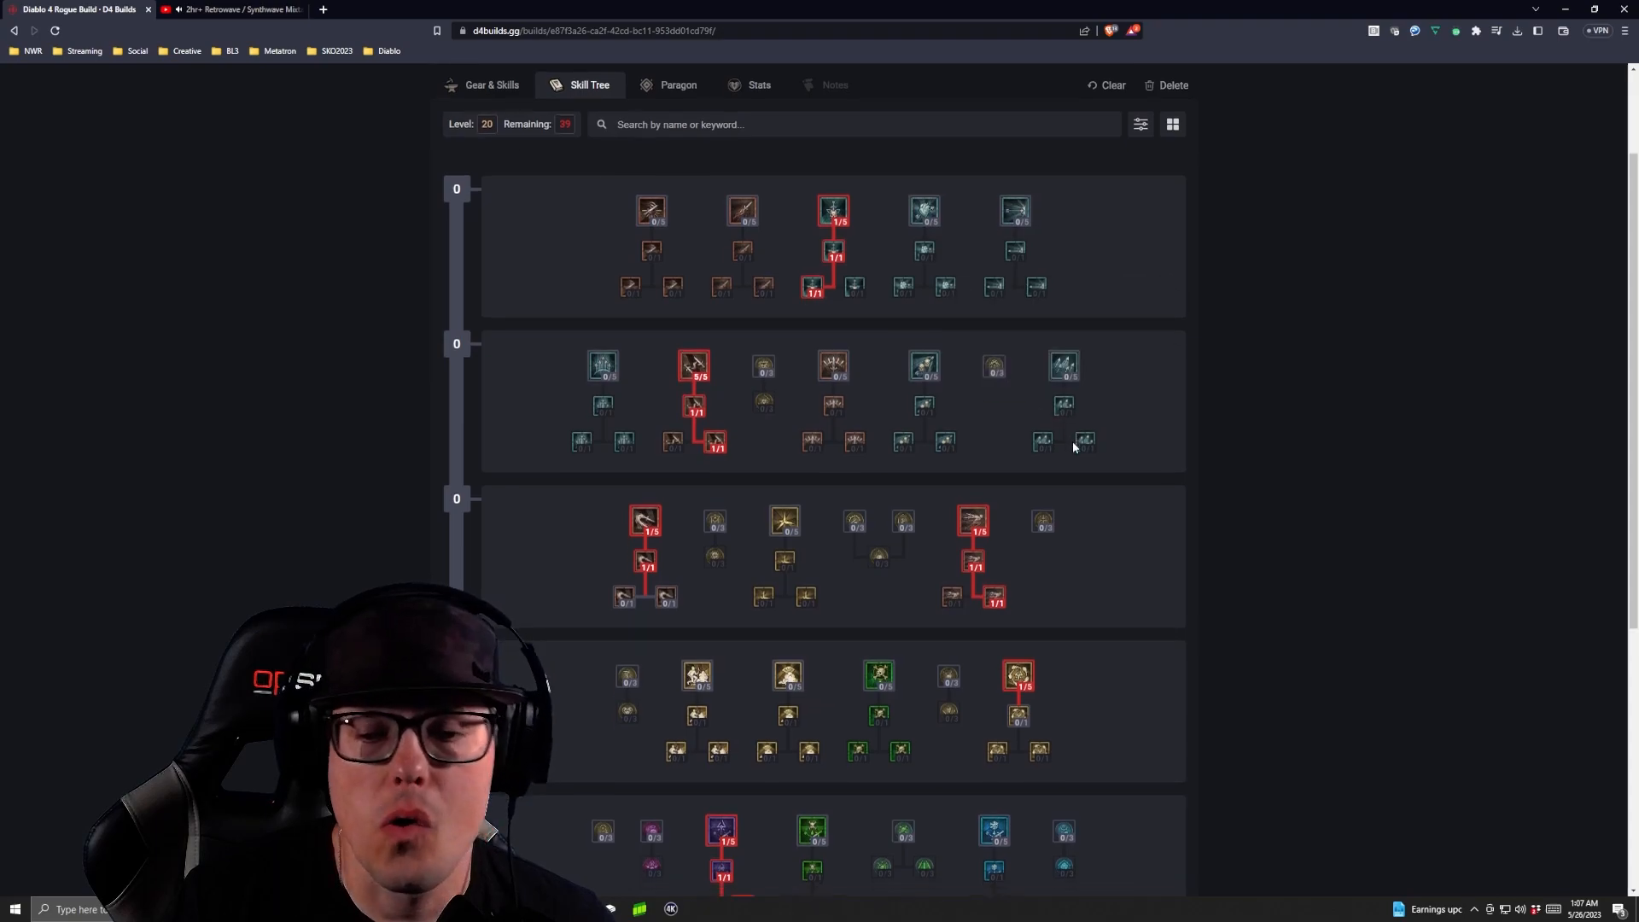
Step: Scroll down the tree toward the passives beside Shadow Imbuement
scroll("down", 3)
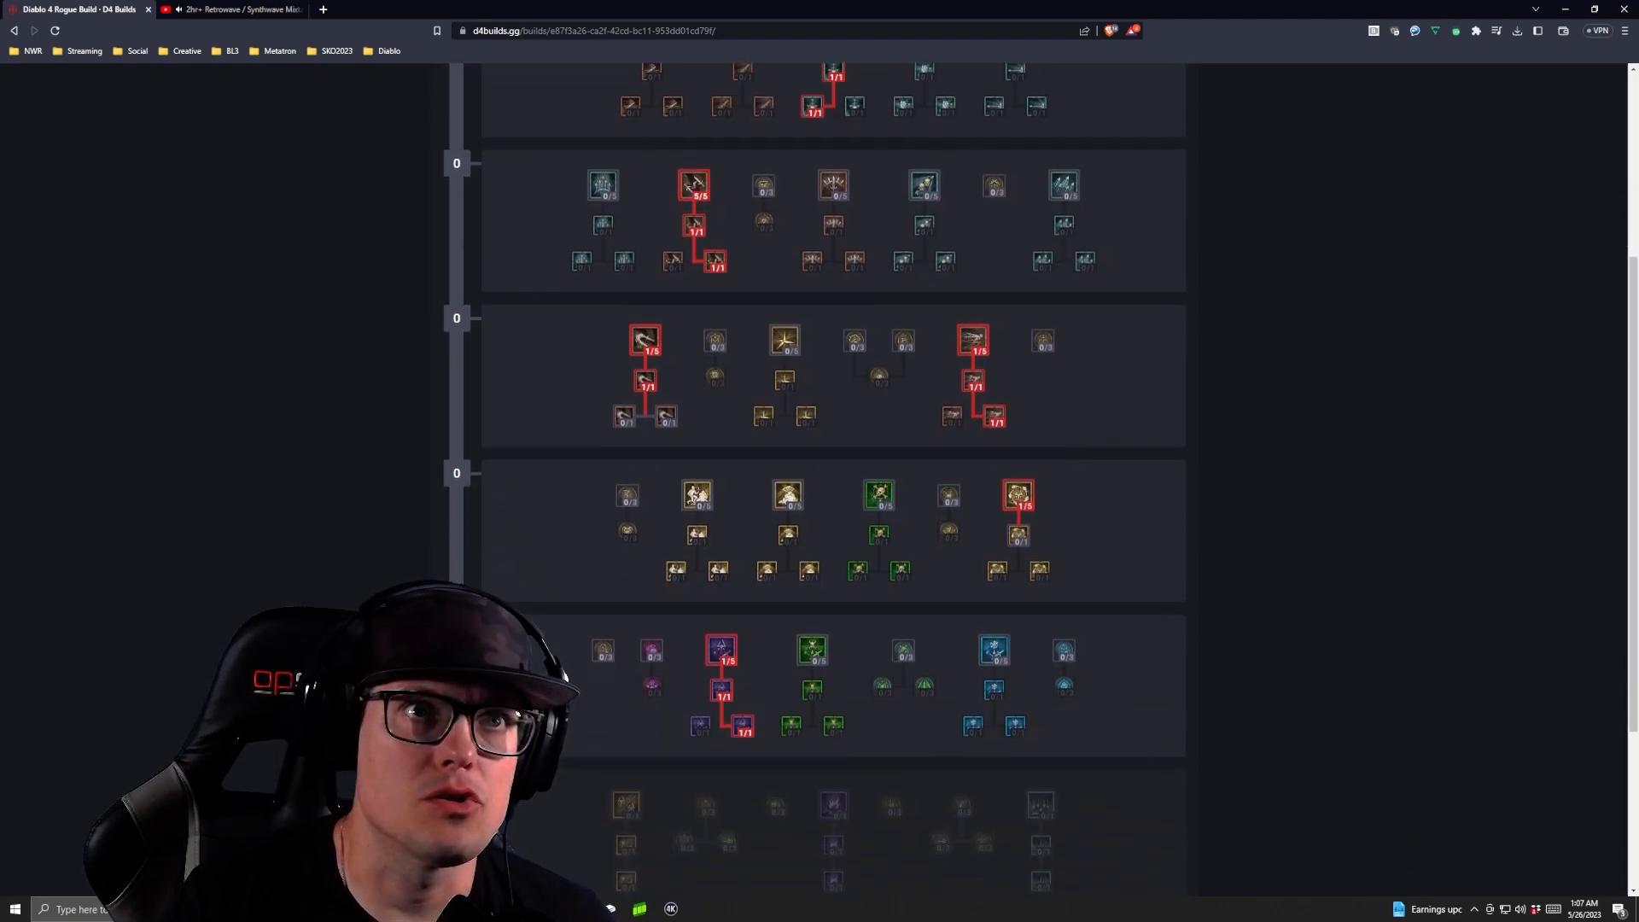
mouse_move(717, 652)
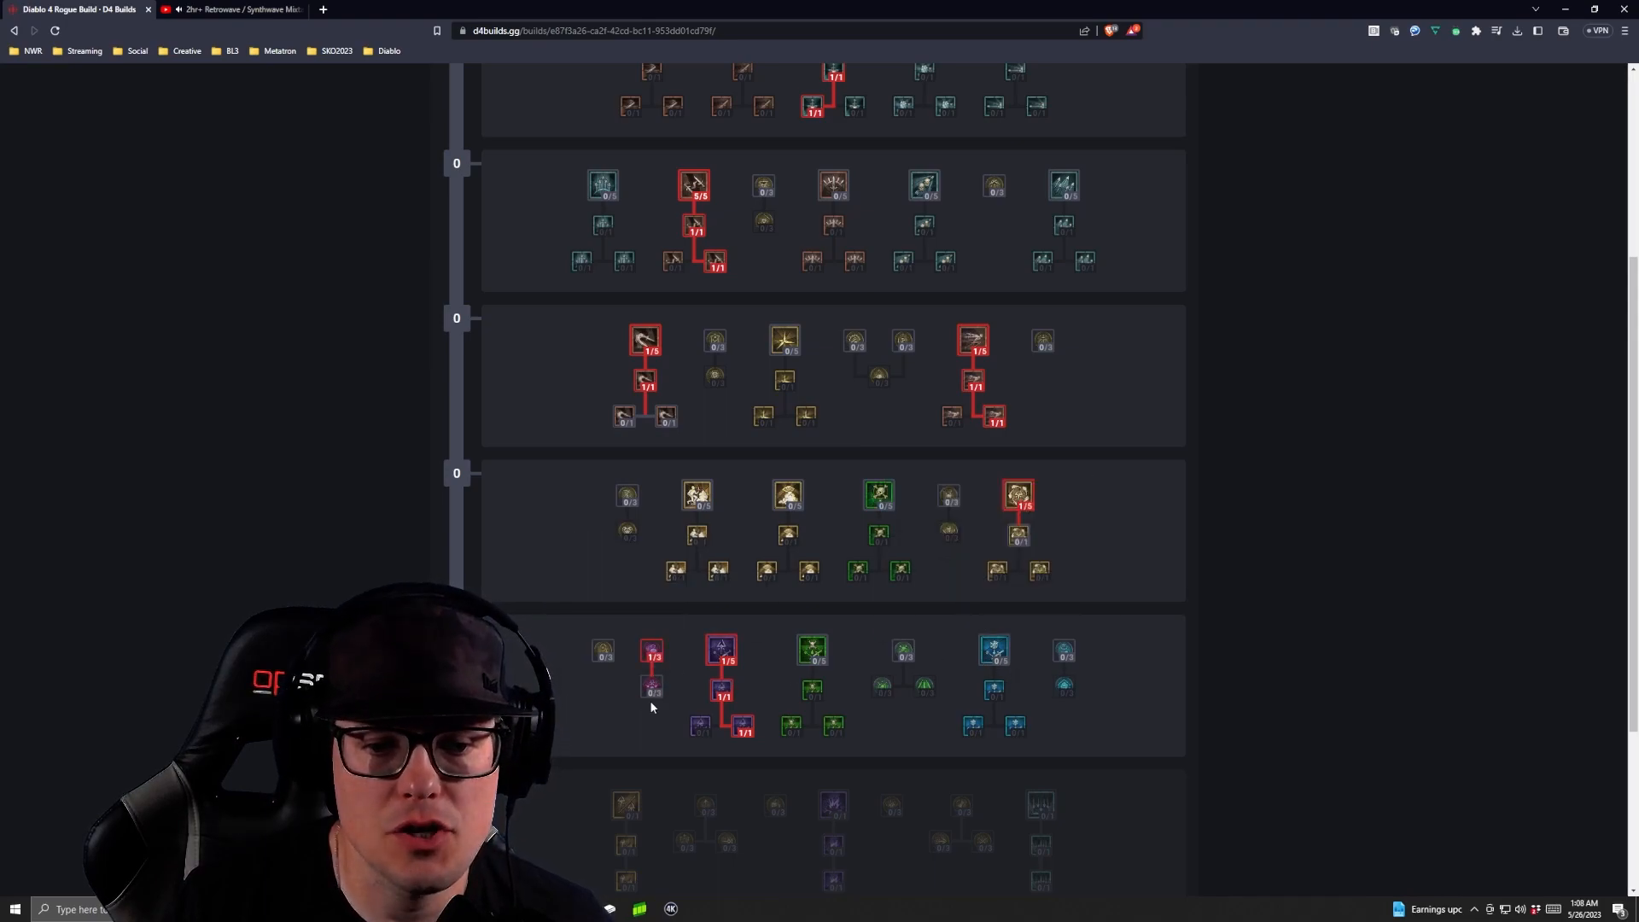
mouse_move(650, 688)
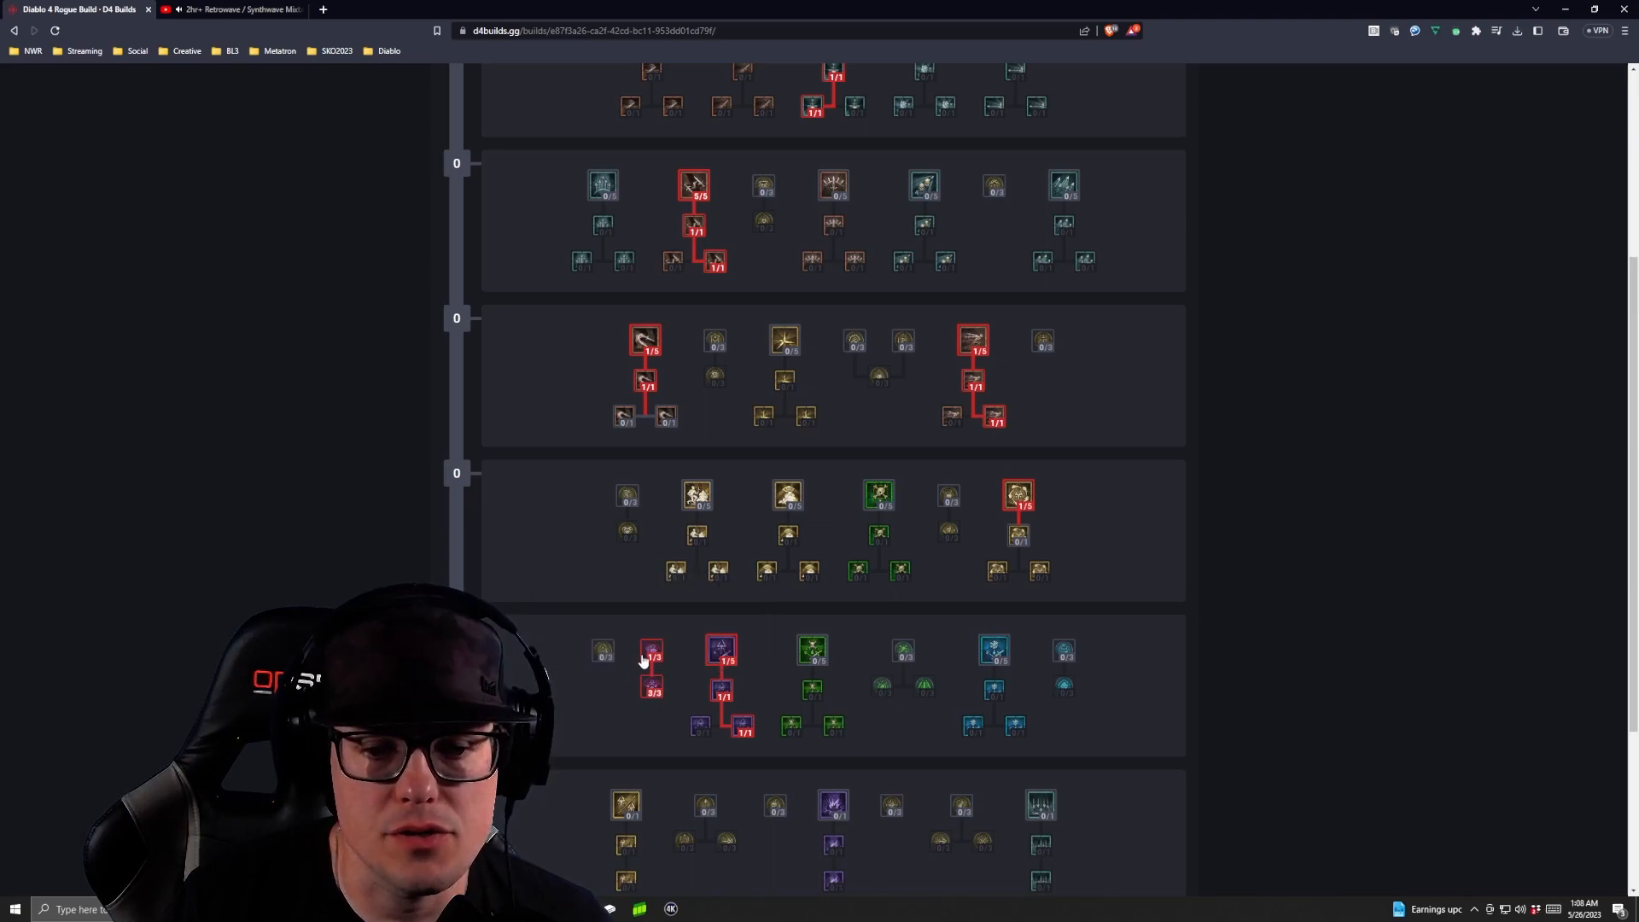
mouse_move(650, 654)
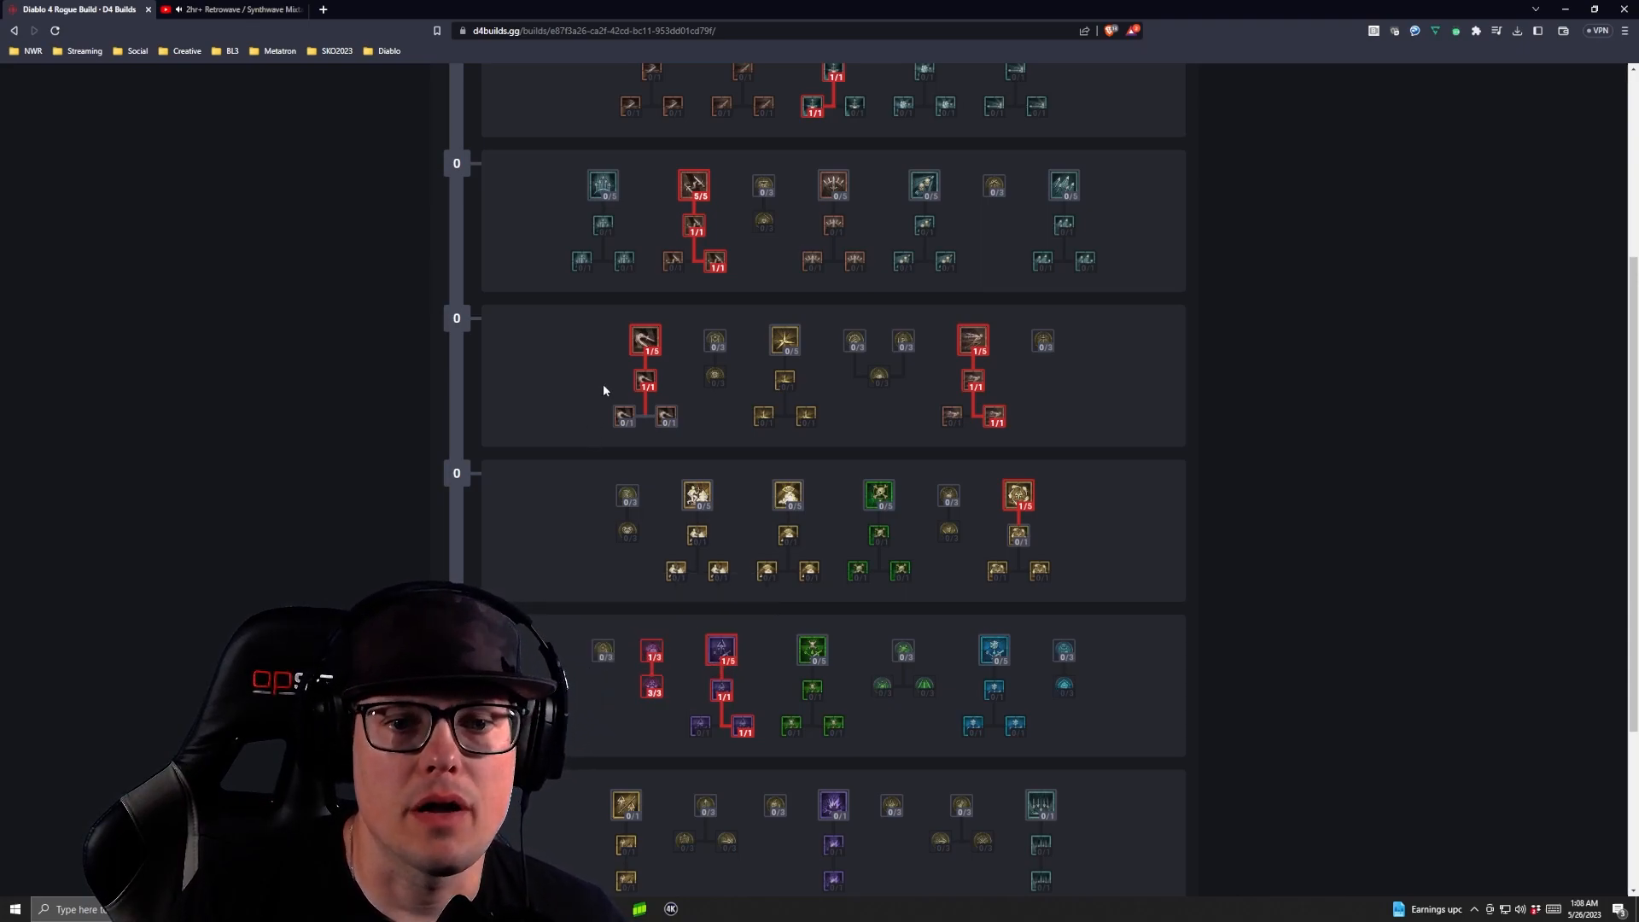
mouse_move(664, 418)
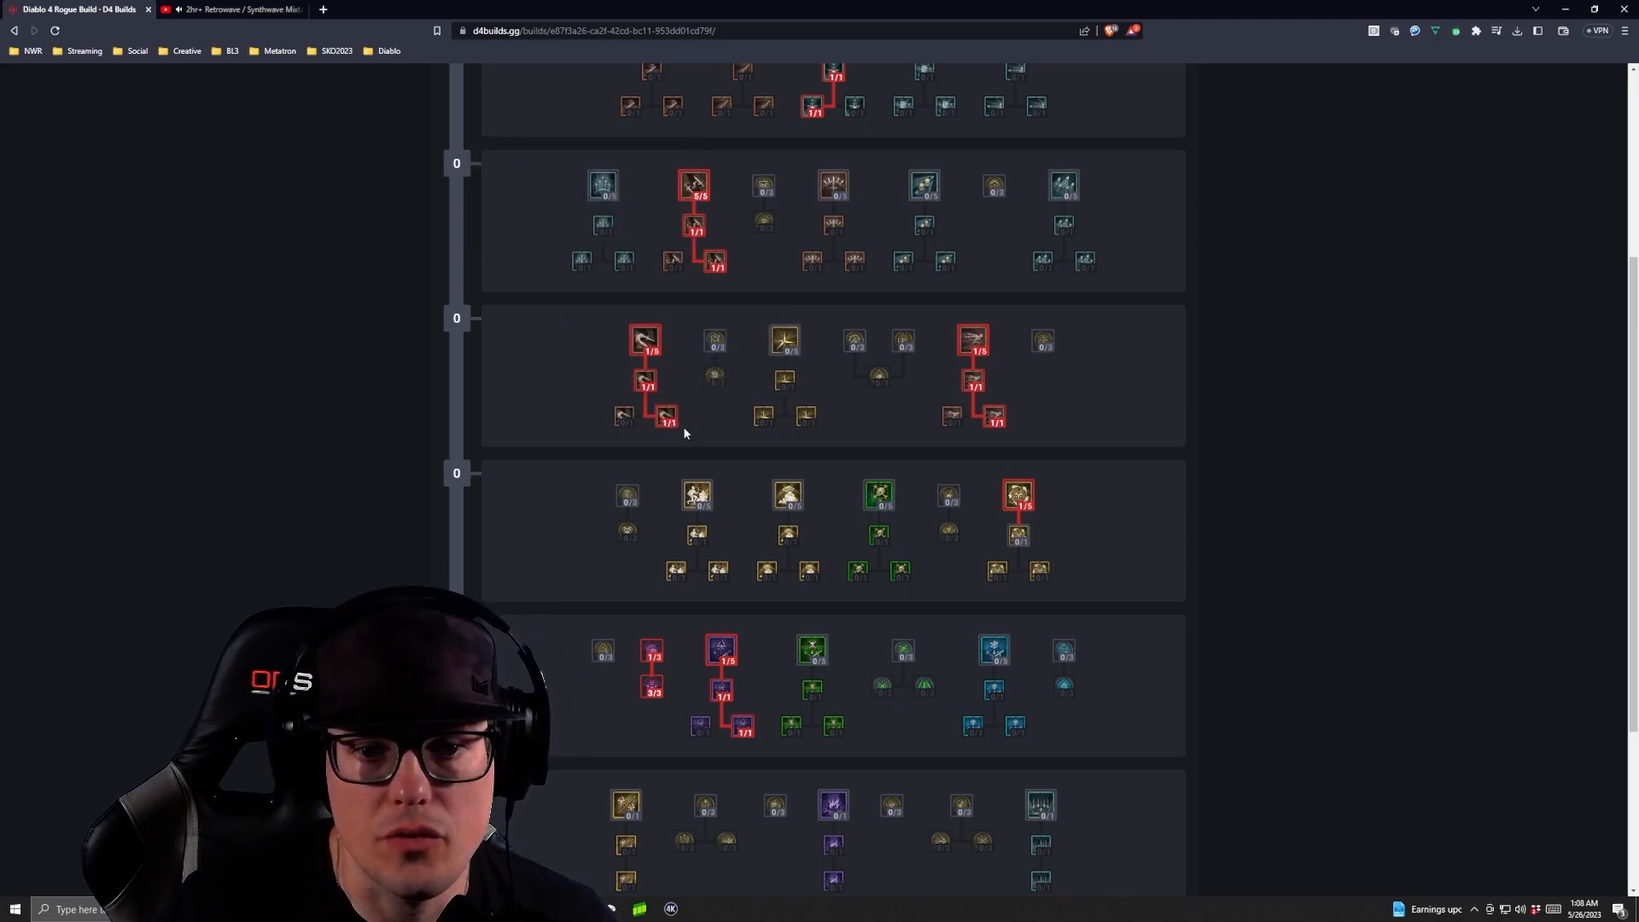
mouse_move(665, 419)
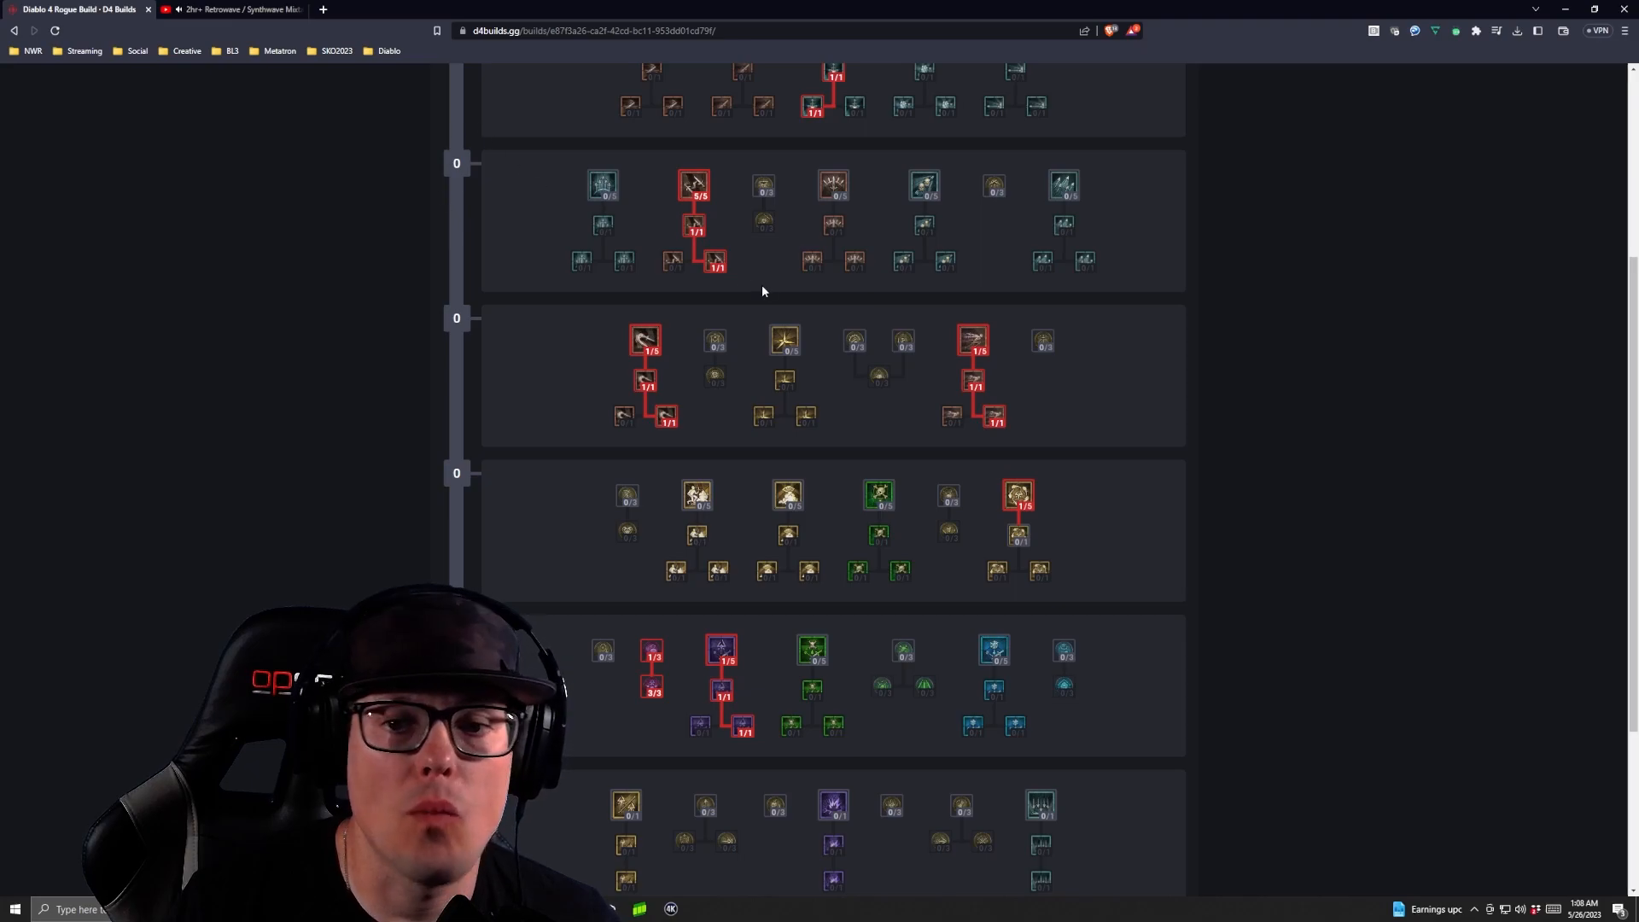
mouse_move(1019, 536)
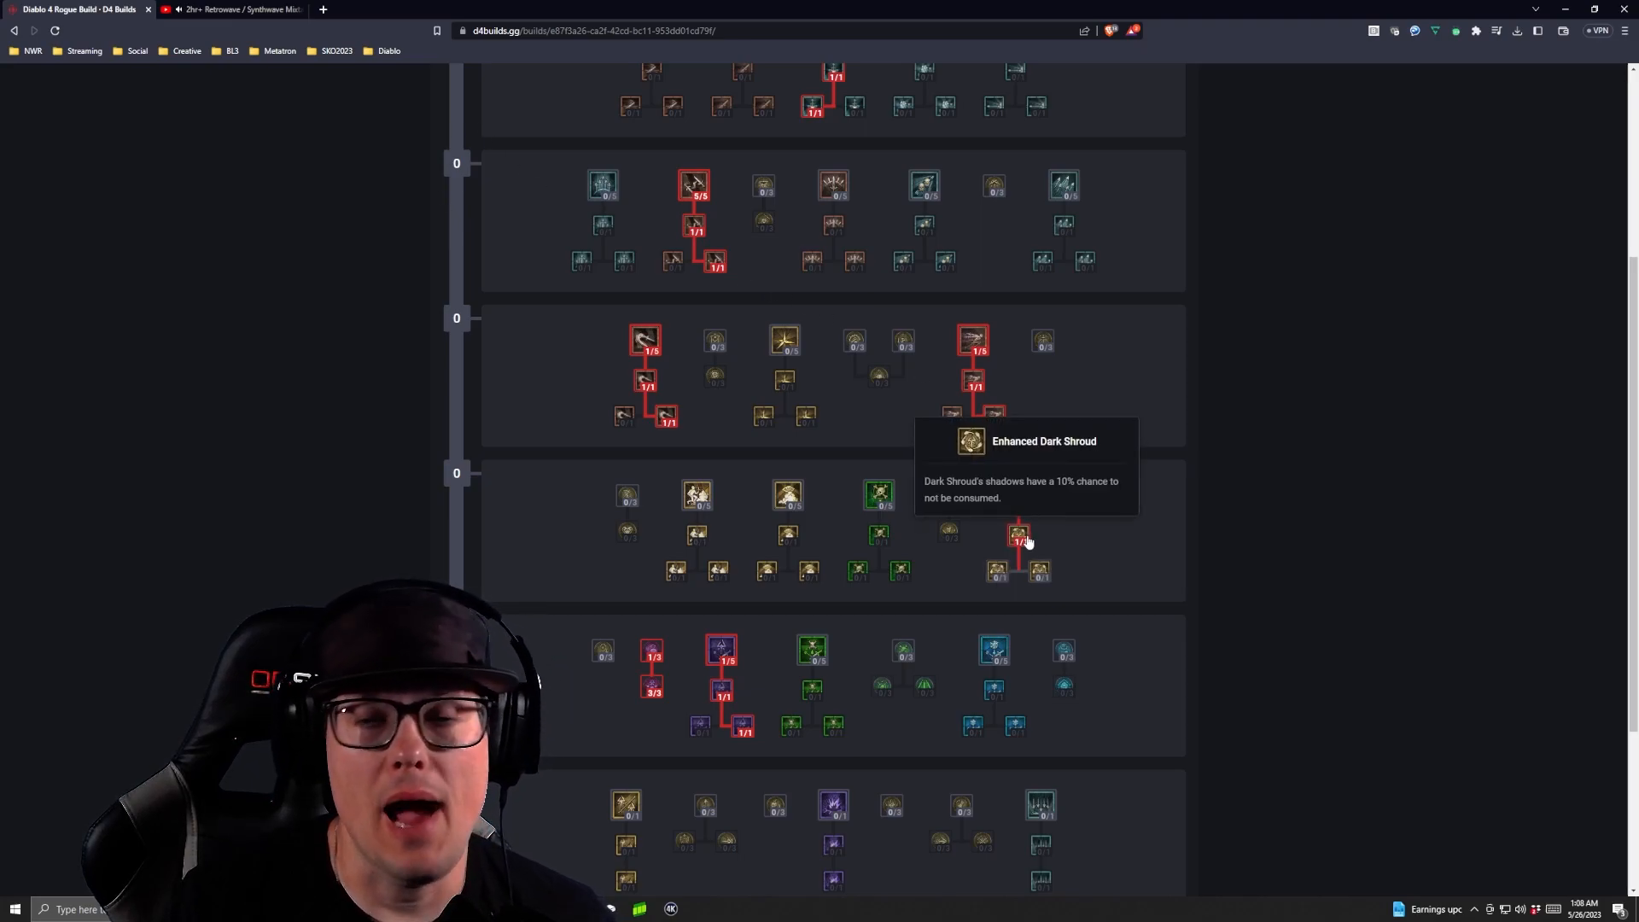
mouse_move(998, 574)
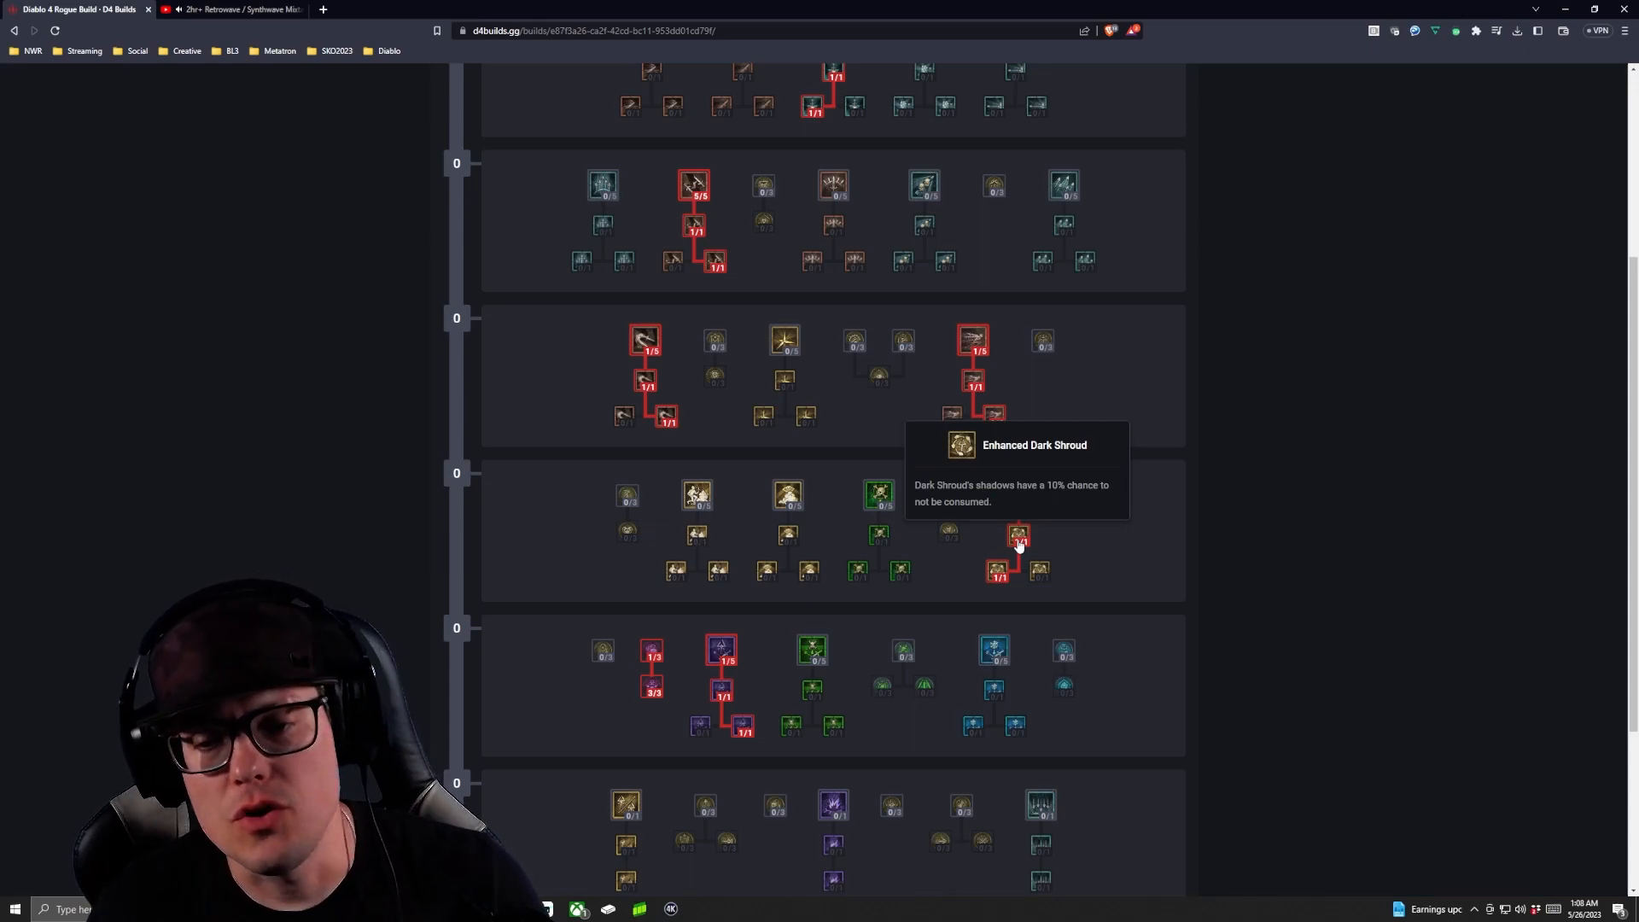
mouse_move(1018, 497)
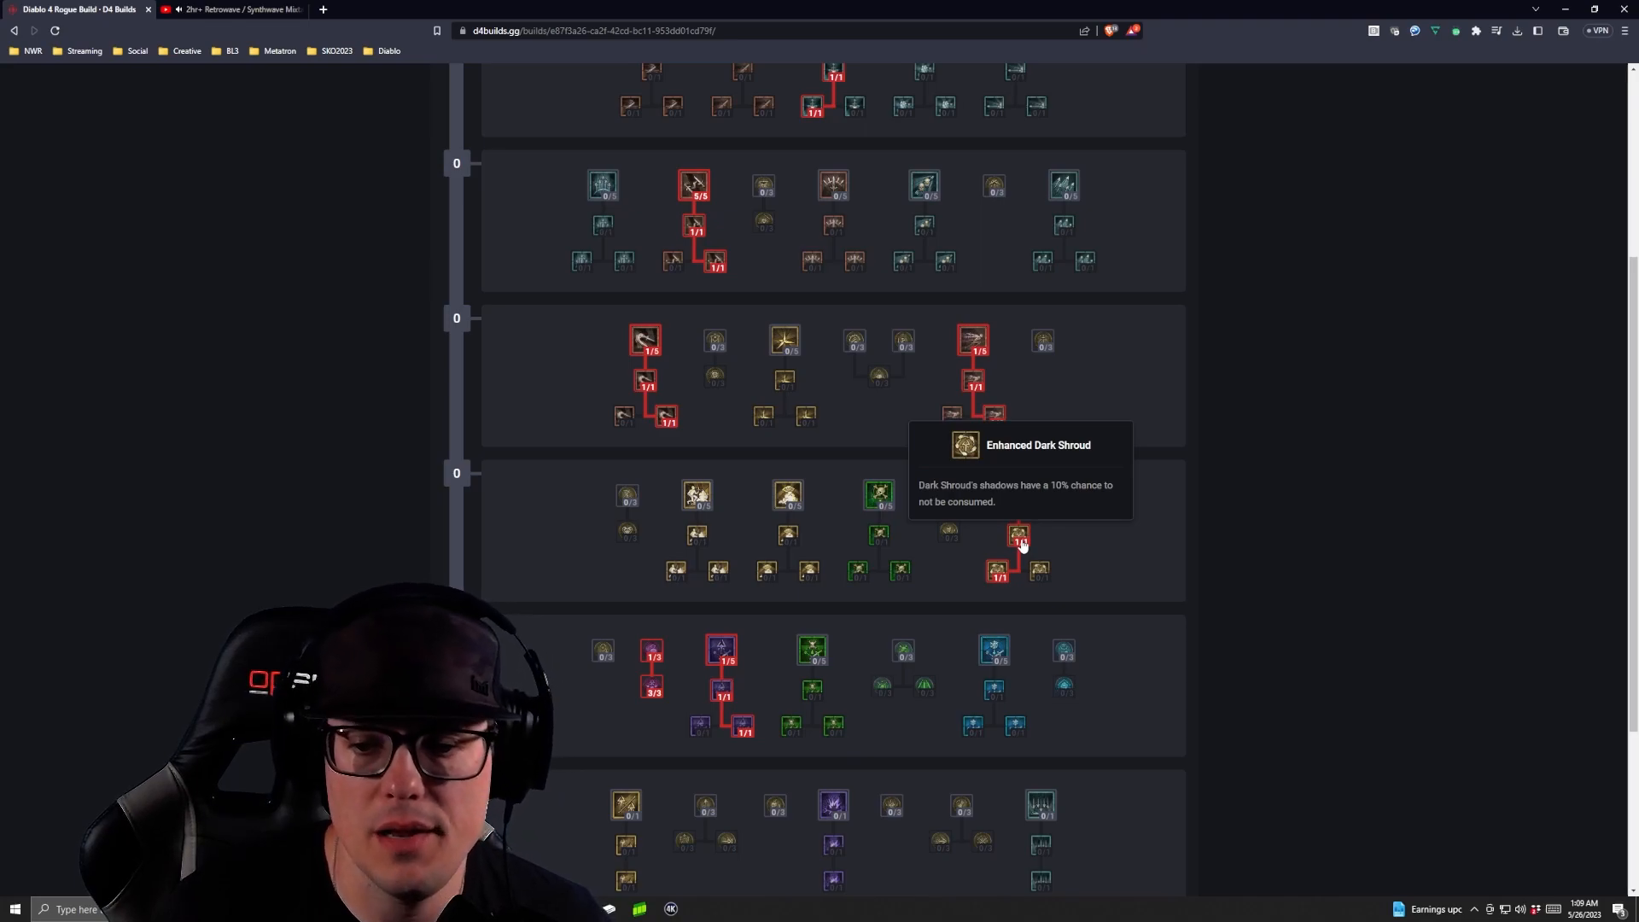
mouse_move(1134, 493)
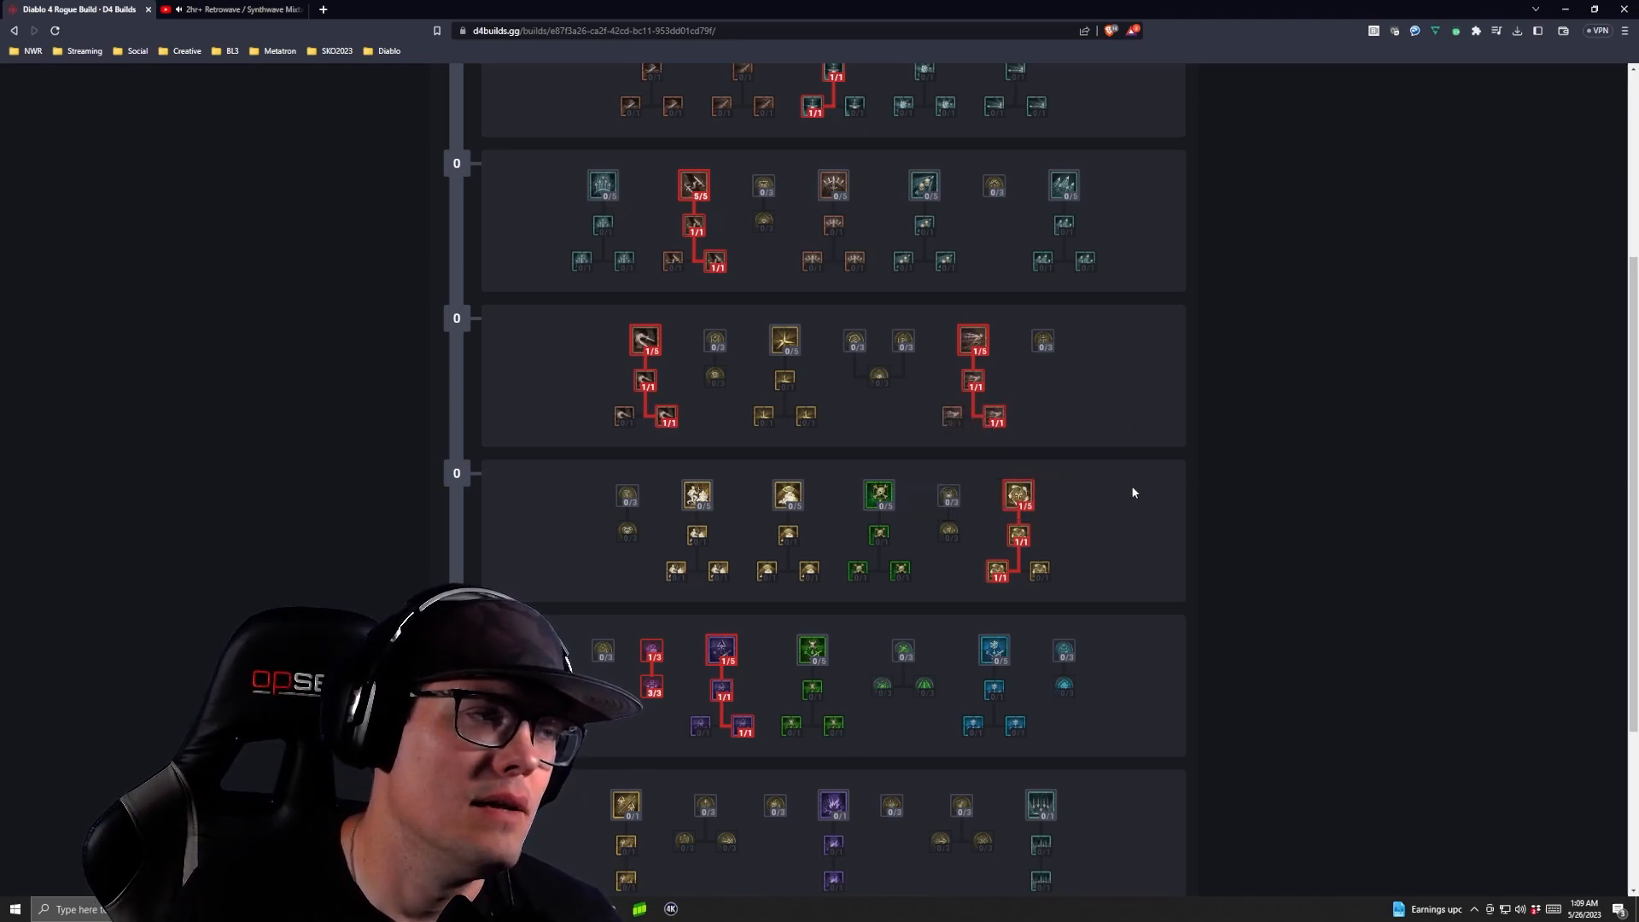
mouse_move(1137, 593)
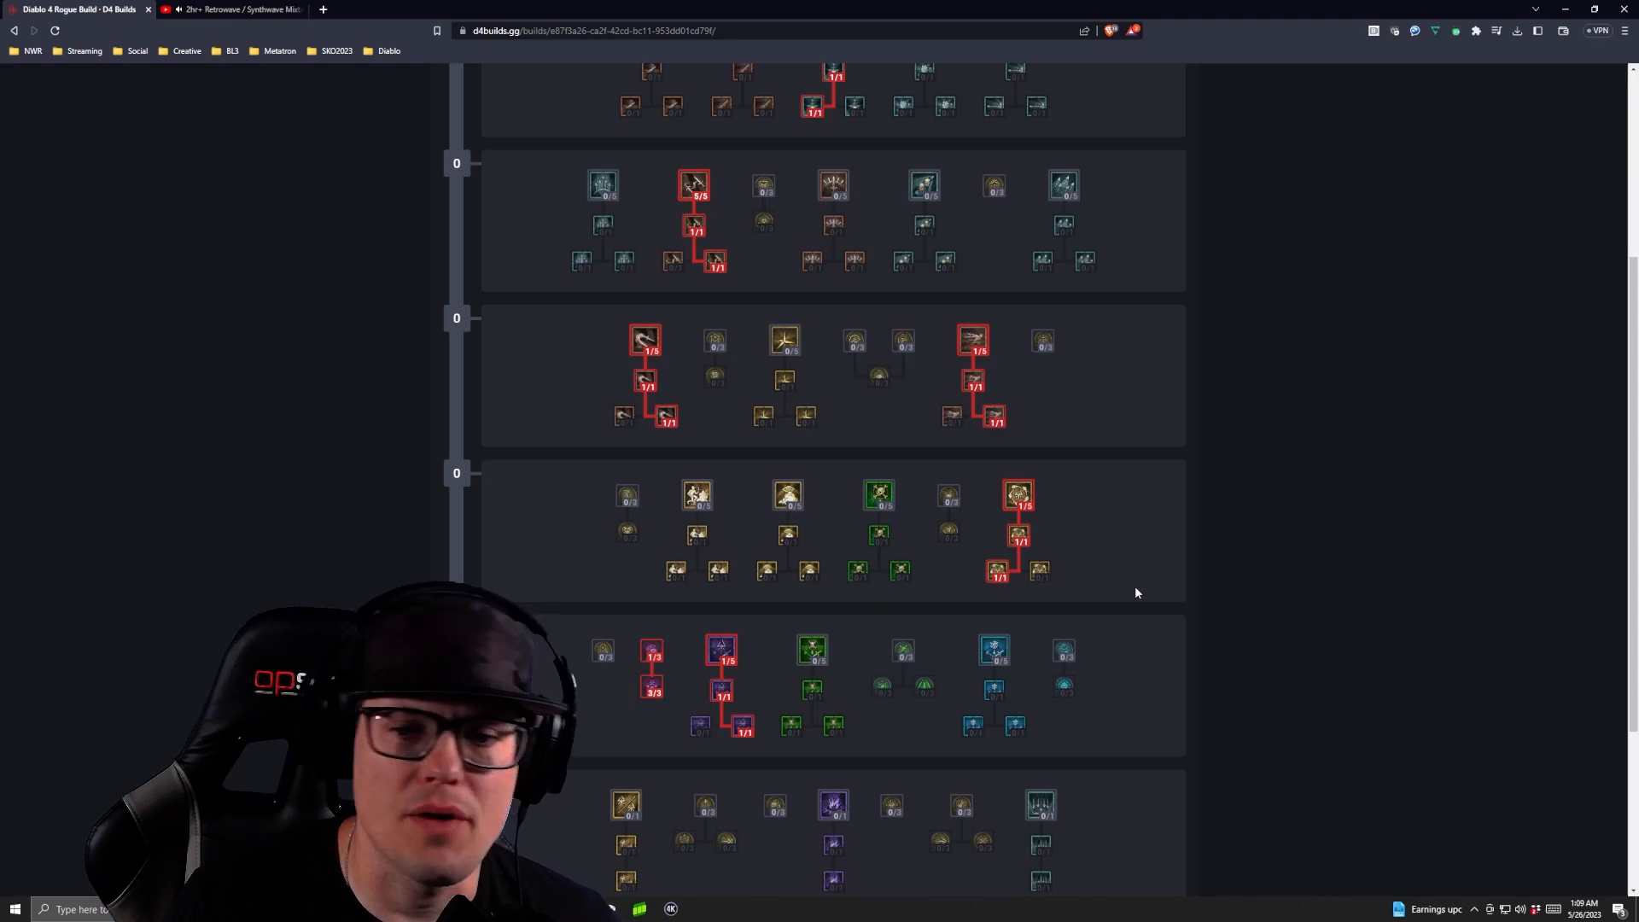
mouse_move(998, 574)
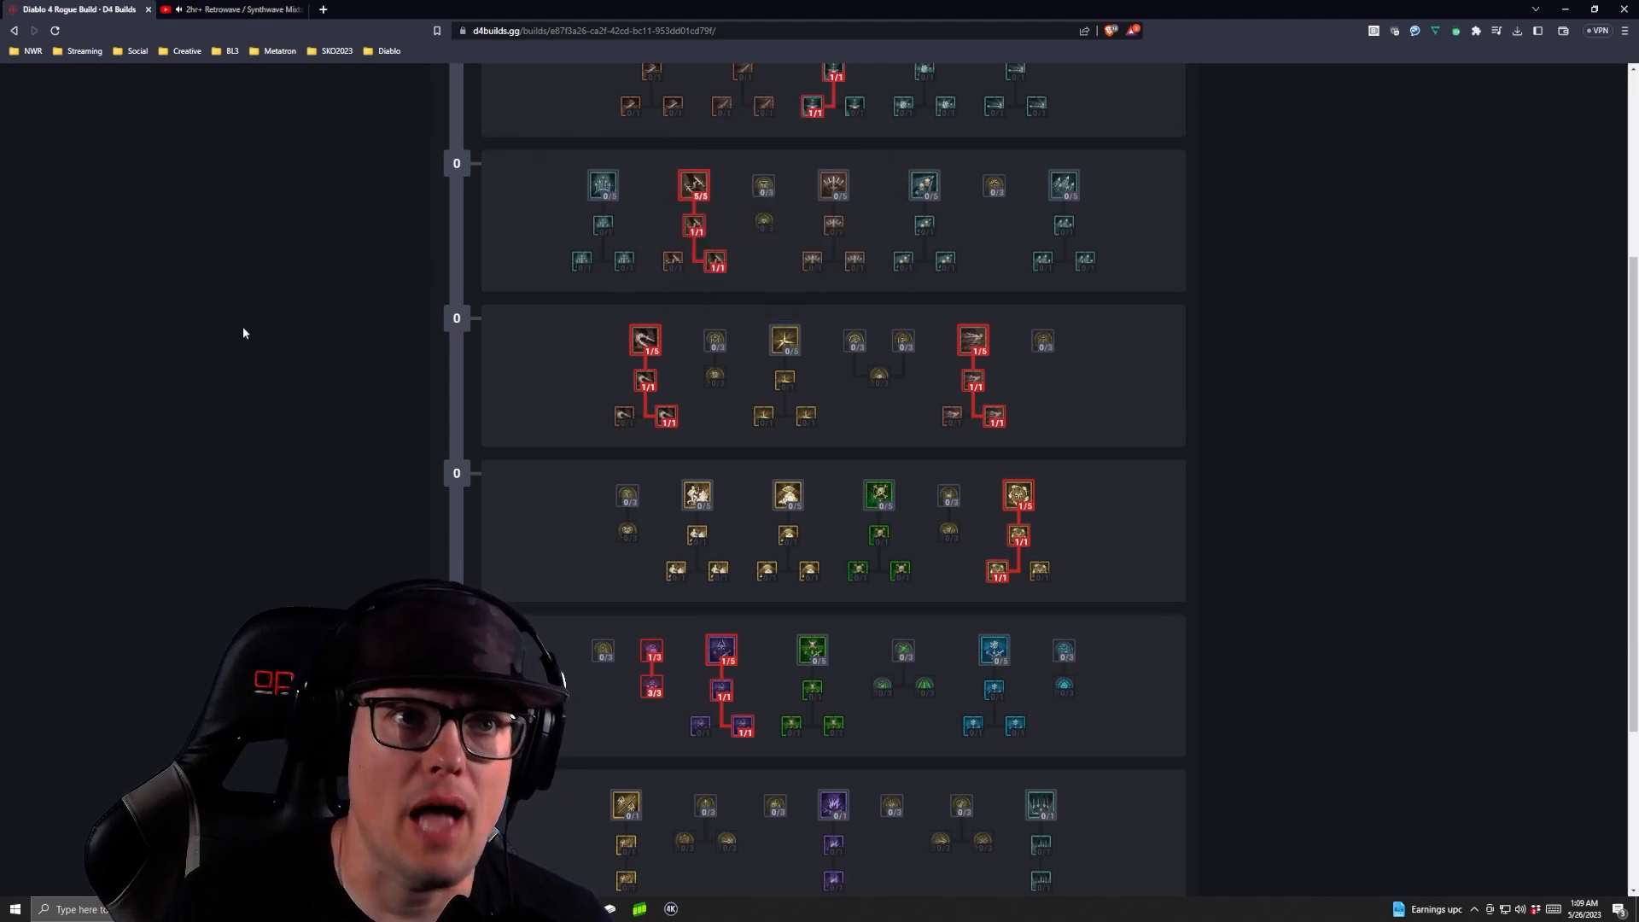
mouse_move(1078, 621)
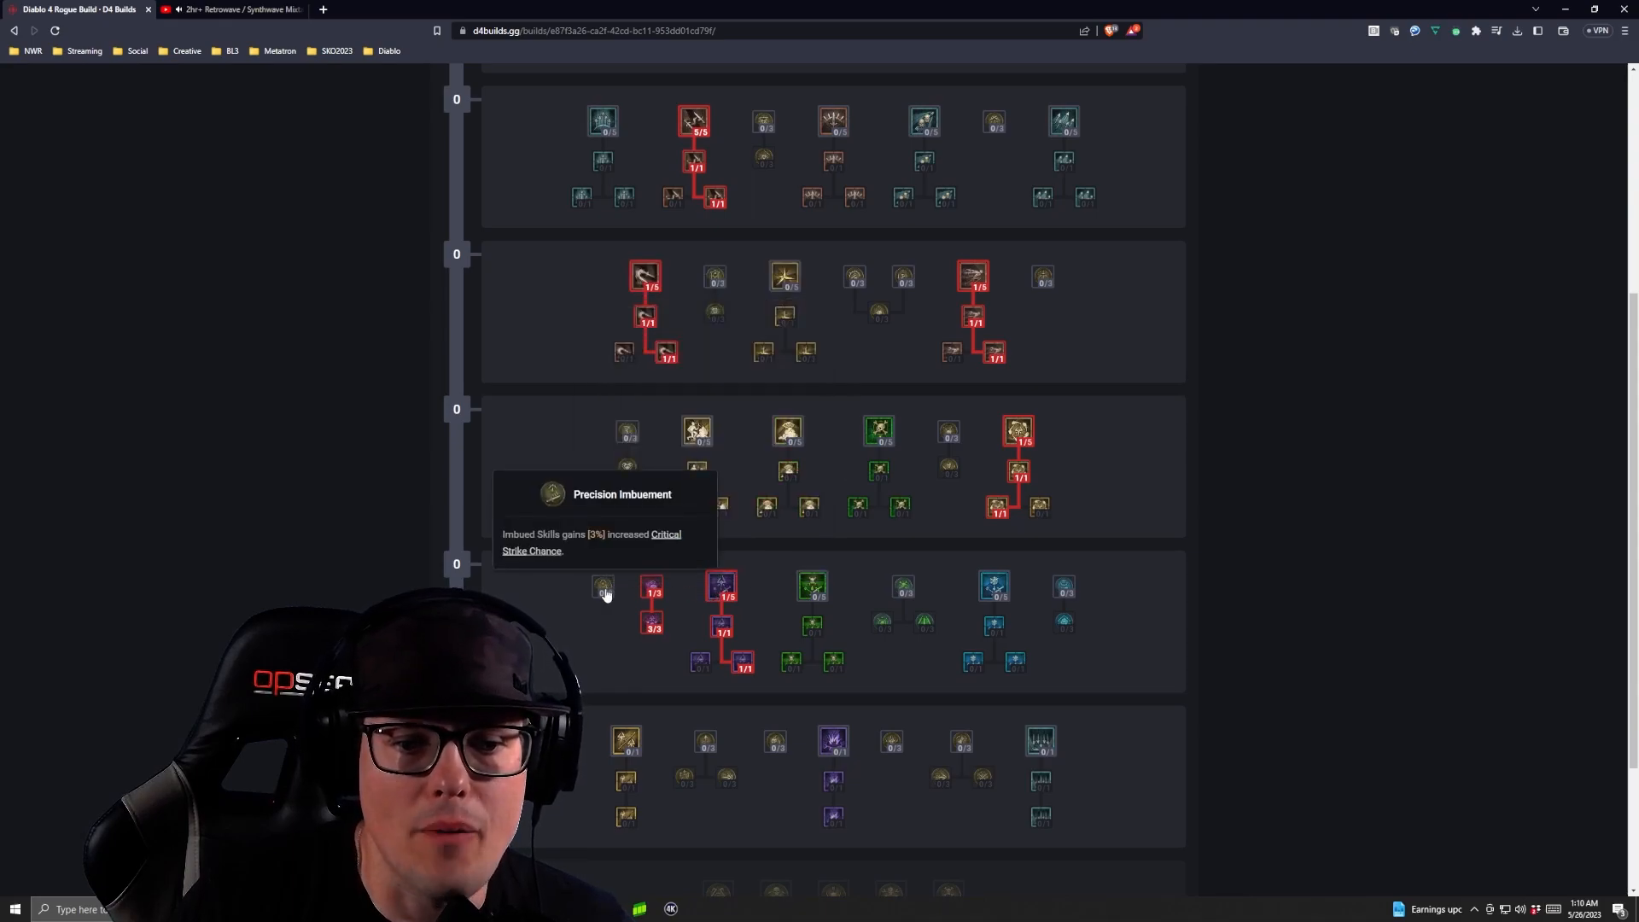
Step: Raise Precision Imbuement to max rank and invest points in Siphoning Strikes
left_click(601, 590)
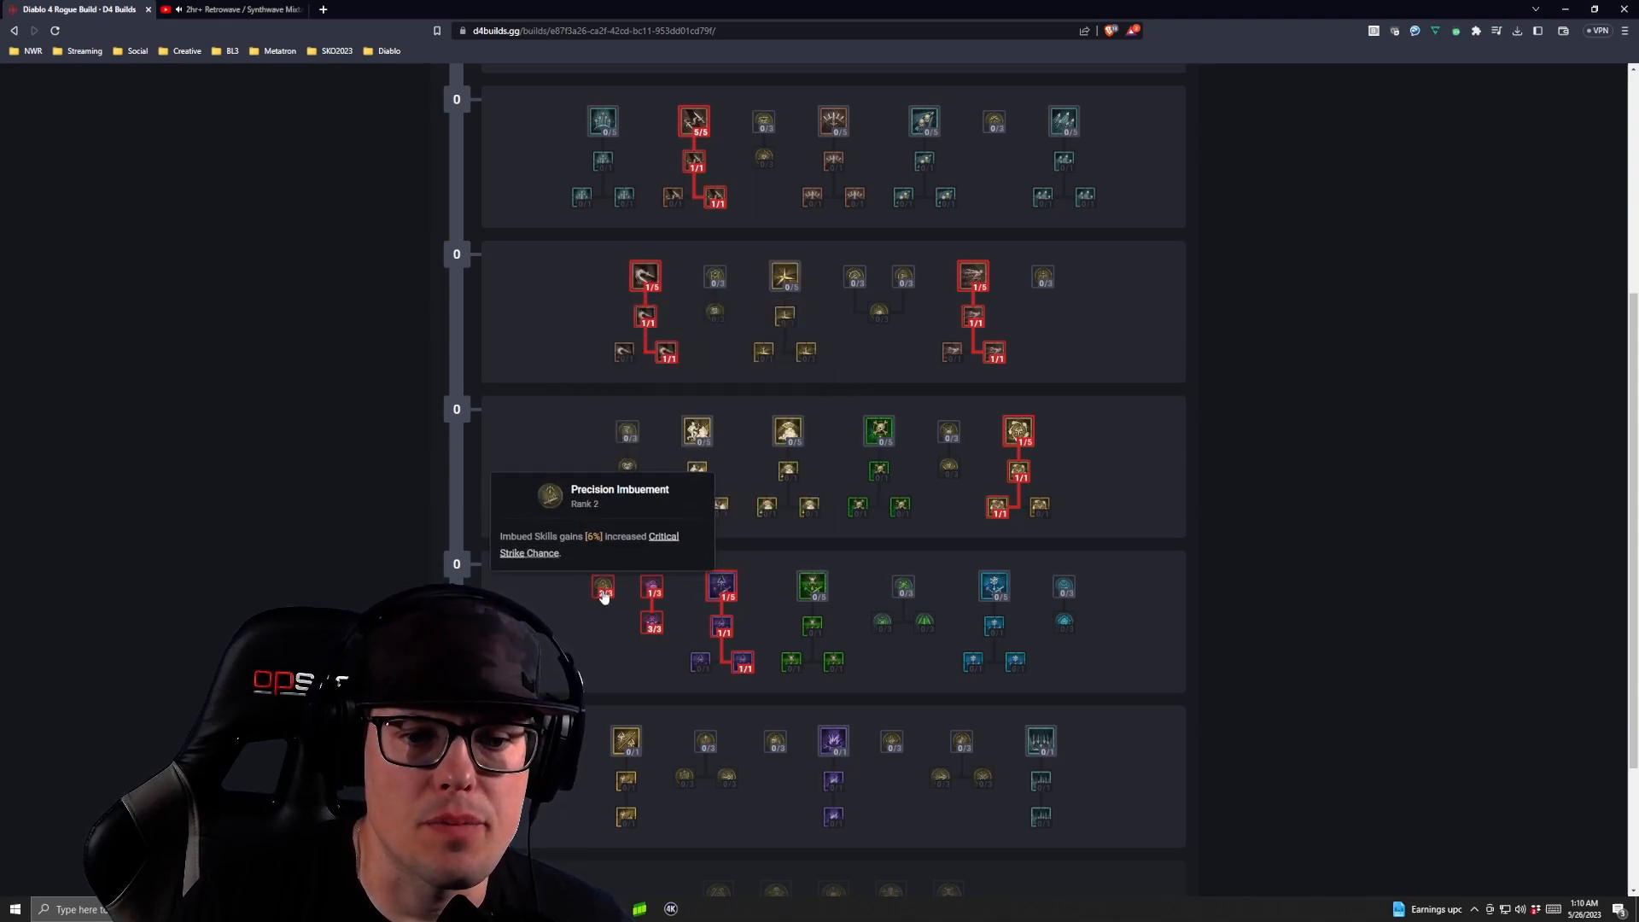
left_click(603, 588)
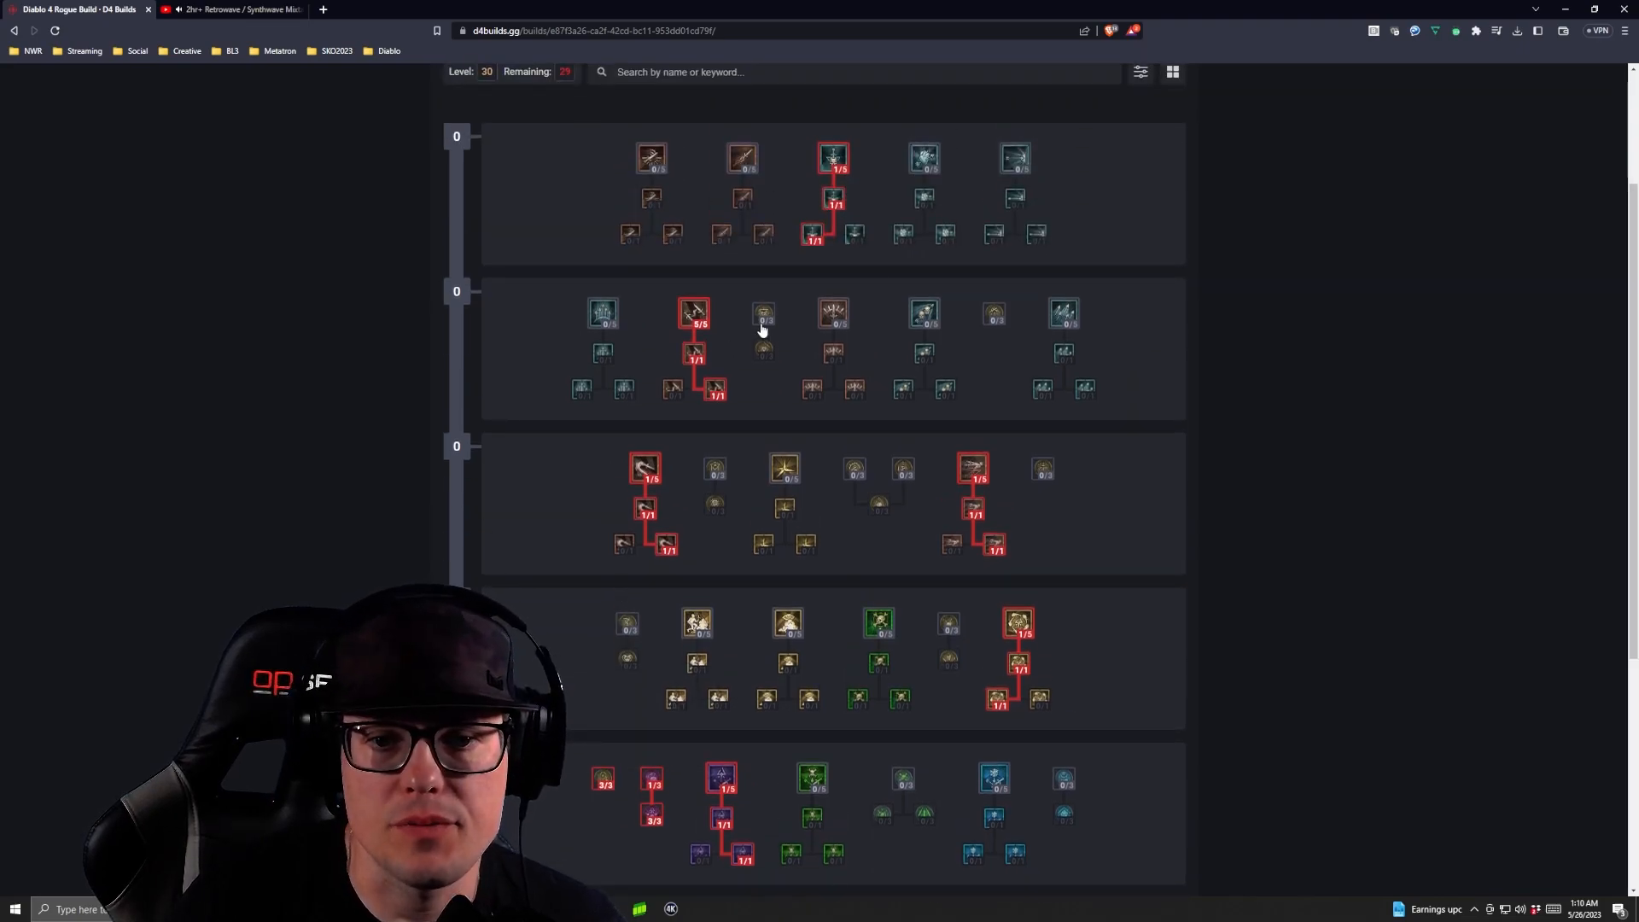
left_click(762, 315)
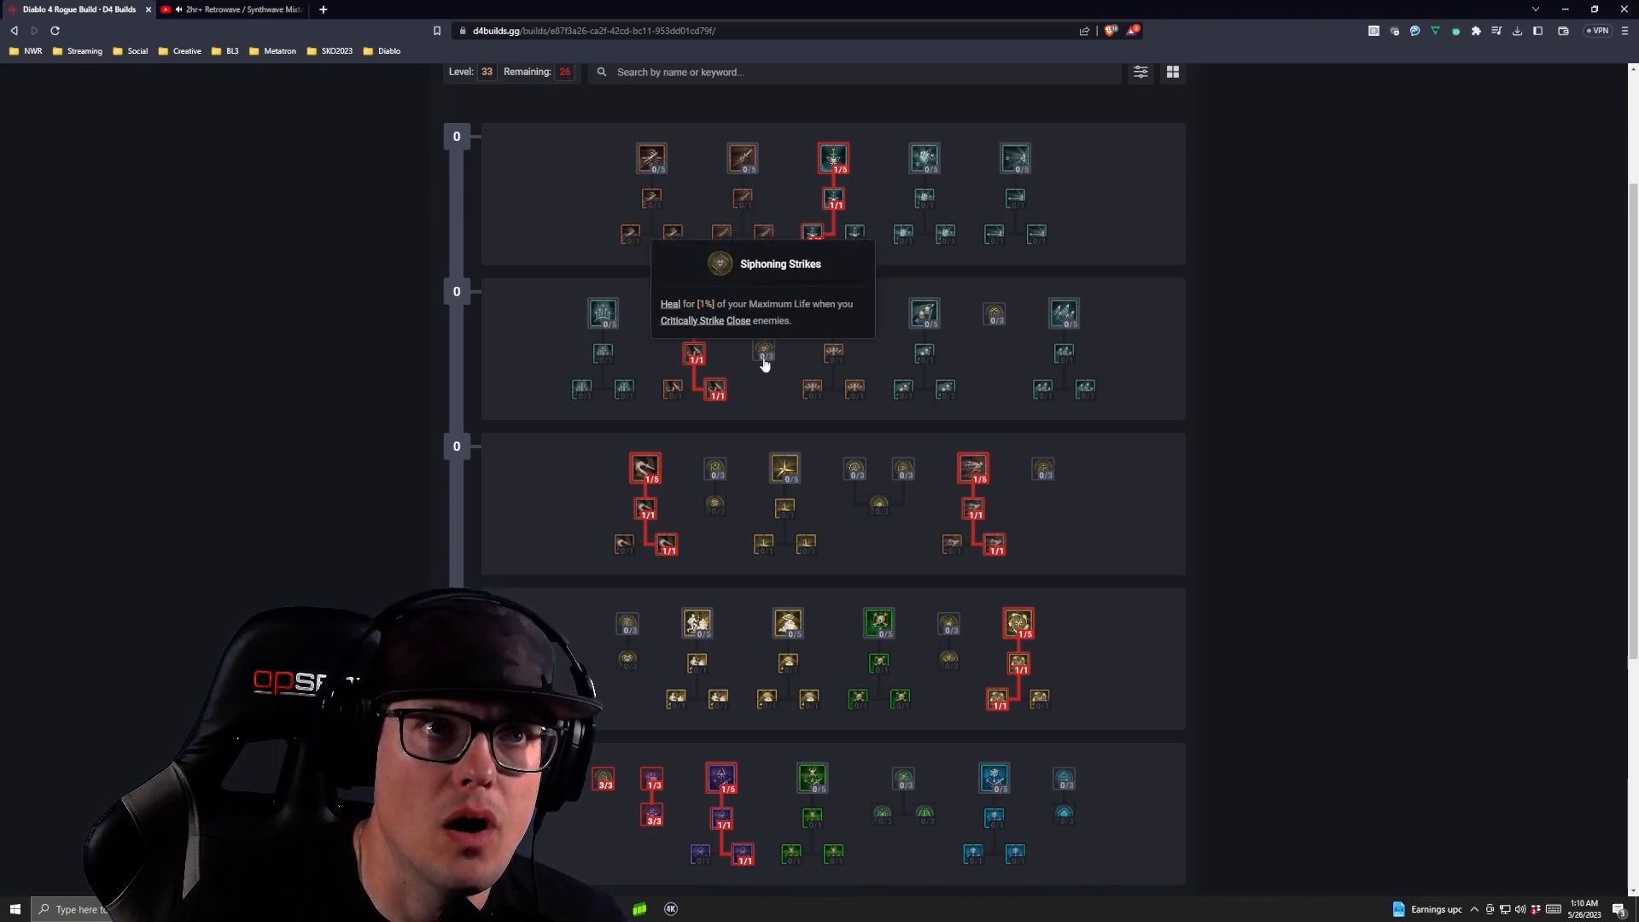
scroll("down", 3)
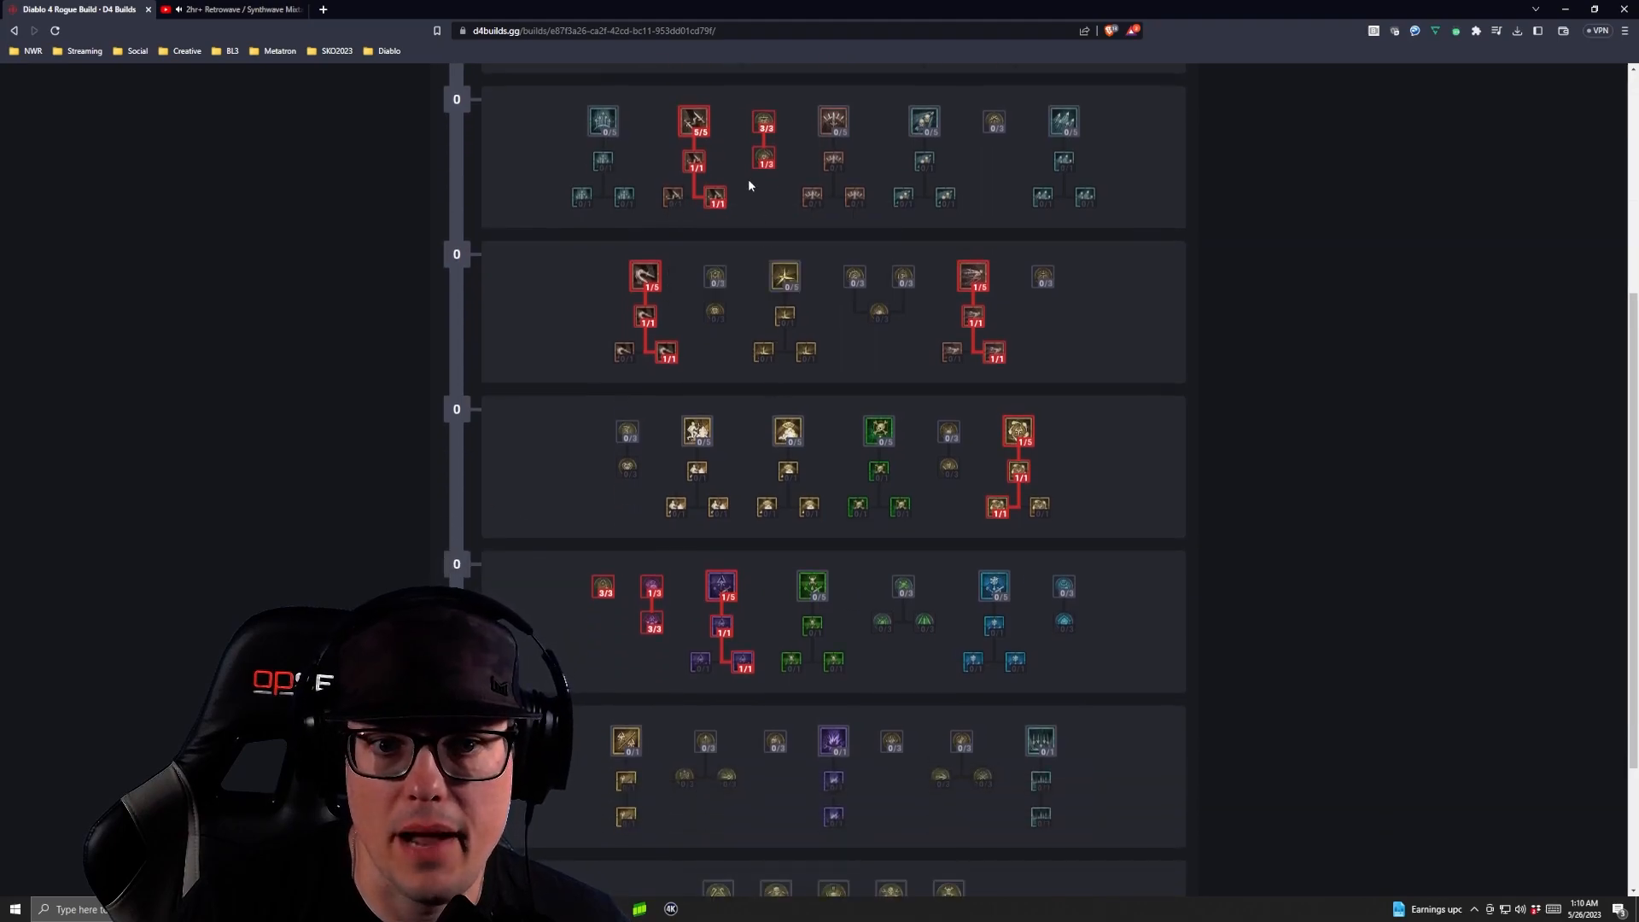
mouse_move(763, 158)
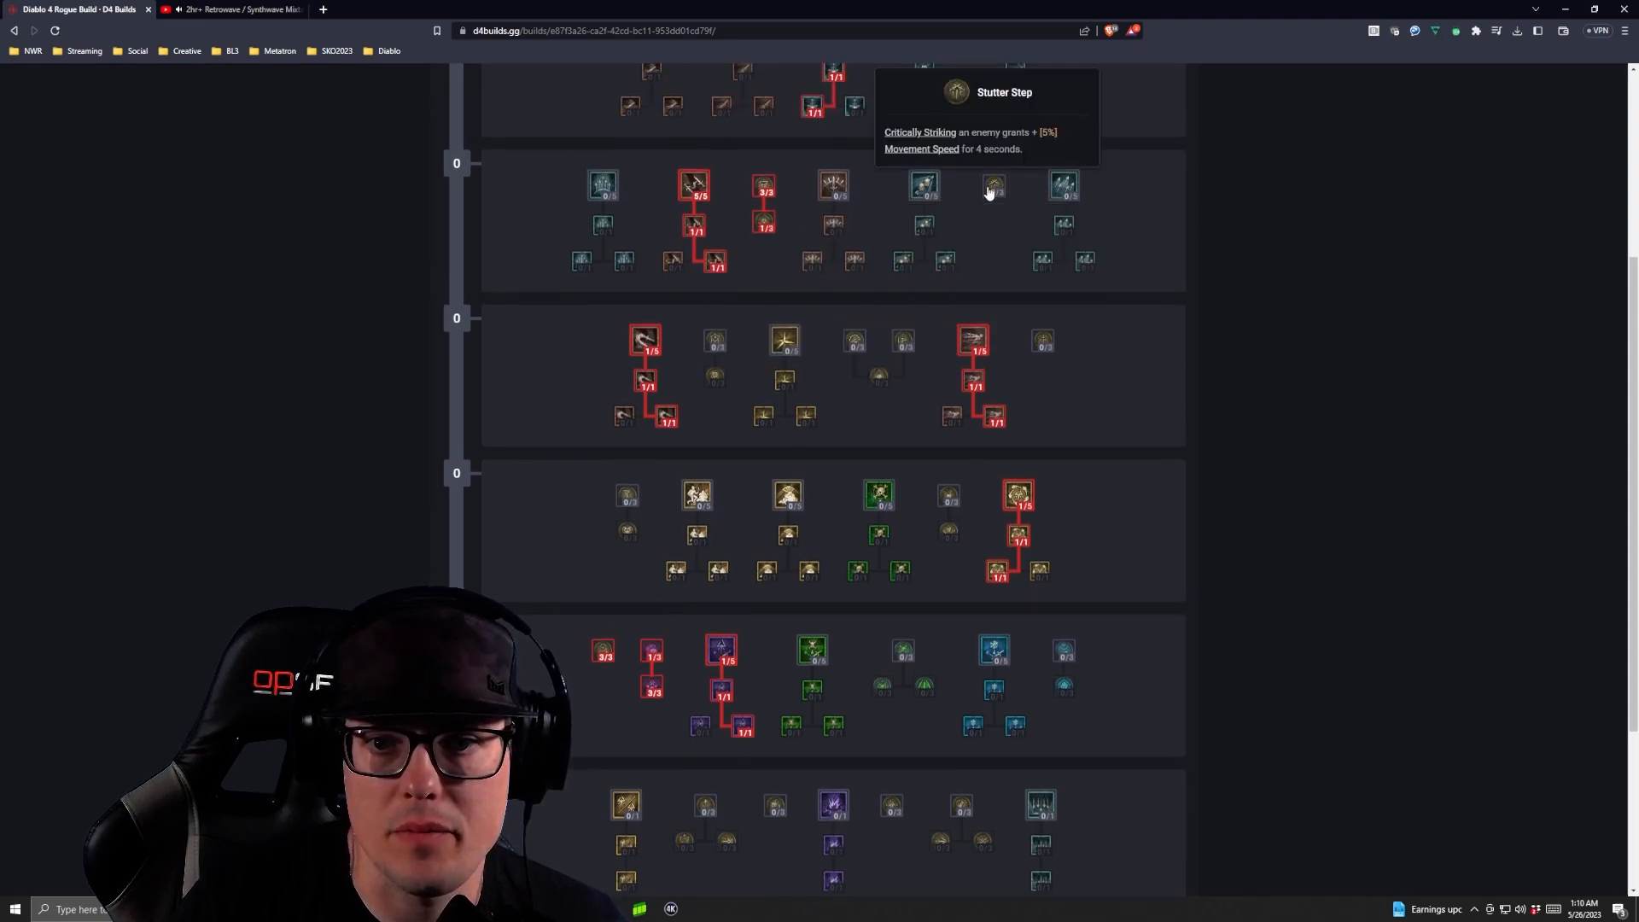
scroll("down", 3)
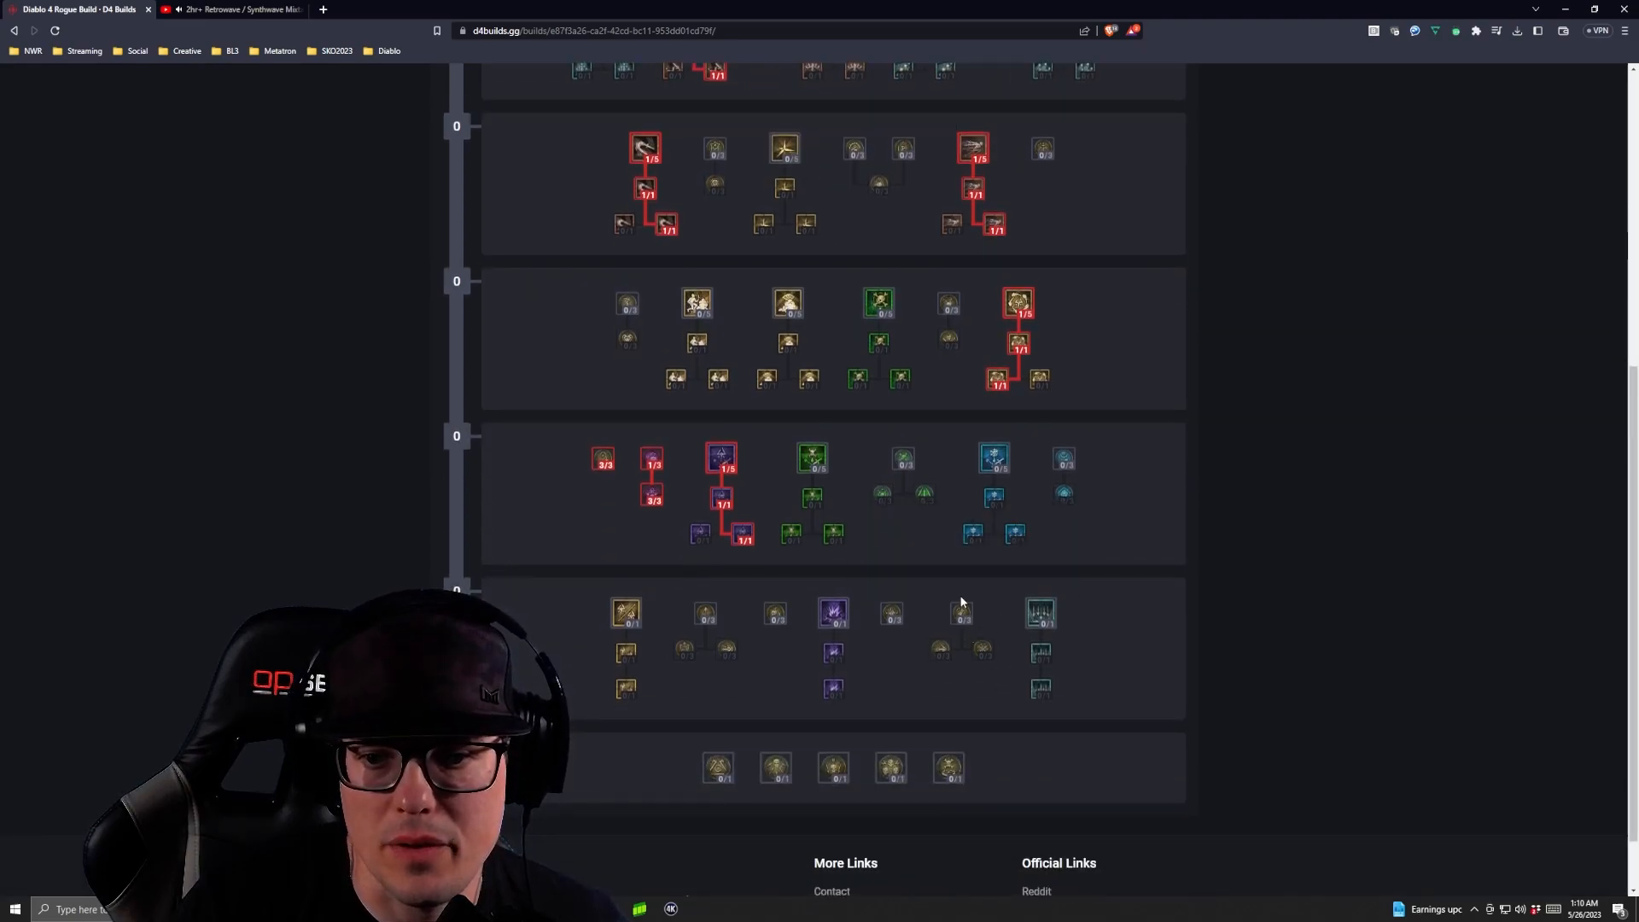
mouse_move(775, 769)
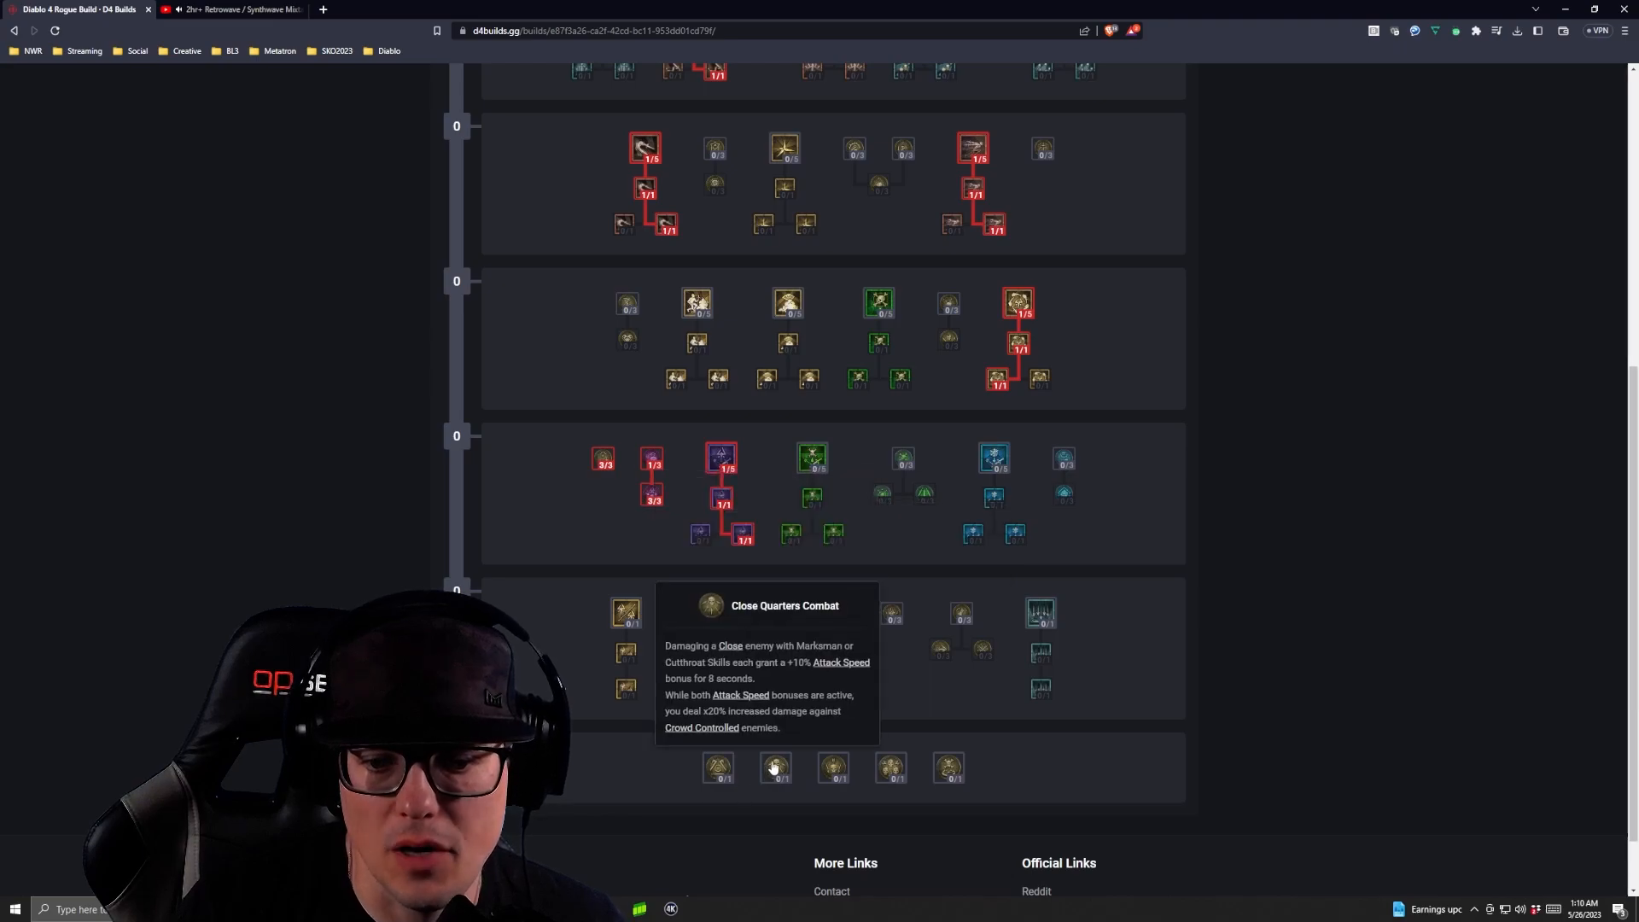
mouse_move(718, 786)
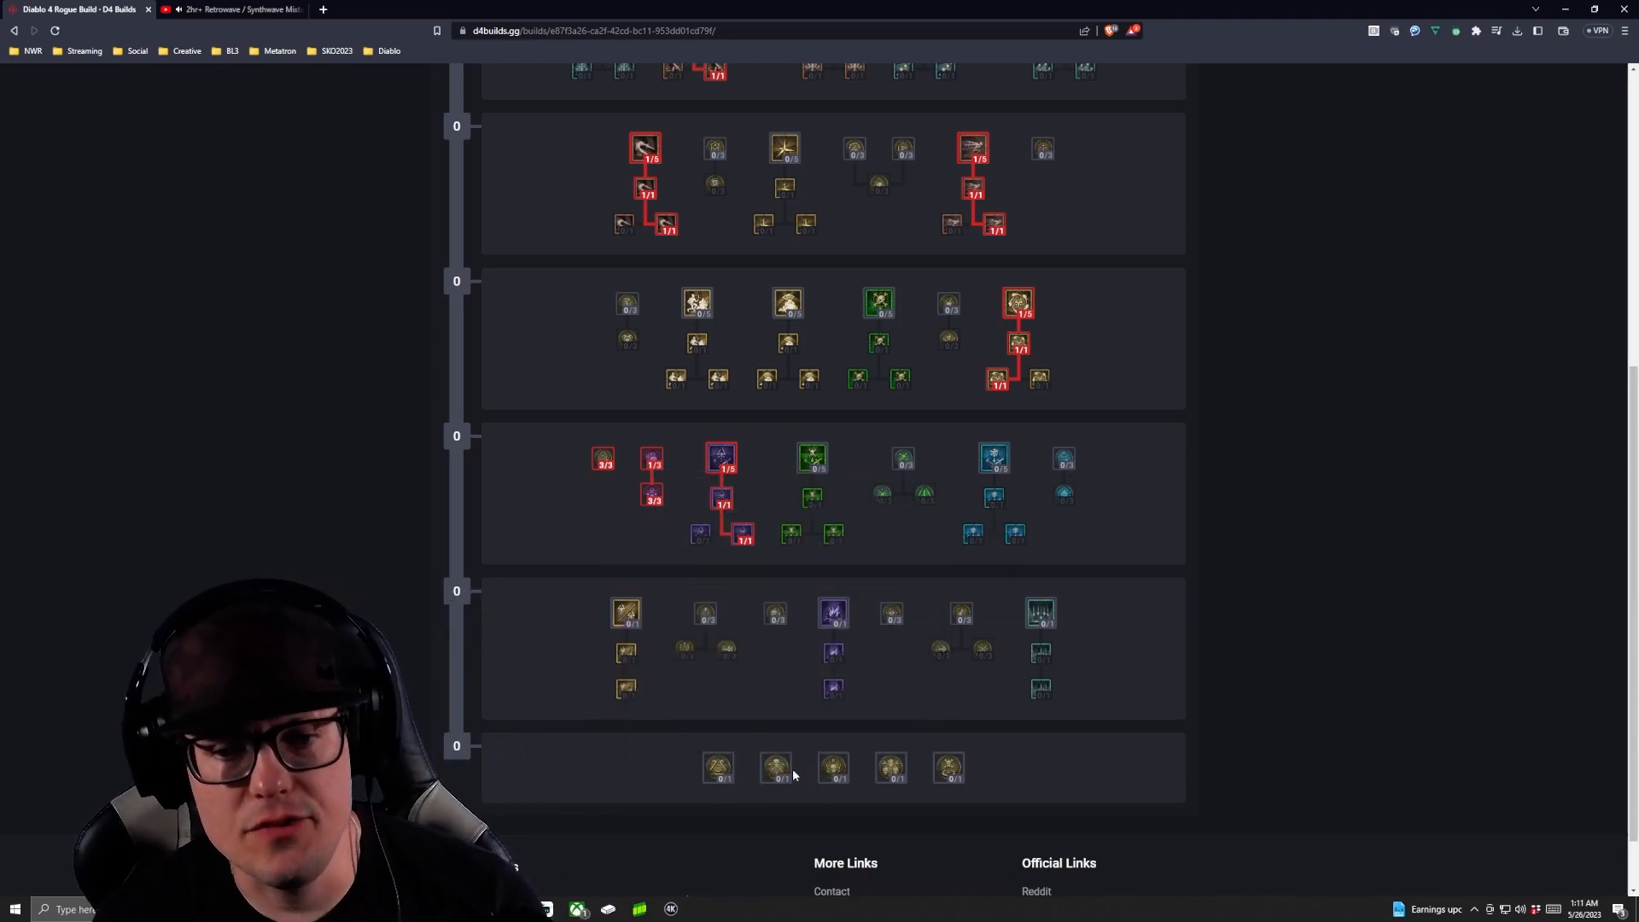
scroll("down", 3)
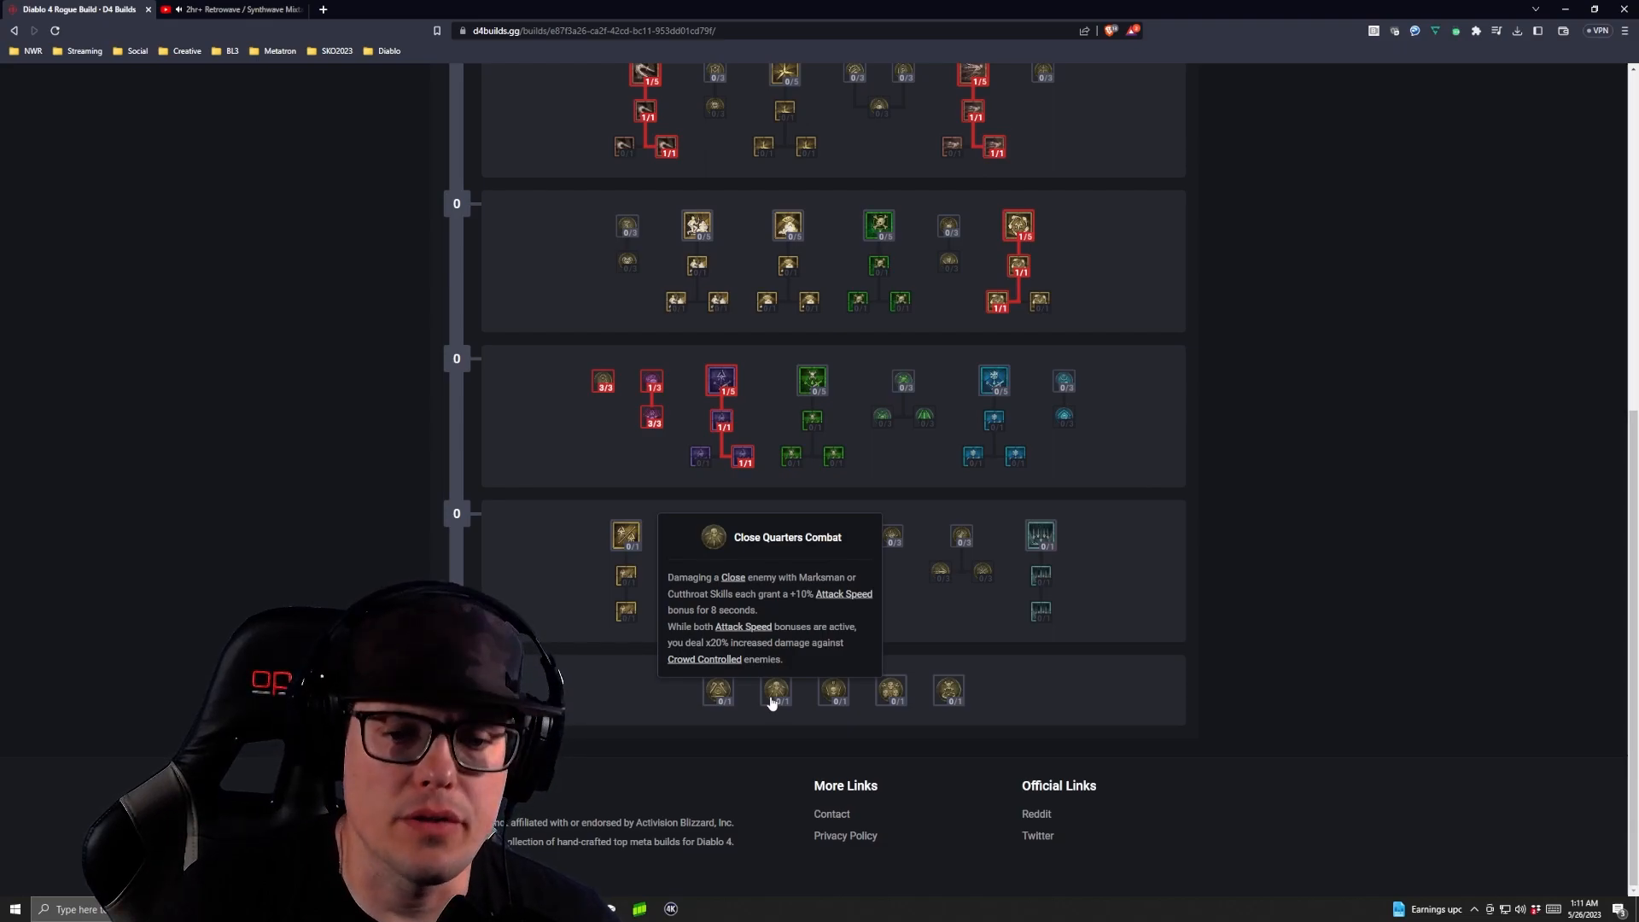
mouse_move(718, 690)
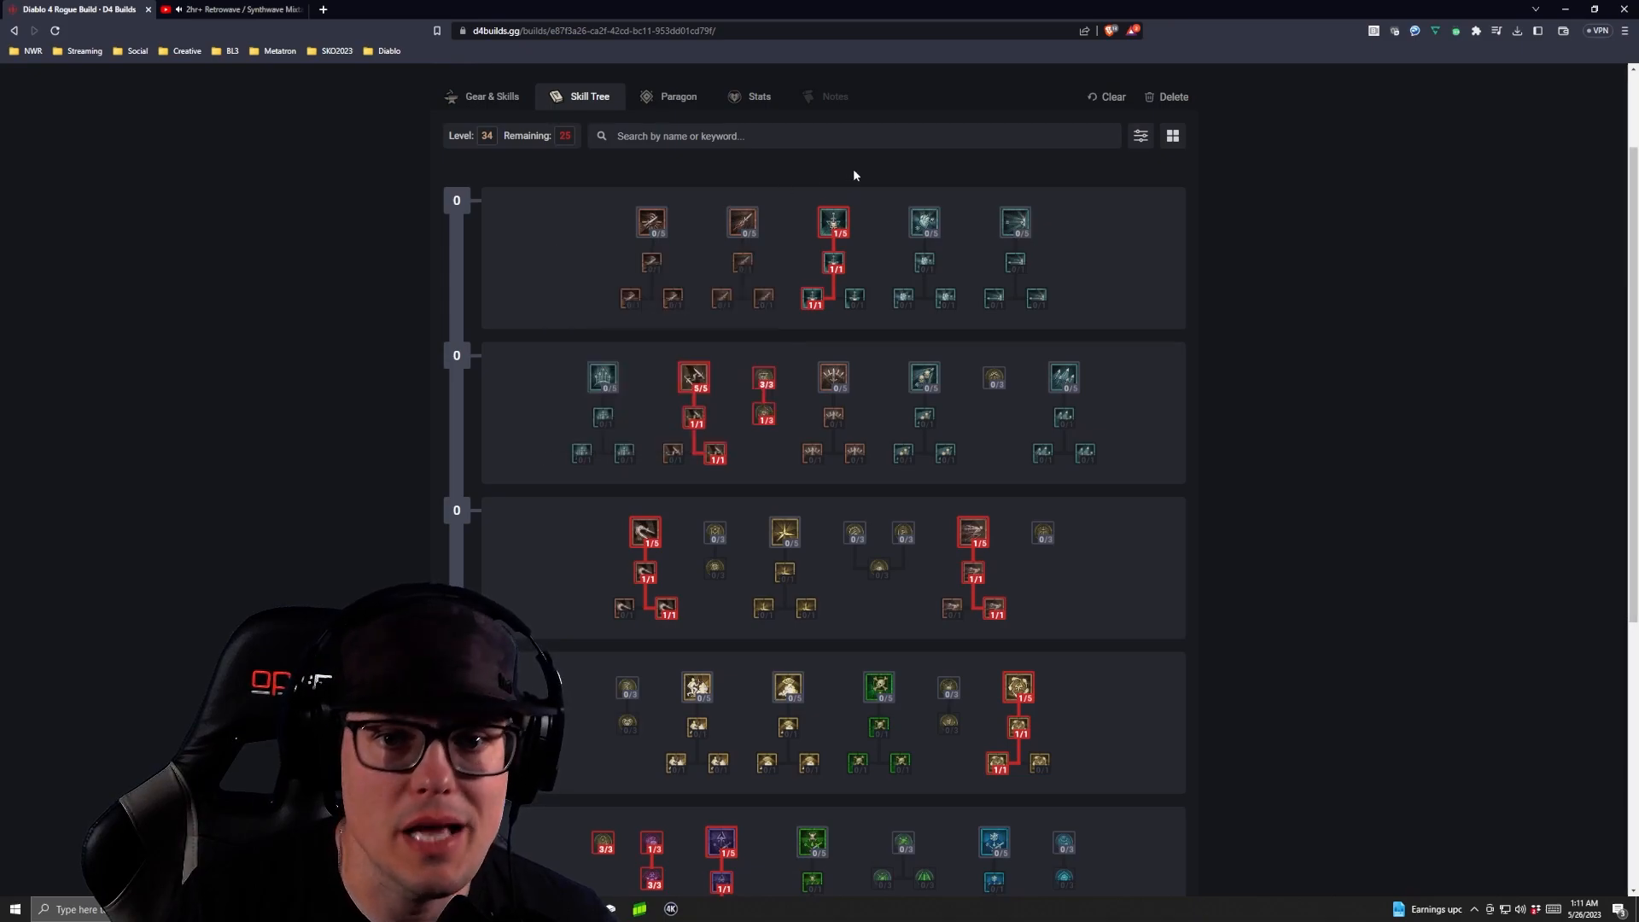
mouse_move(837, 228)
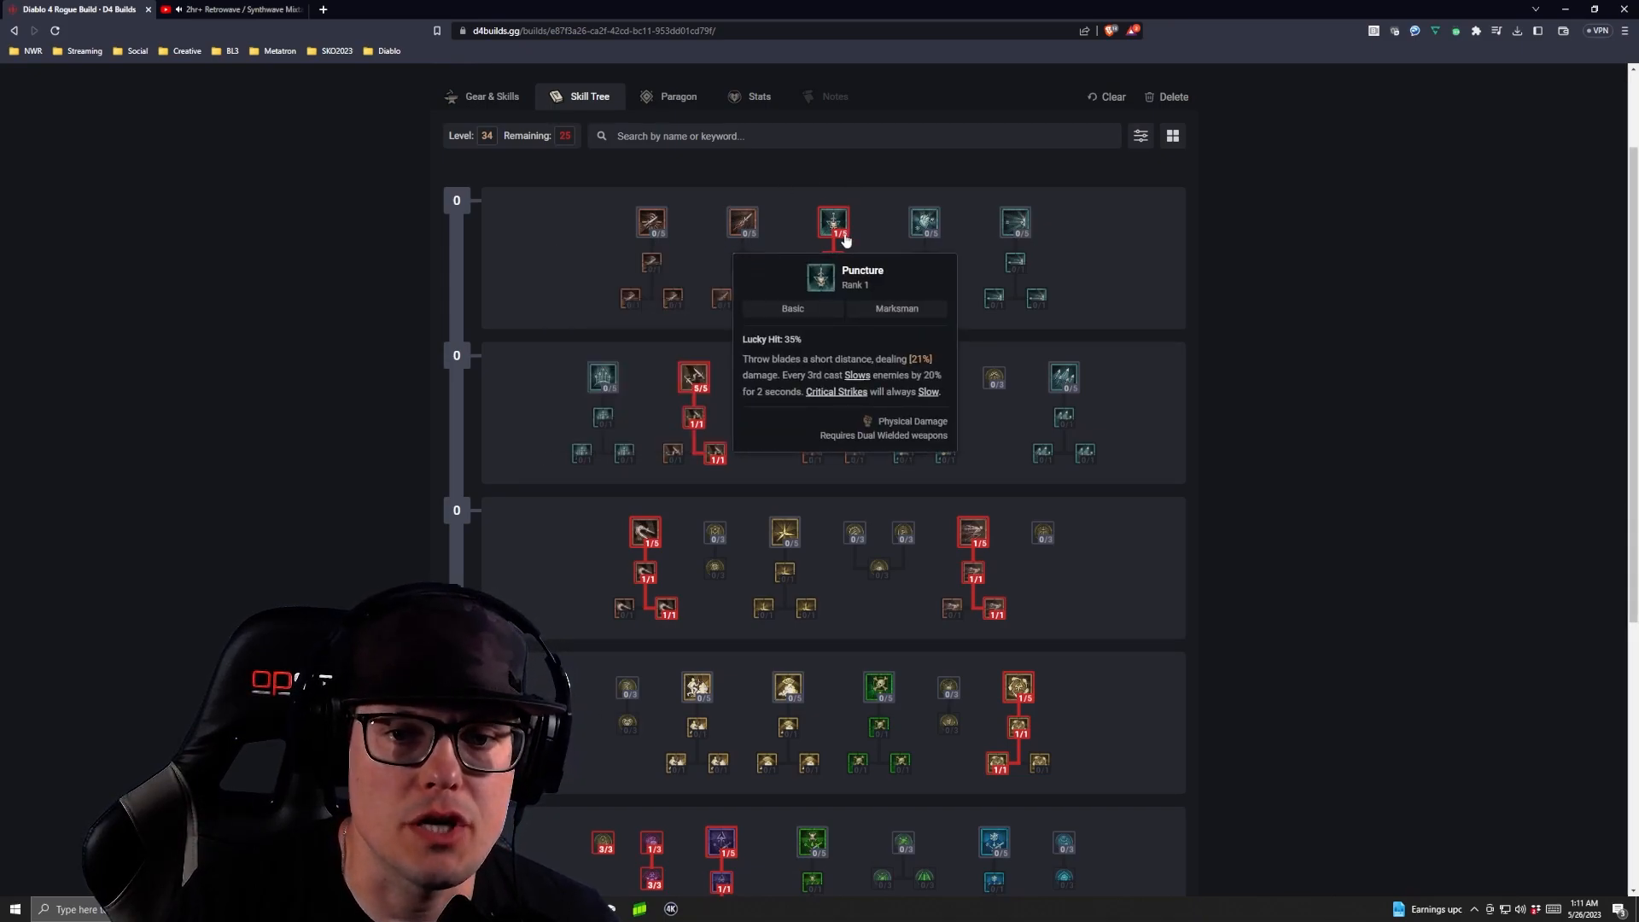
scroll("down", 3)
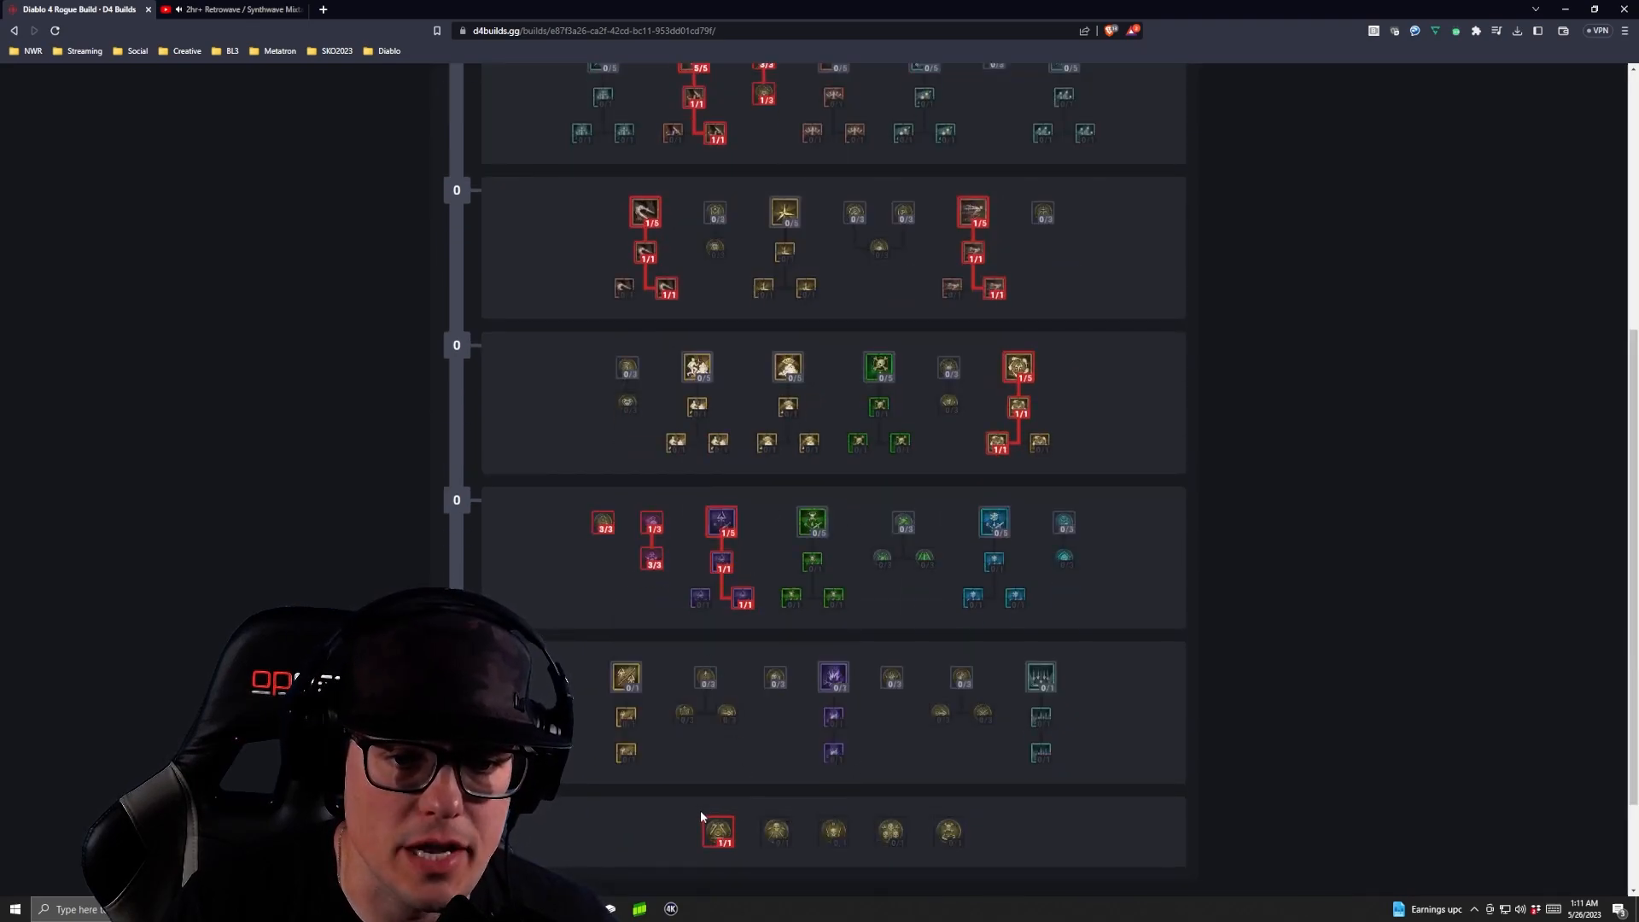
mouse_move(655, 562)
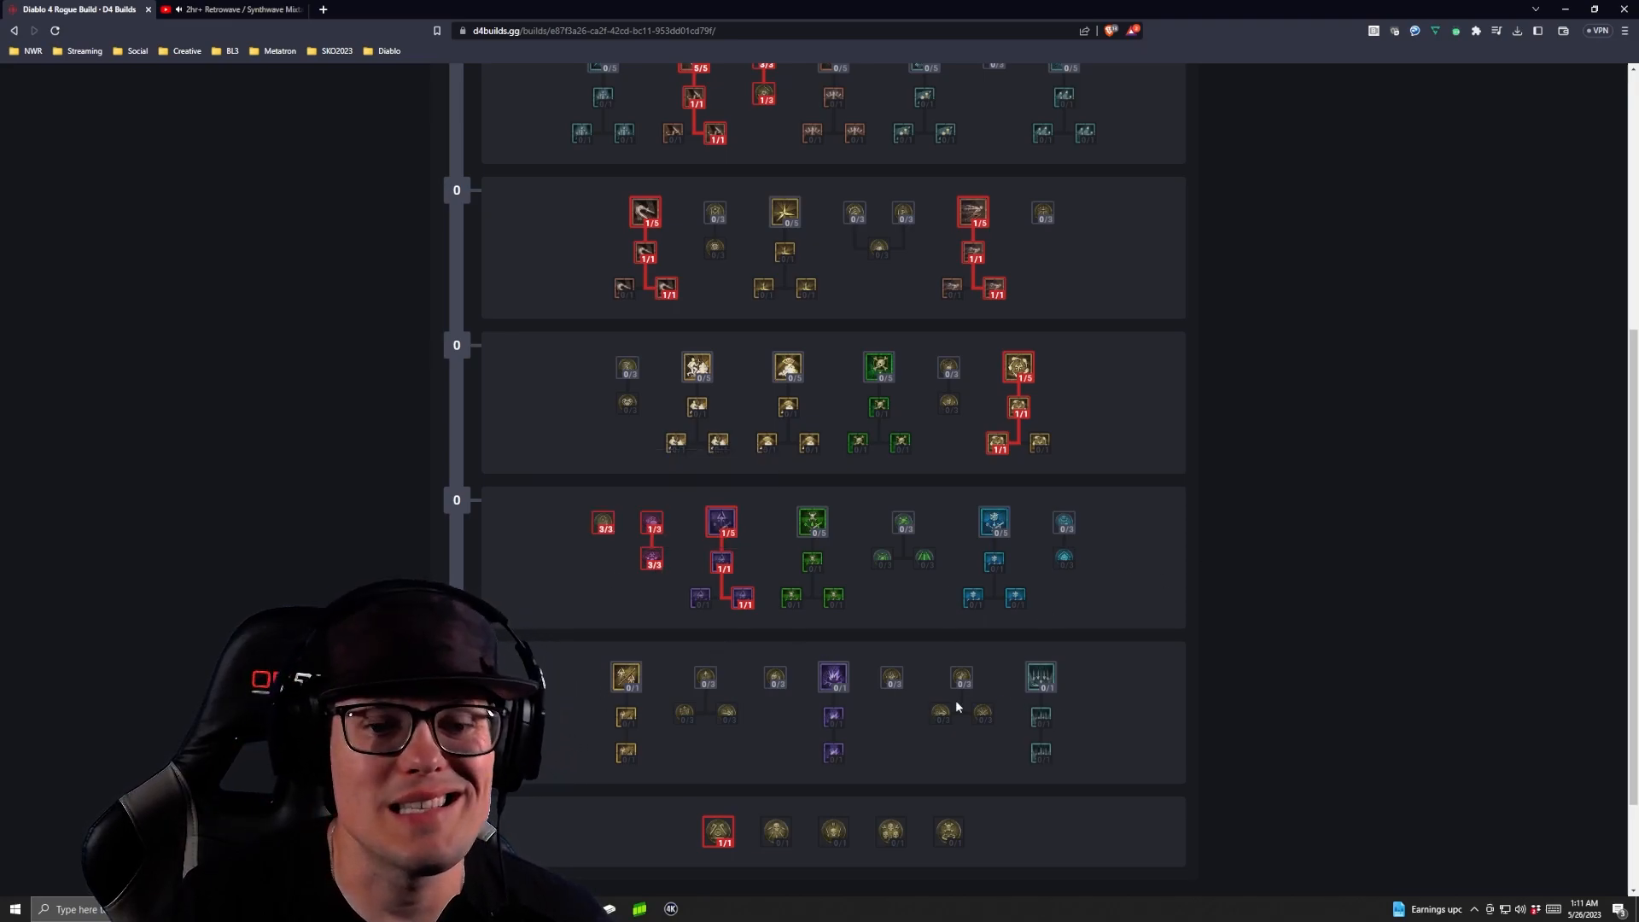
mouse_move(833, 717)
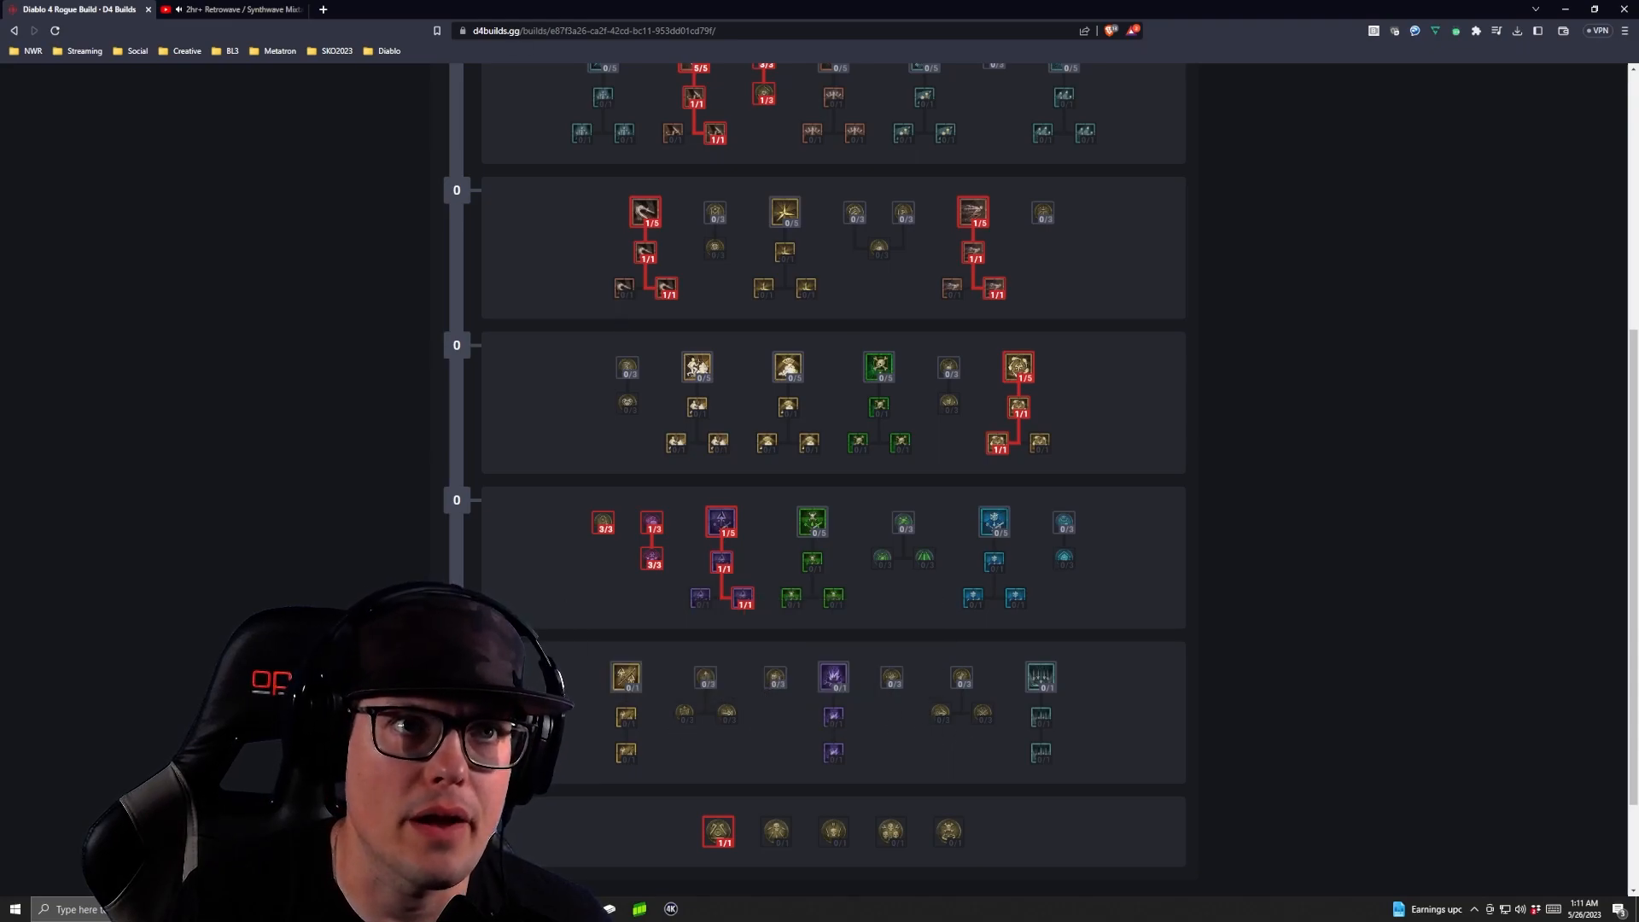
mouse_move(718, 838)
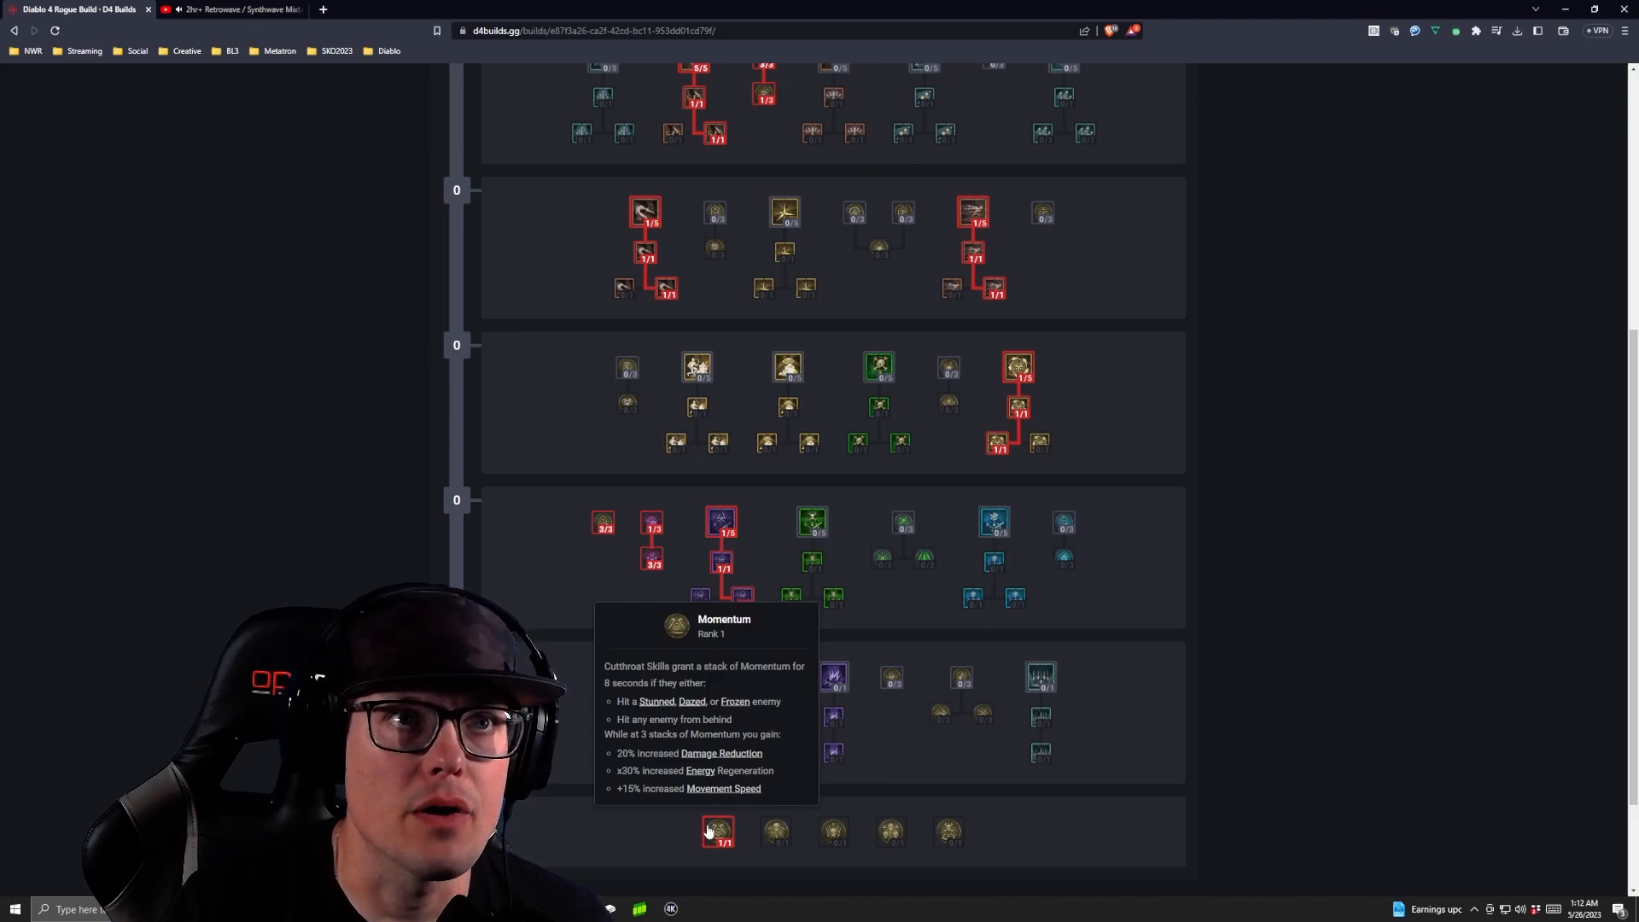
mouse_move(755, 773)
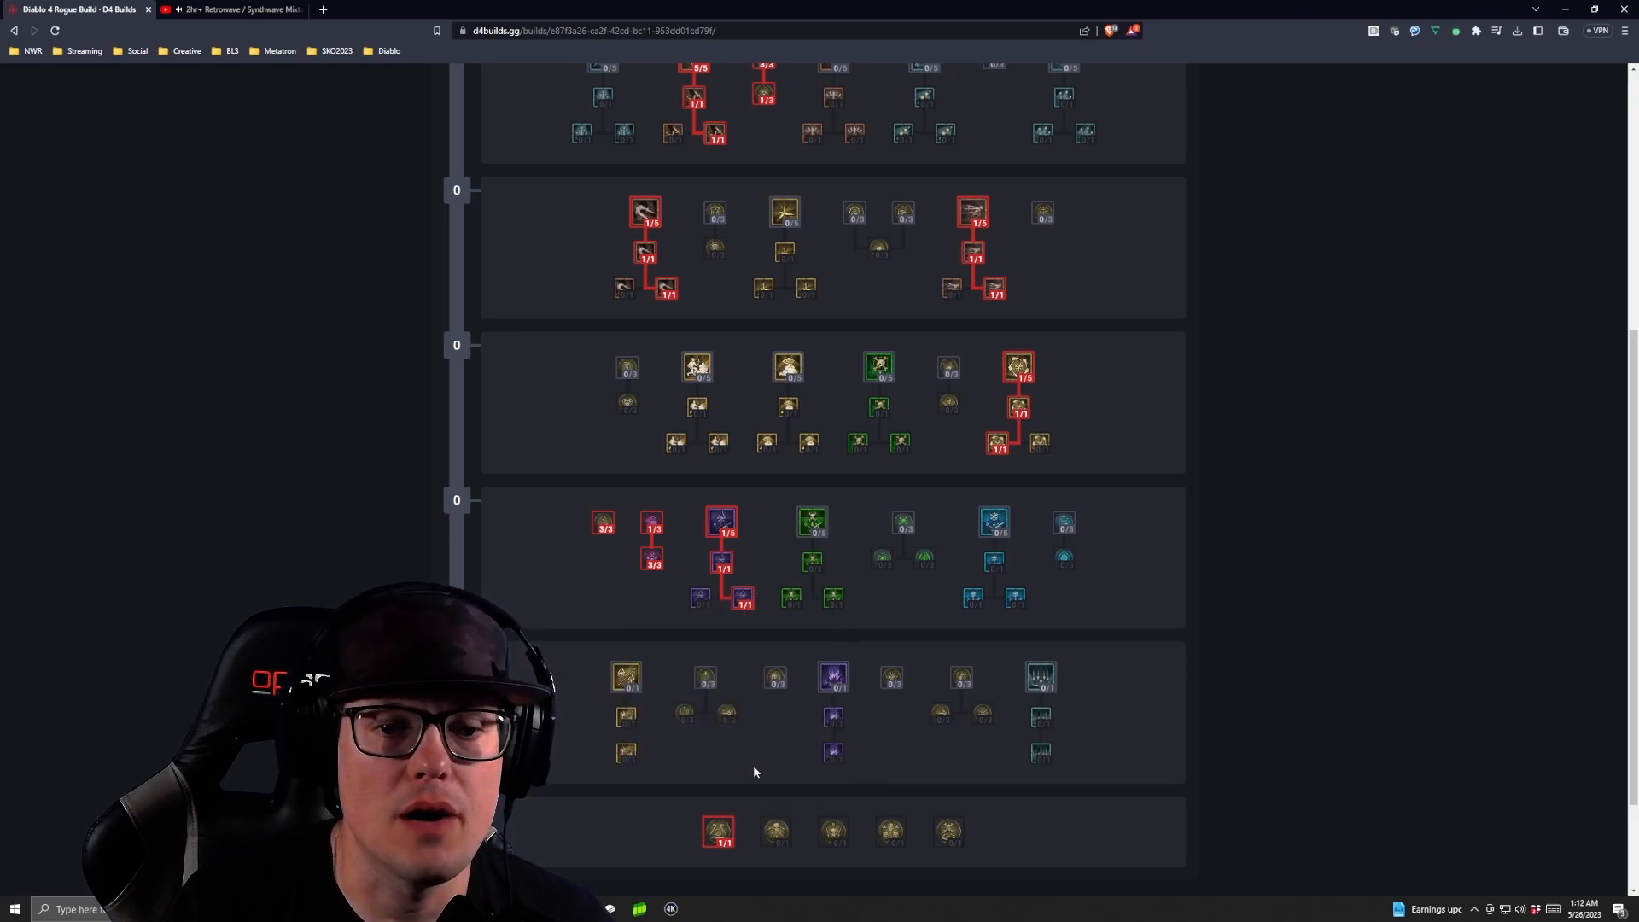
mouse_move(815, 735)
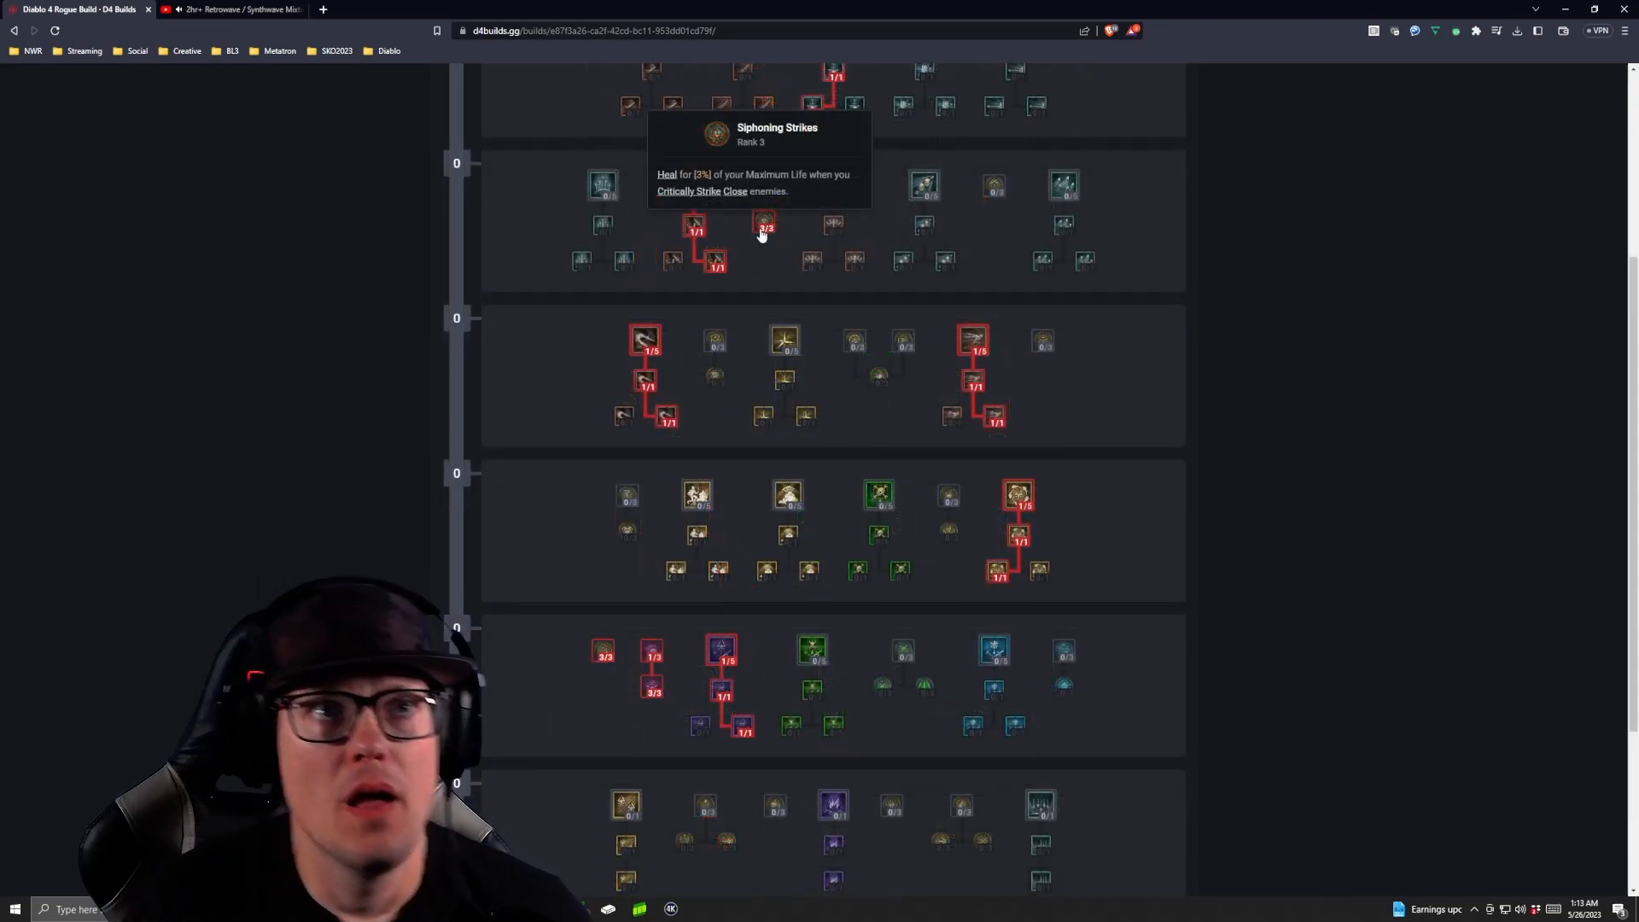
Step: Scroll down to the middle cluster of the Rogue skill tree
scroll("down", 3)
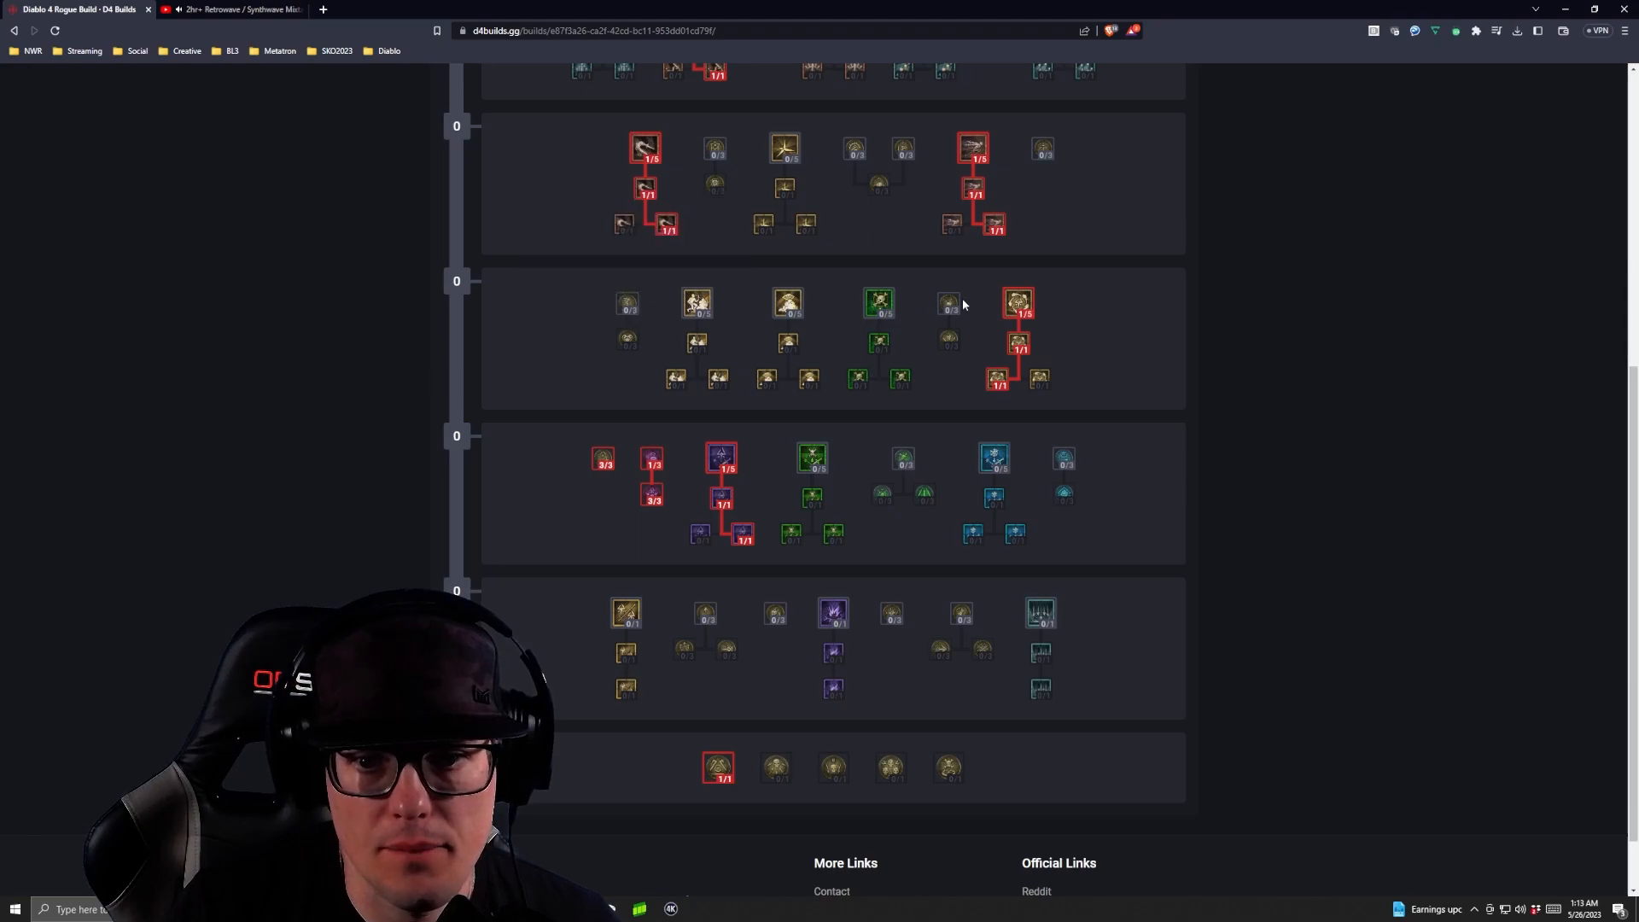
mouse_move(946, 304)
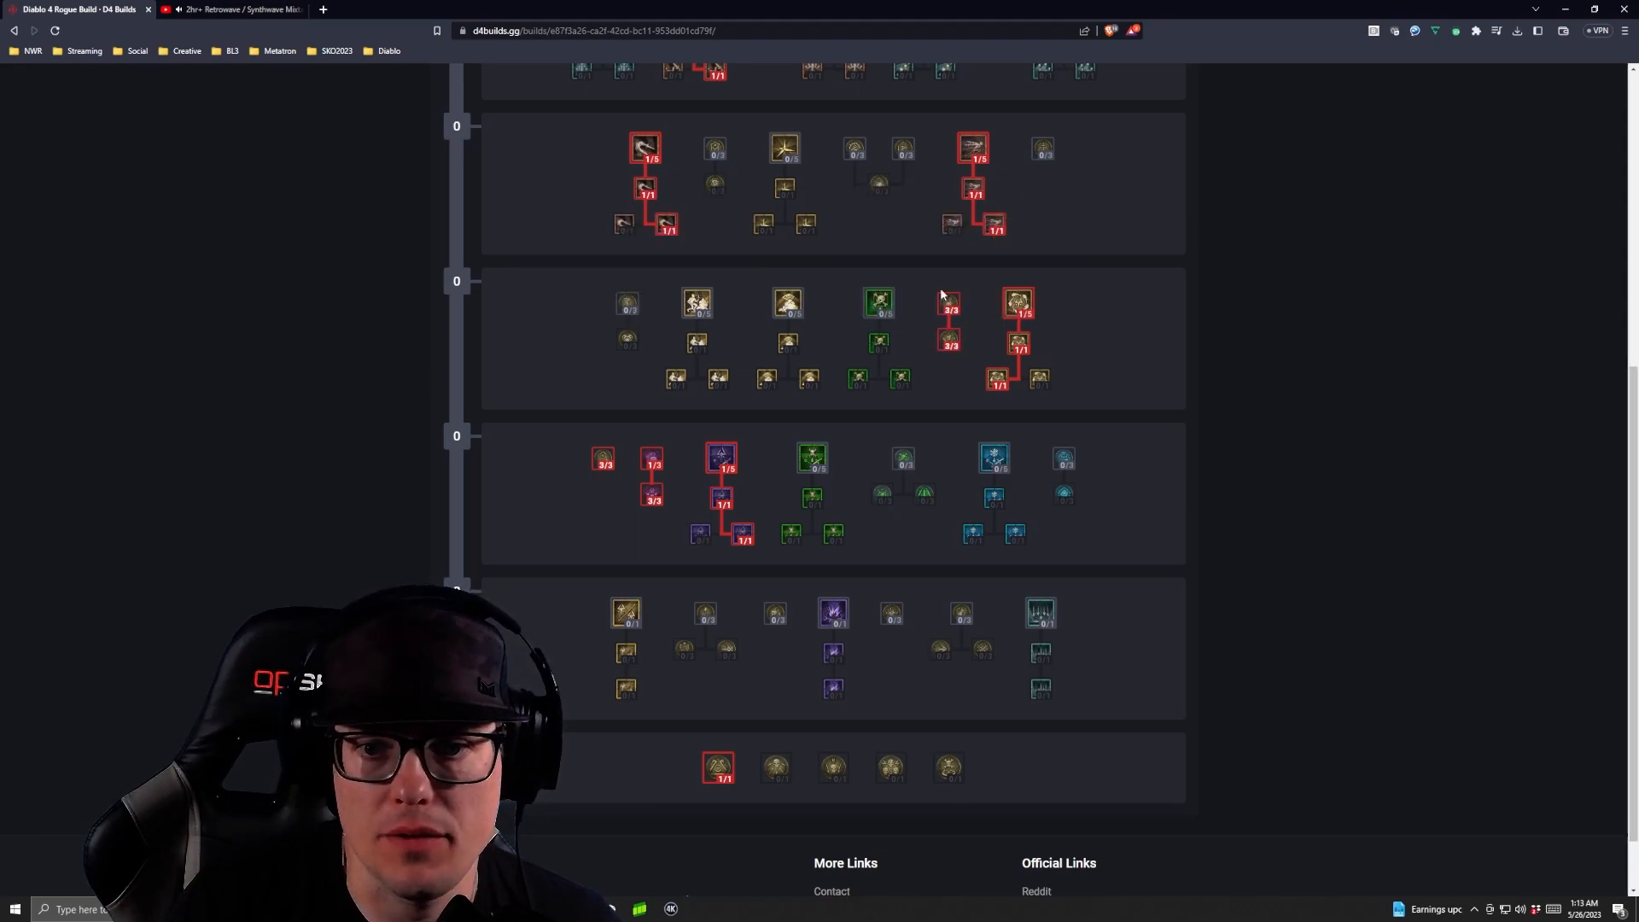
mouse_move(949, 314)
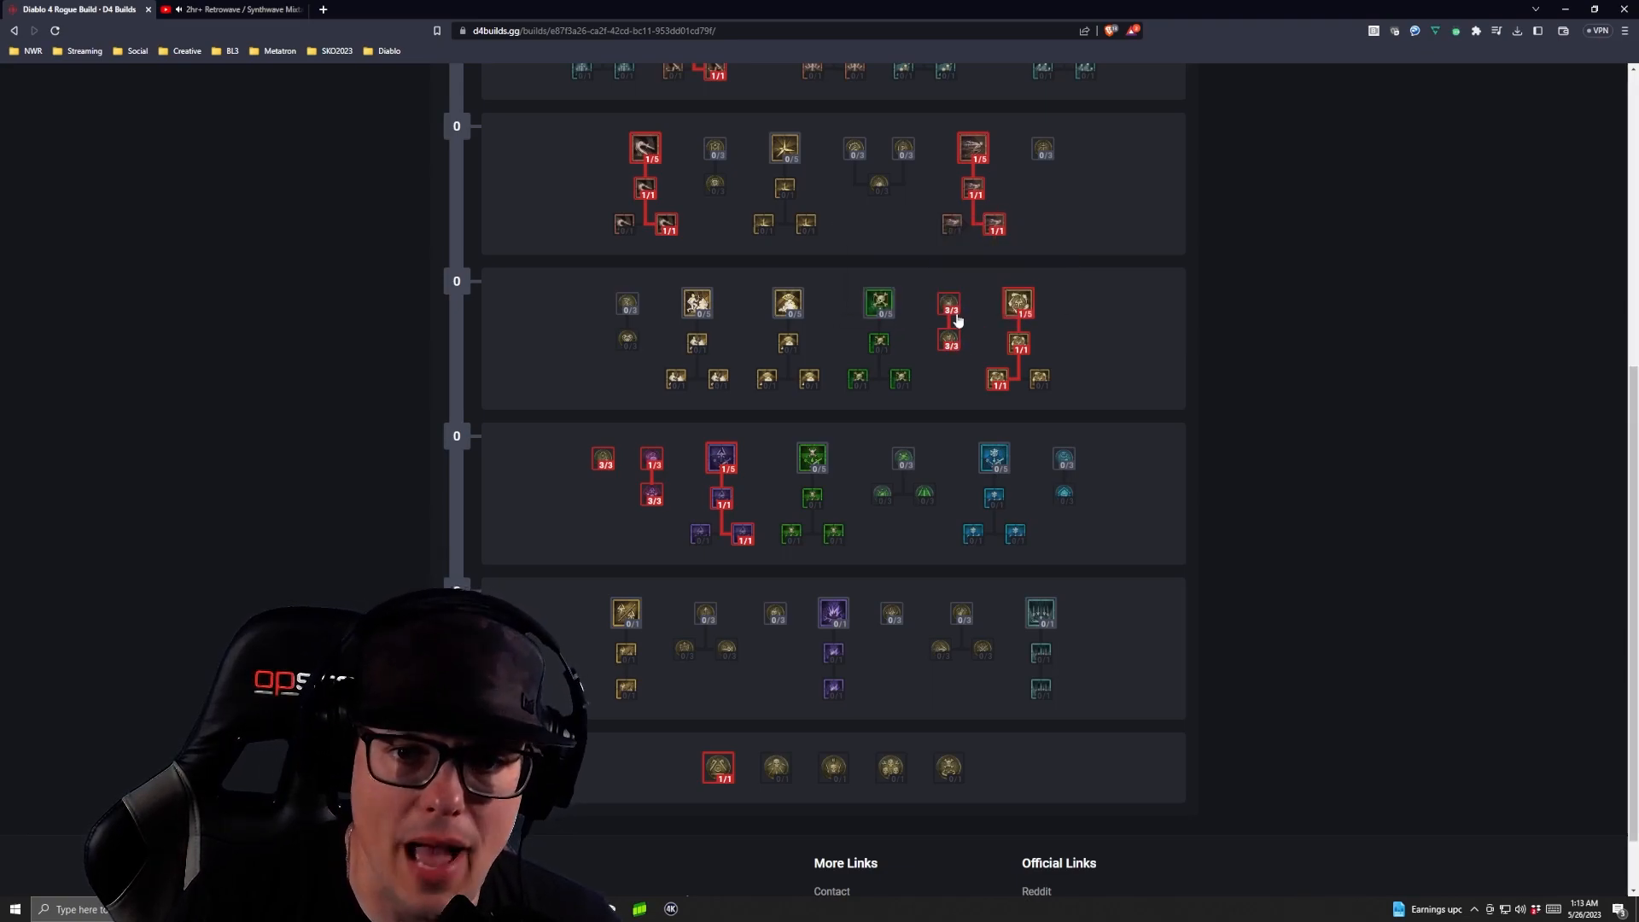
mouse_move(948, 339)
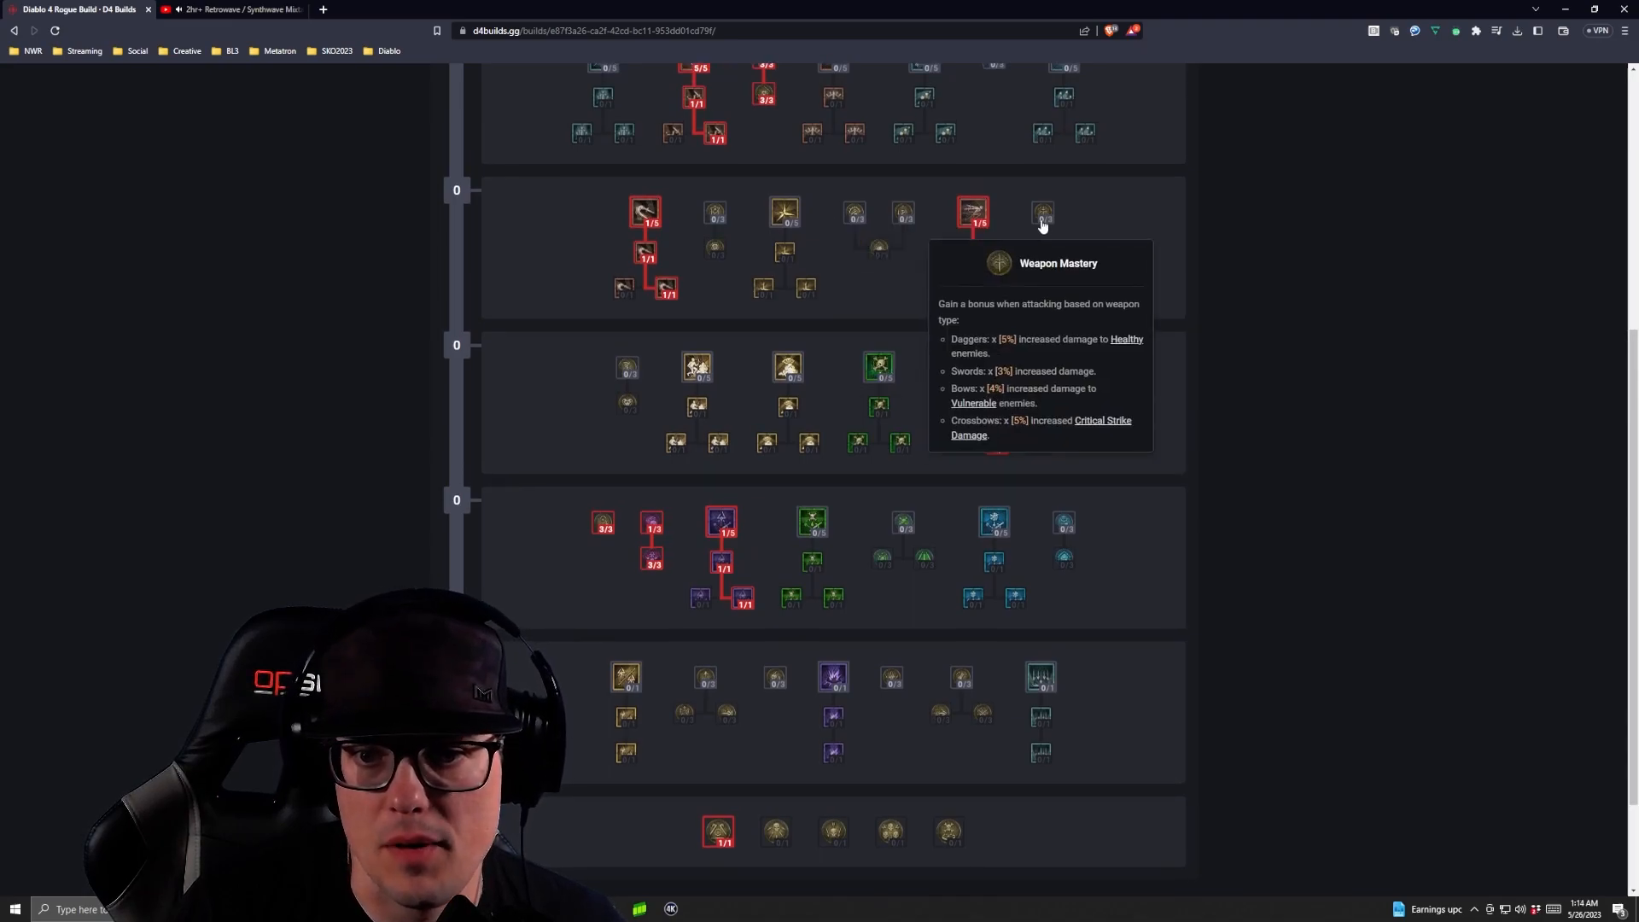
Step: Max out the Weapon Mastery and Innervation passives, both at 3/3
left_click(1042, 214)
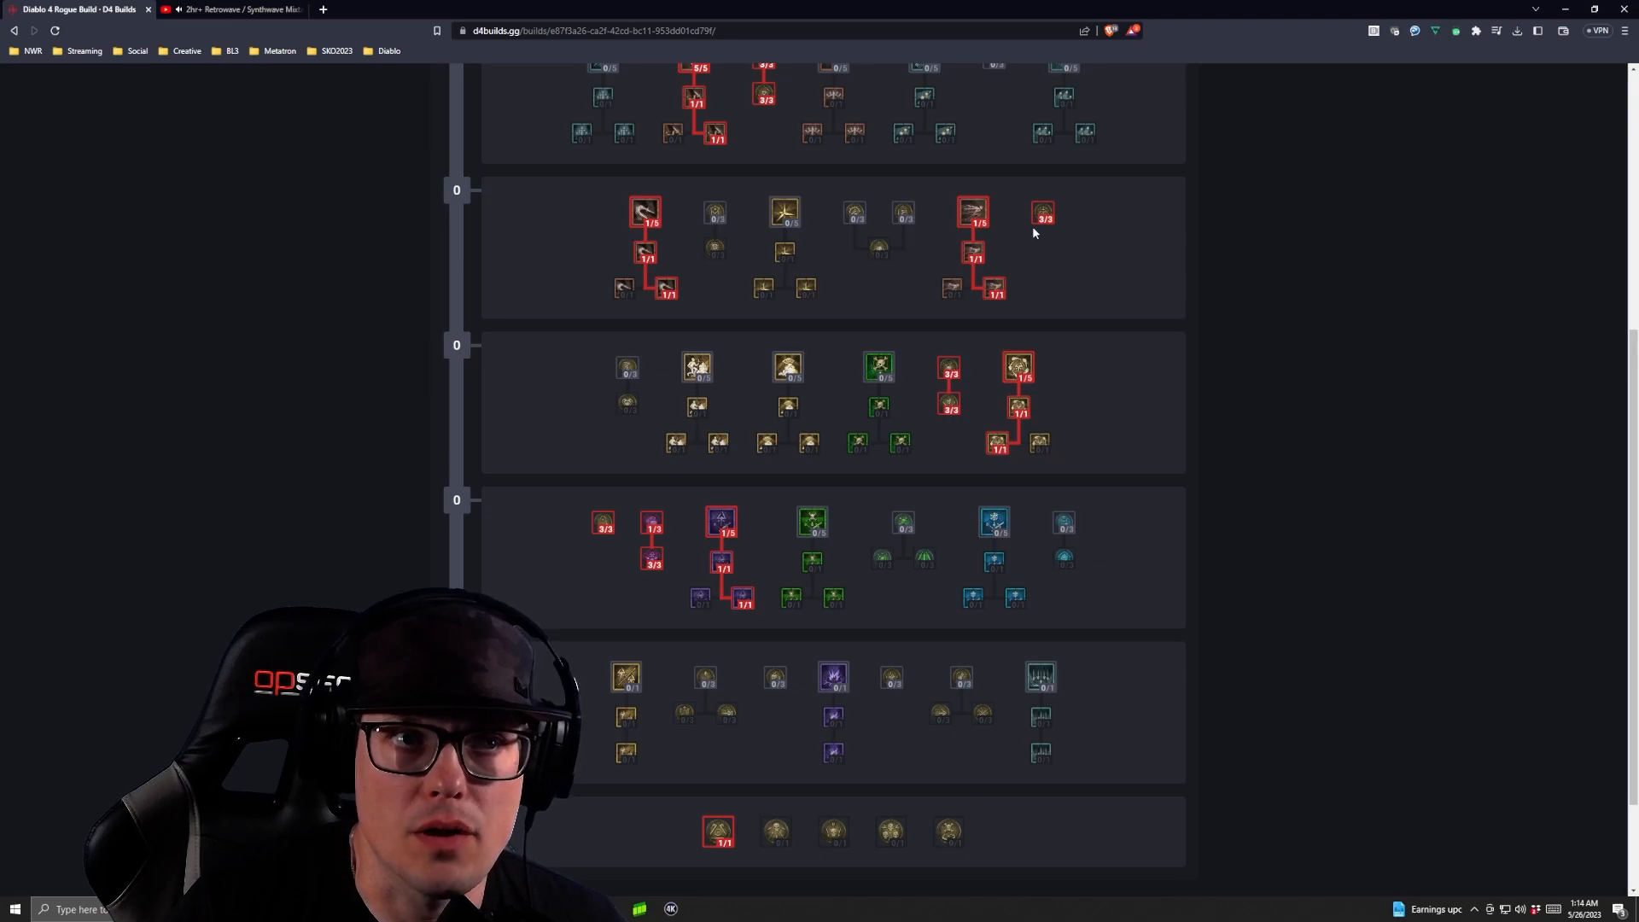
scroll("down", 3)
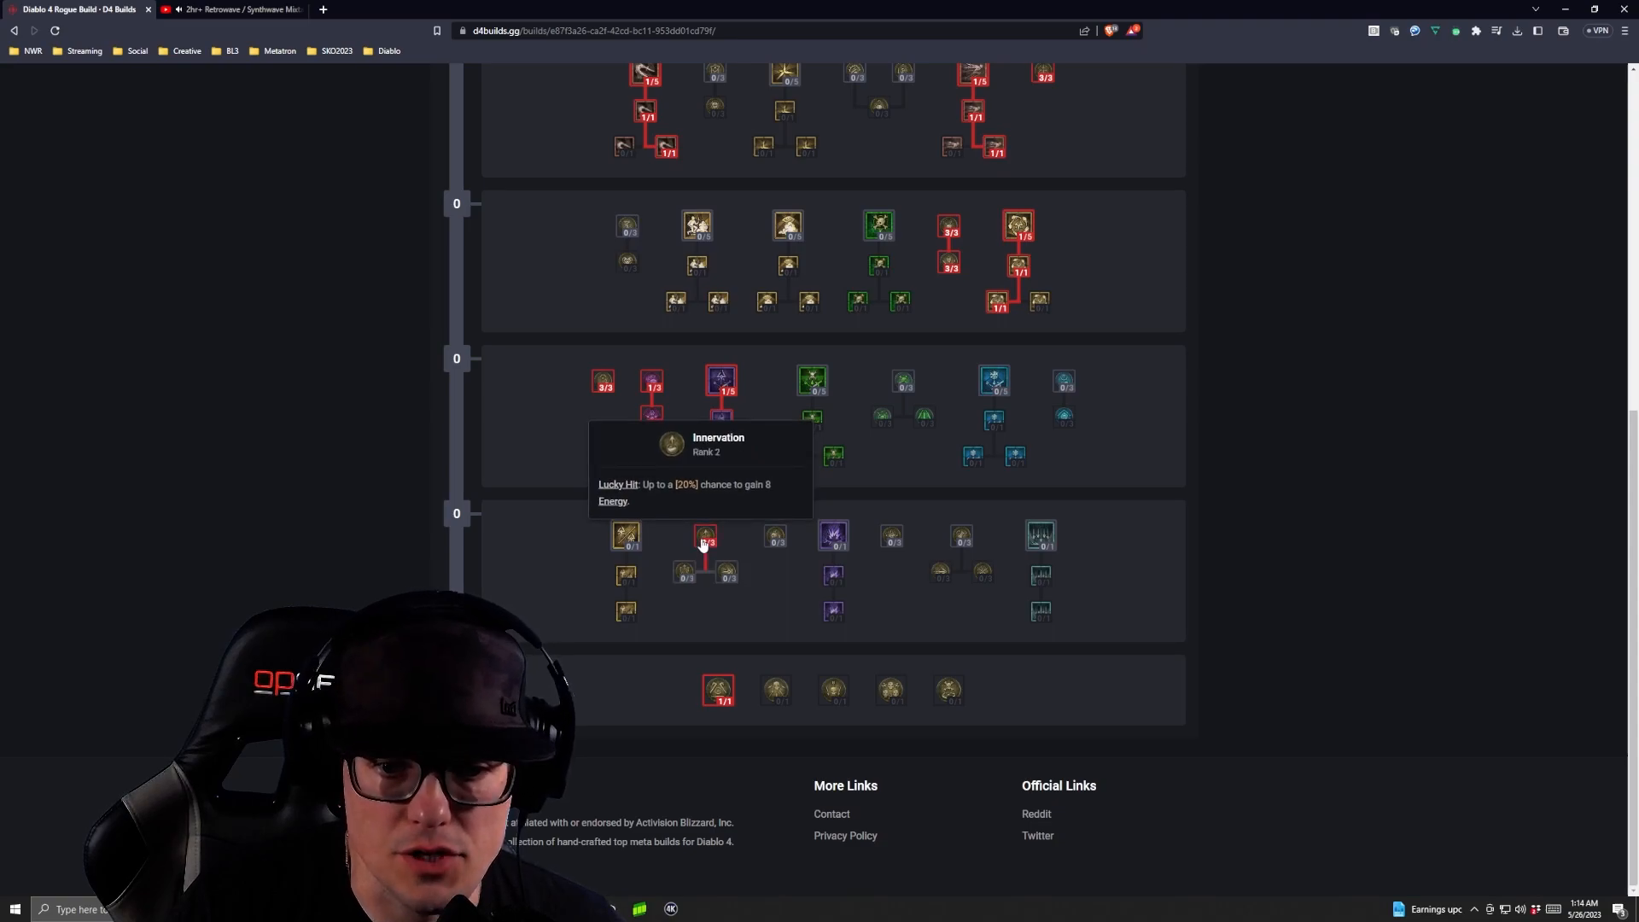
left_click(706, 536)
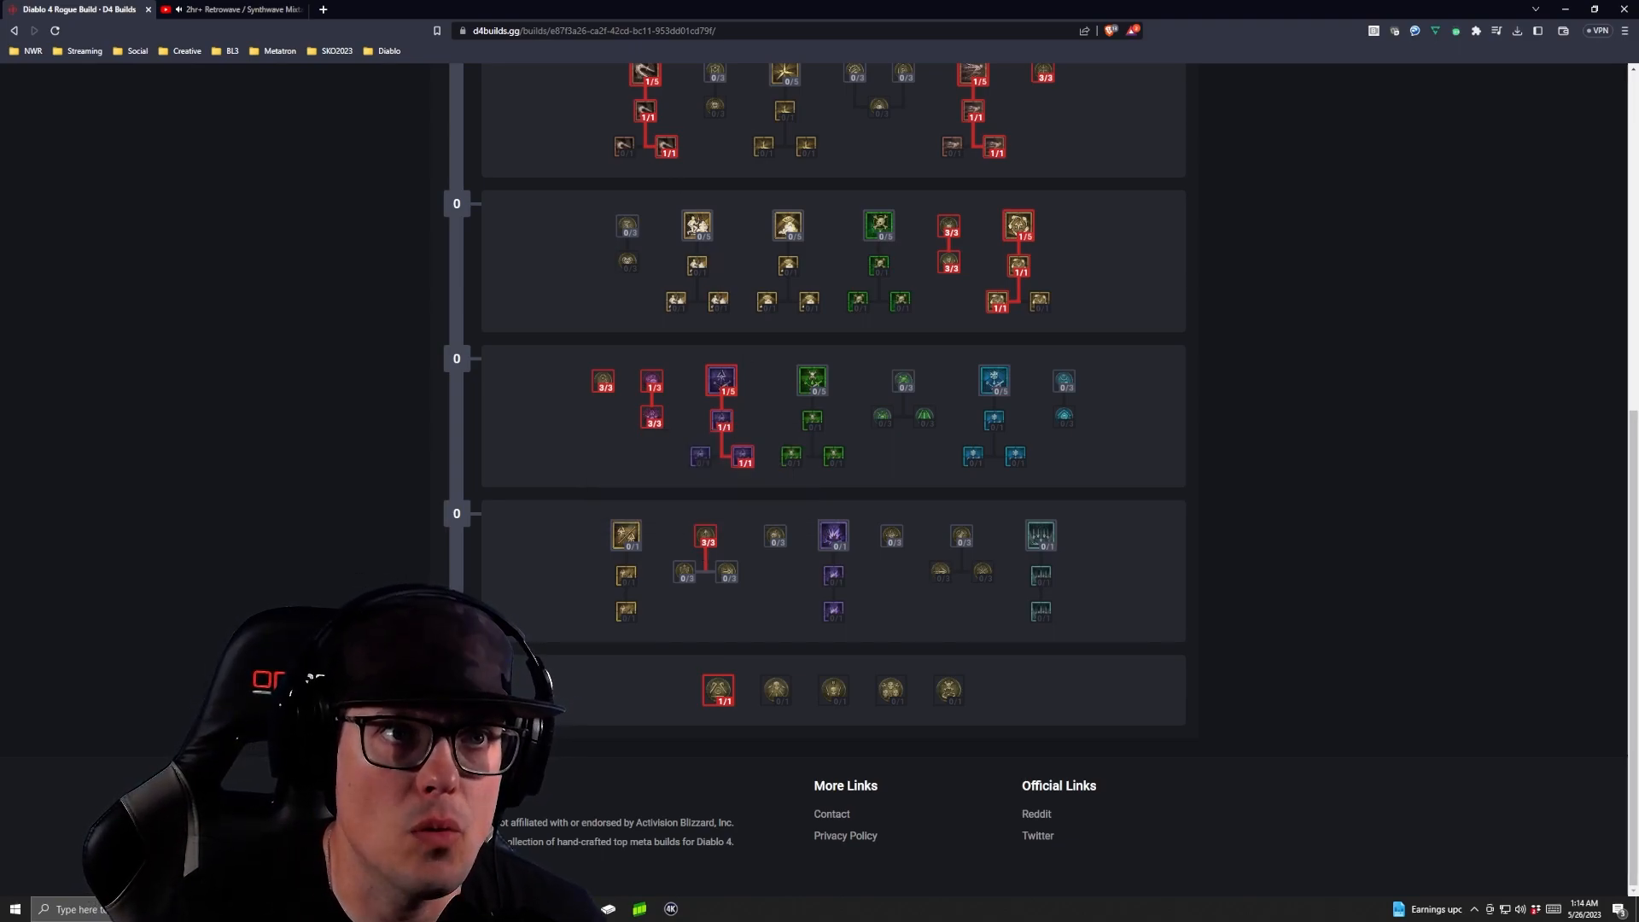
mouse_move(963, 545)
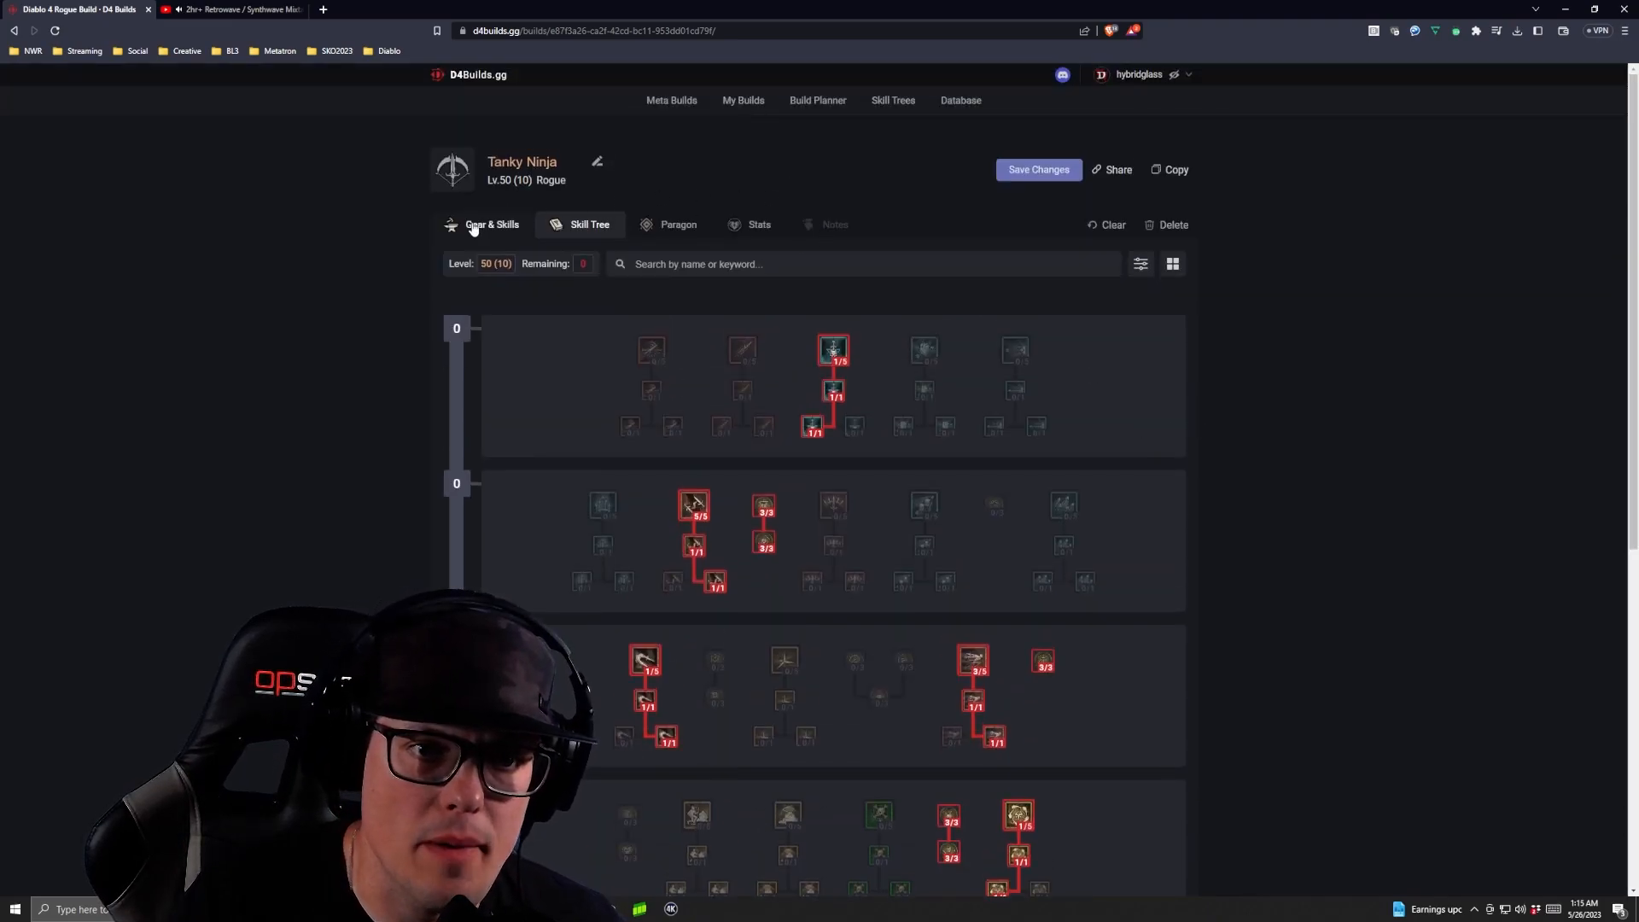
Step: Switch to the Gear & Skills tab to view the Tanky Ninja's aspects and skills
left_click(491, 224)
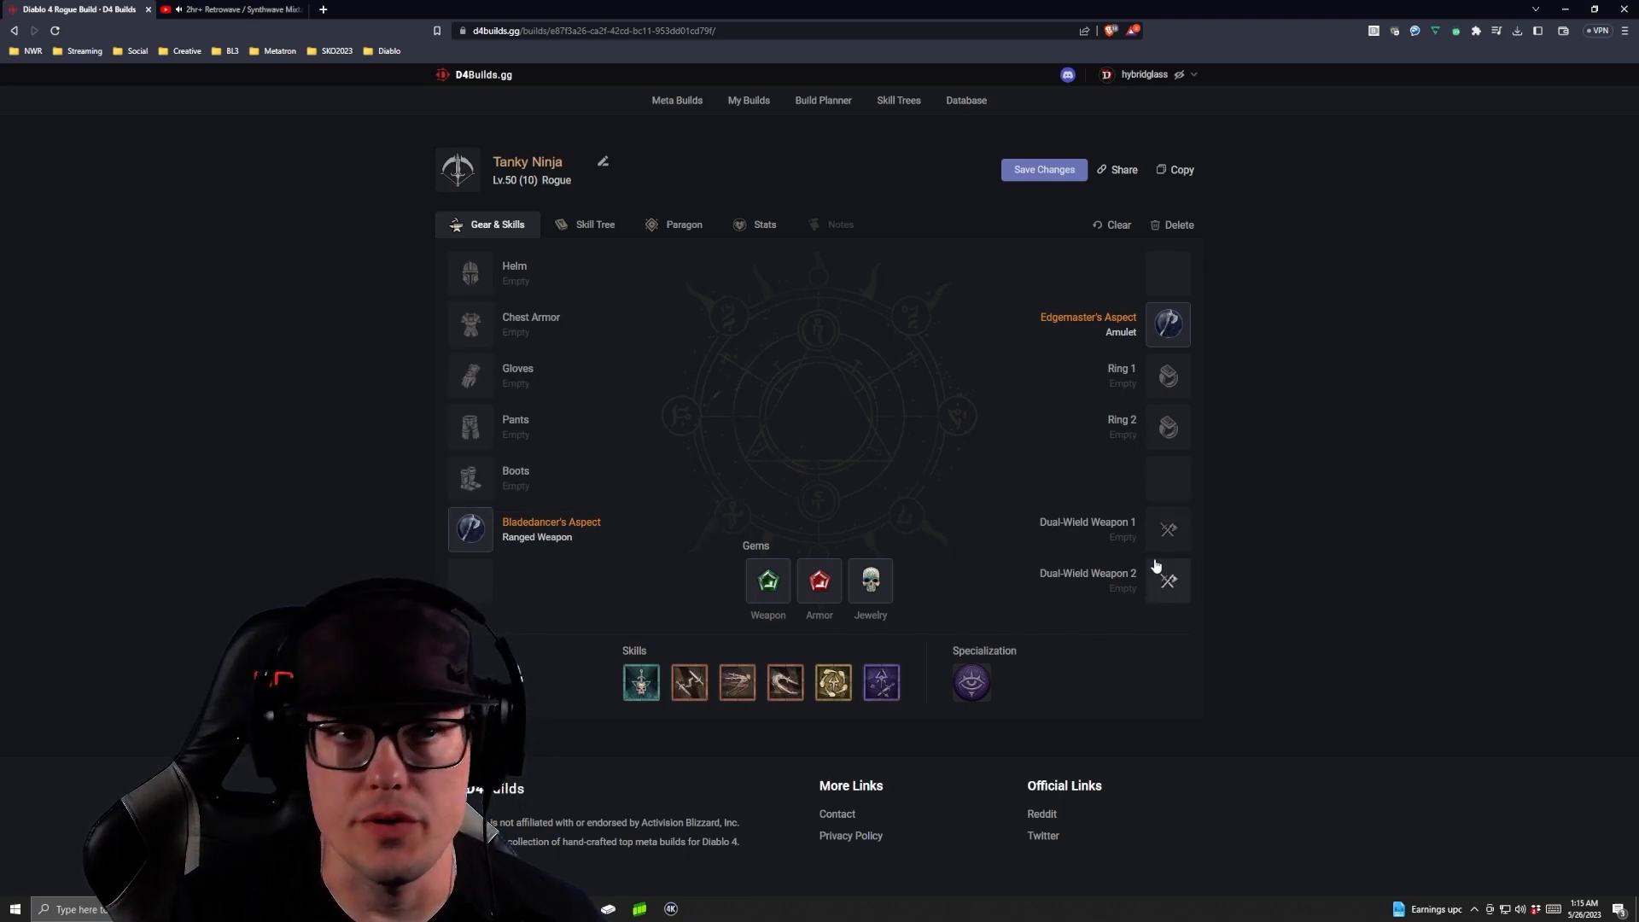
mouse_move(468, 531)
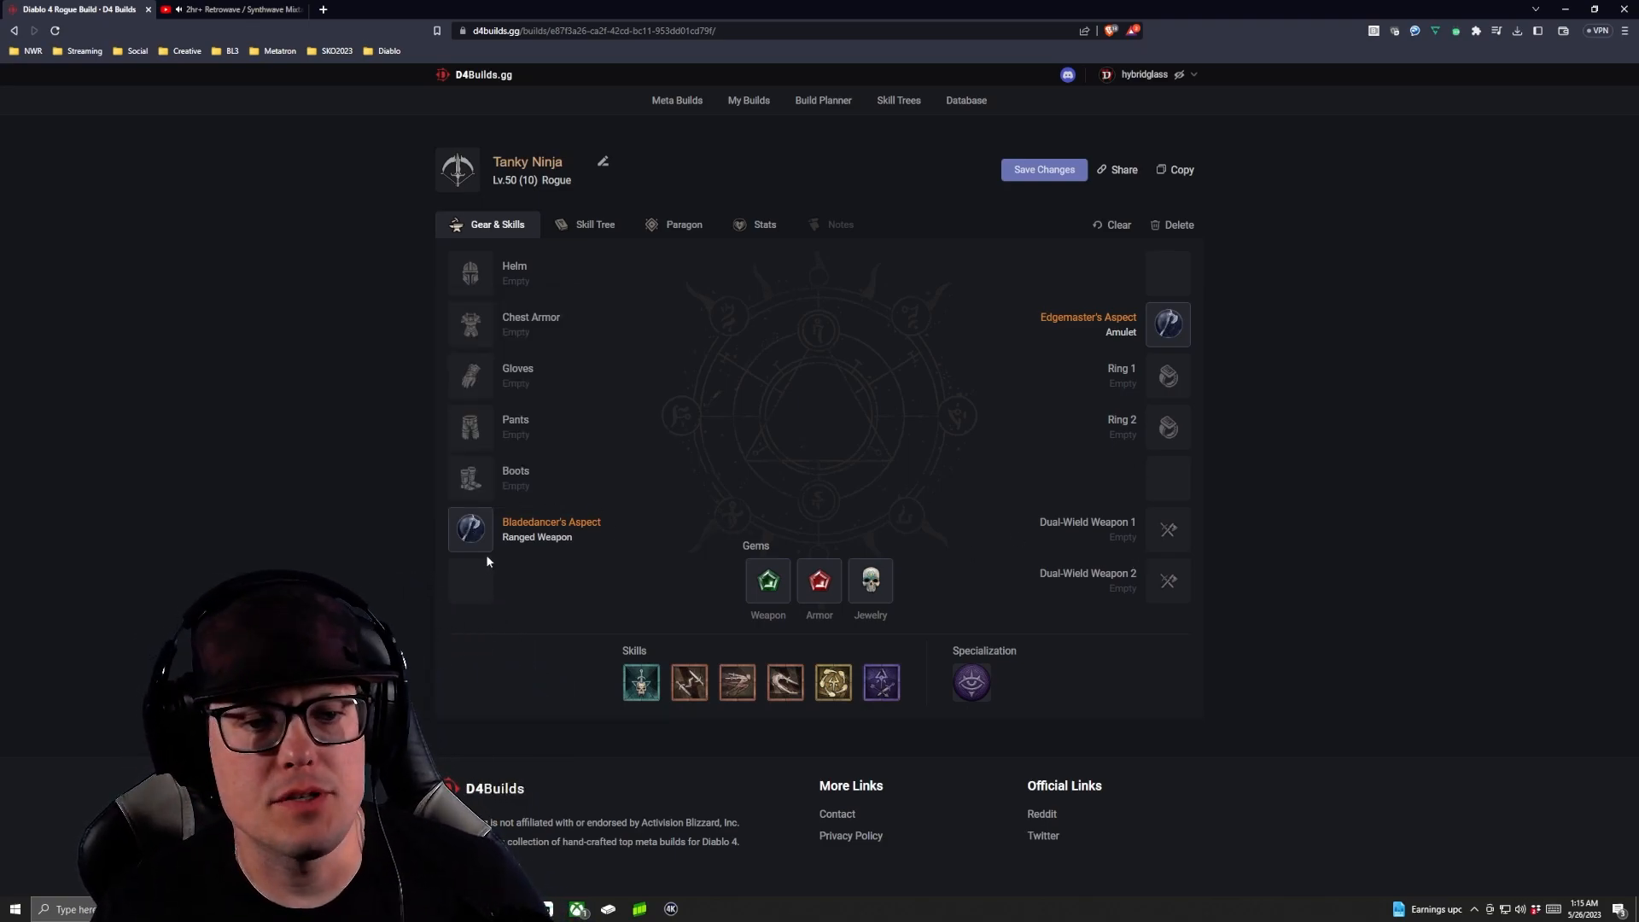
mouse_move(472, 536)
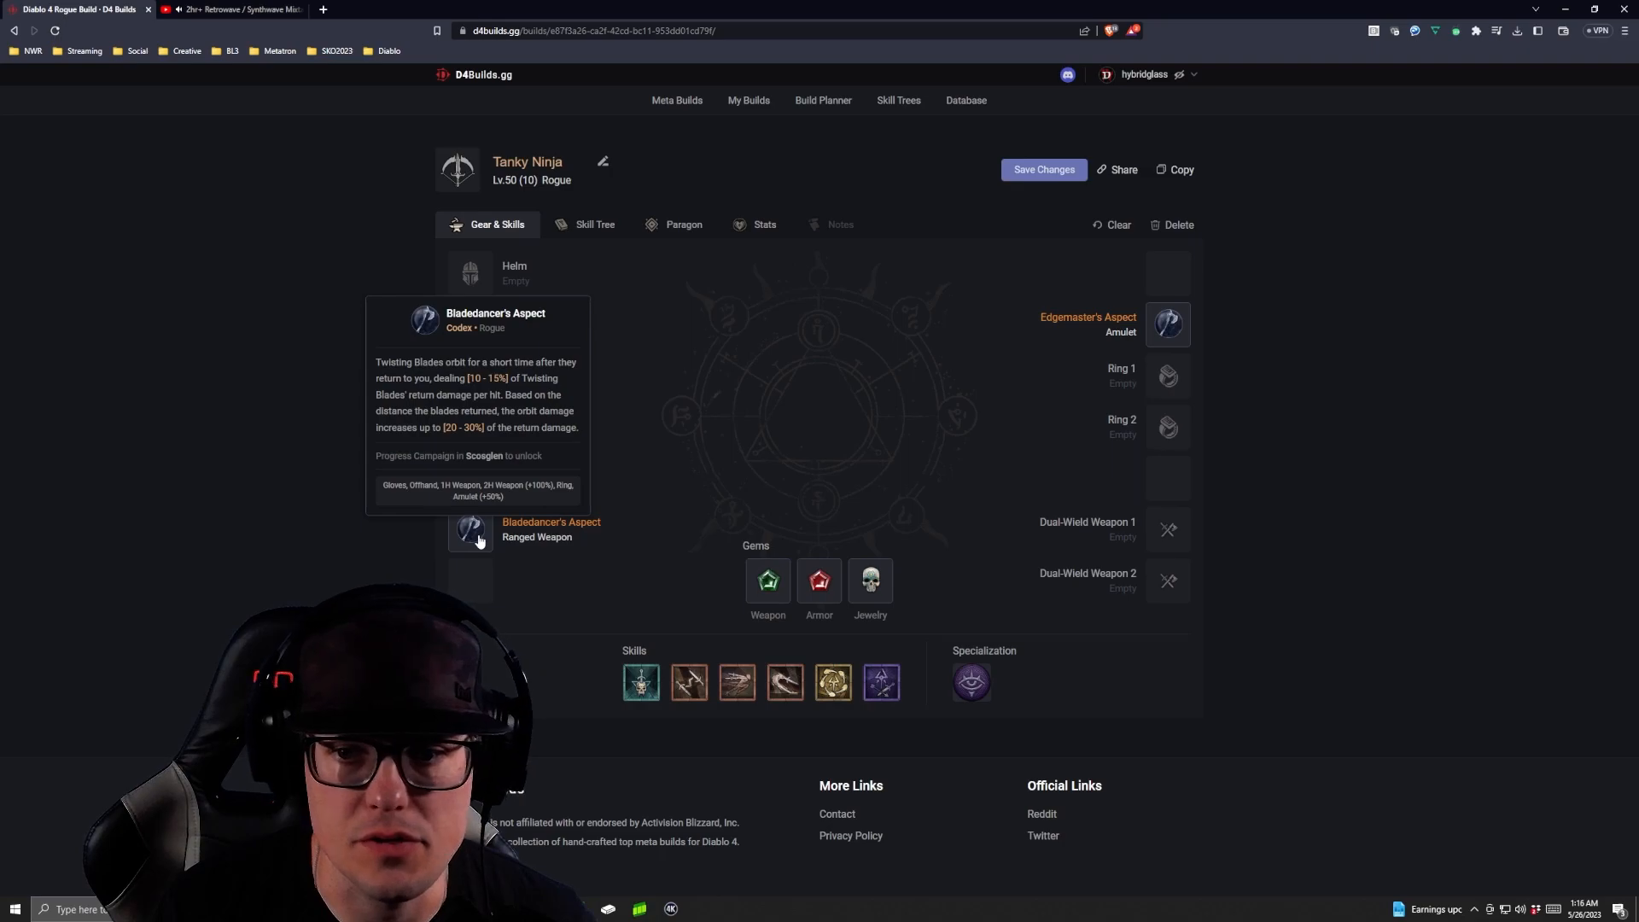
mouse_move(1168, 324)
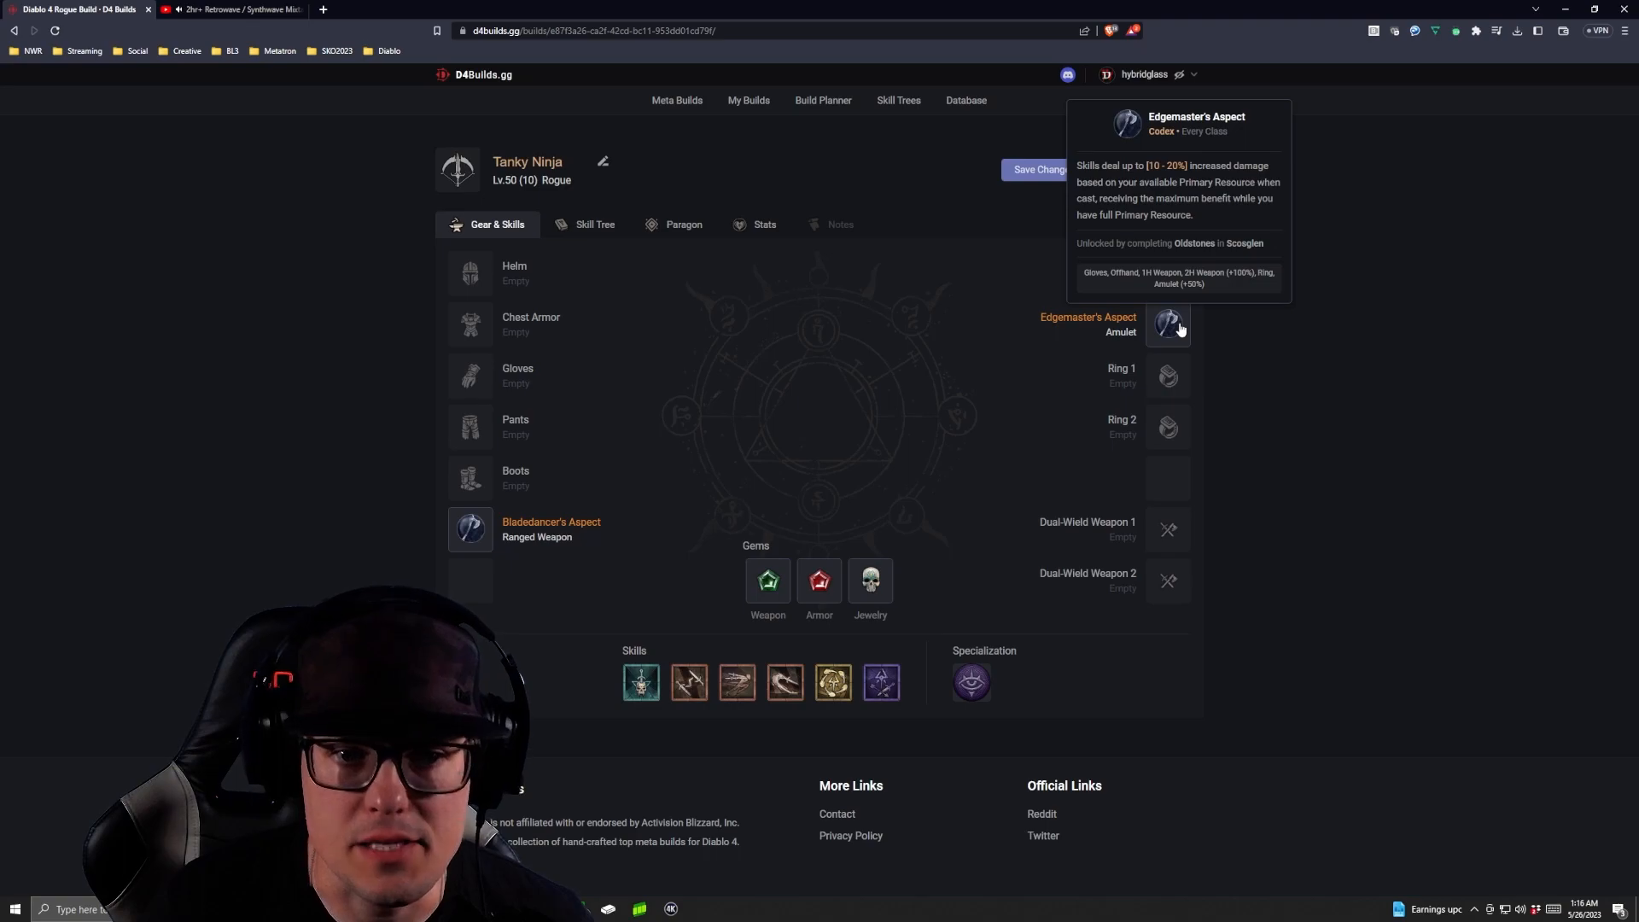
Step: Search 'im' and put Aspect of Imitated Imbuement on Ring 1
left_click(1168, 324)
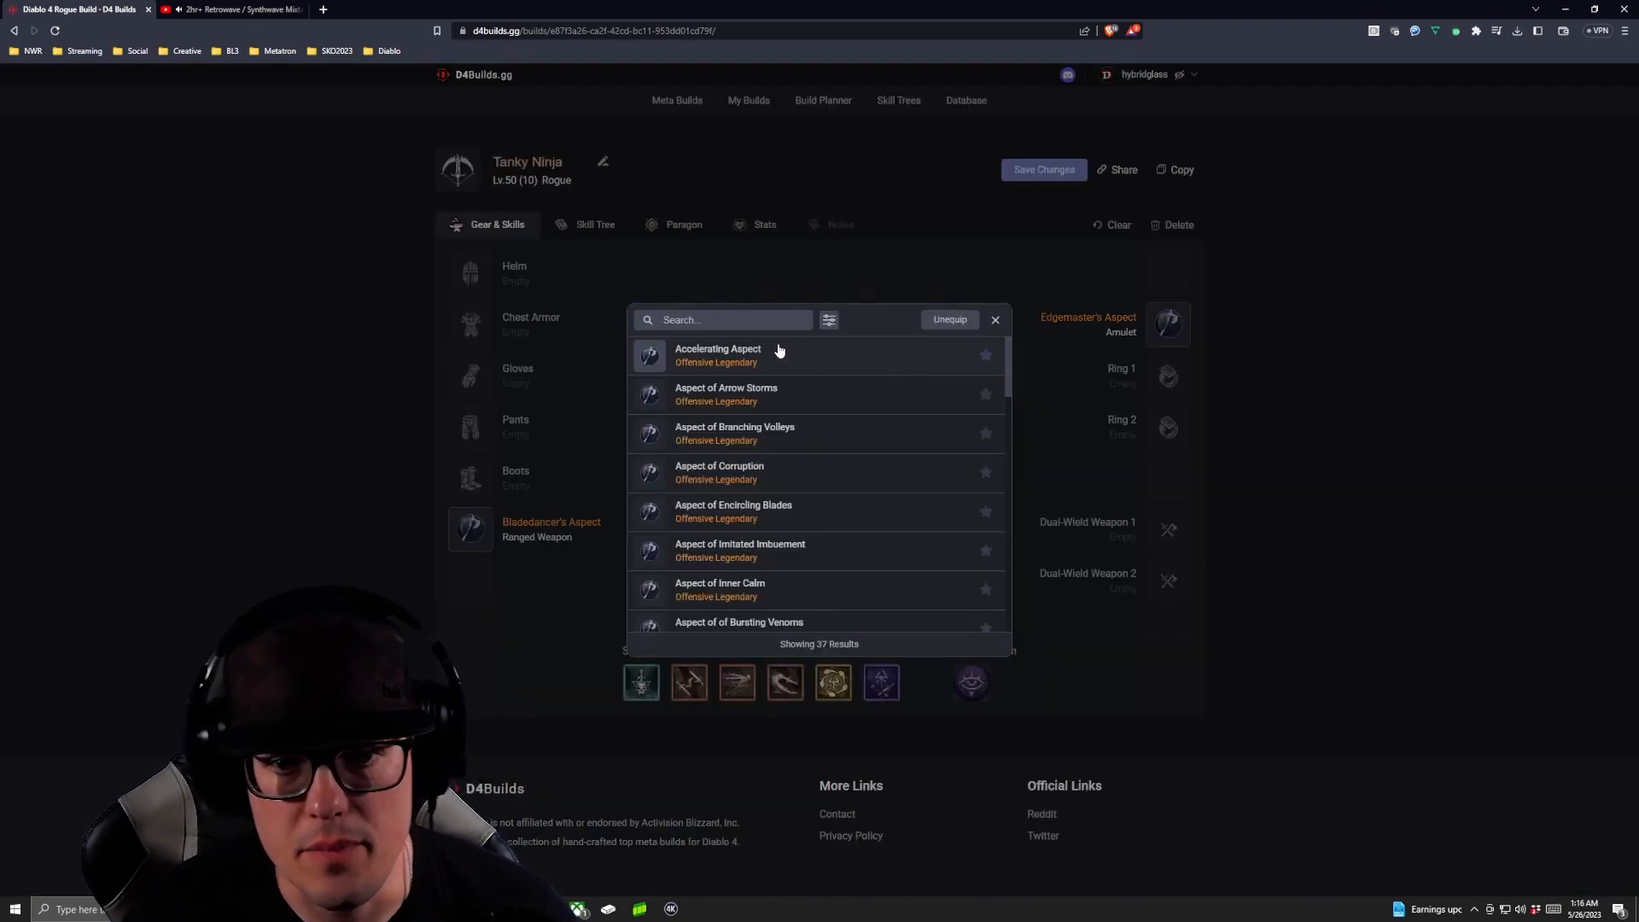
type("in")
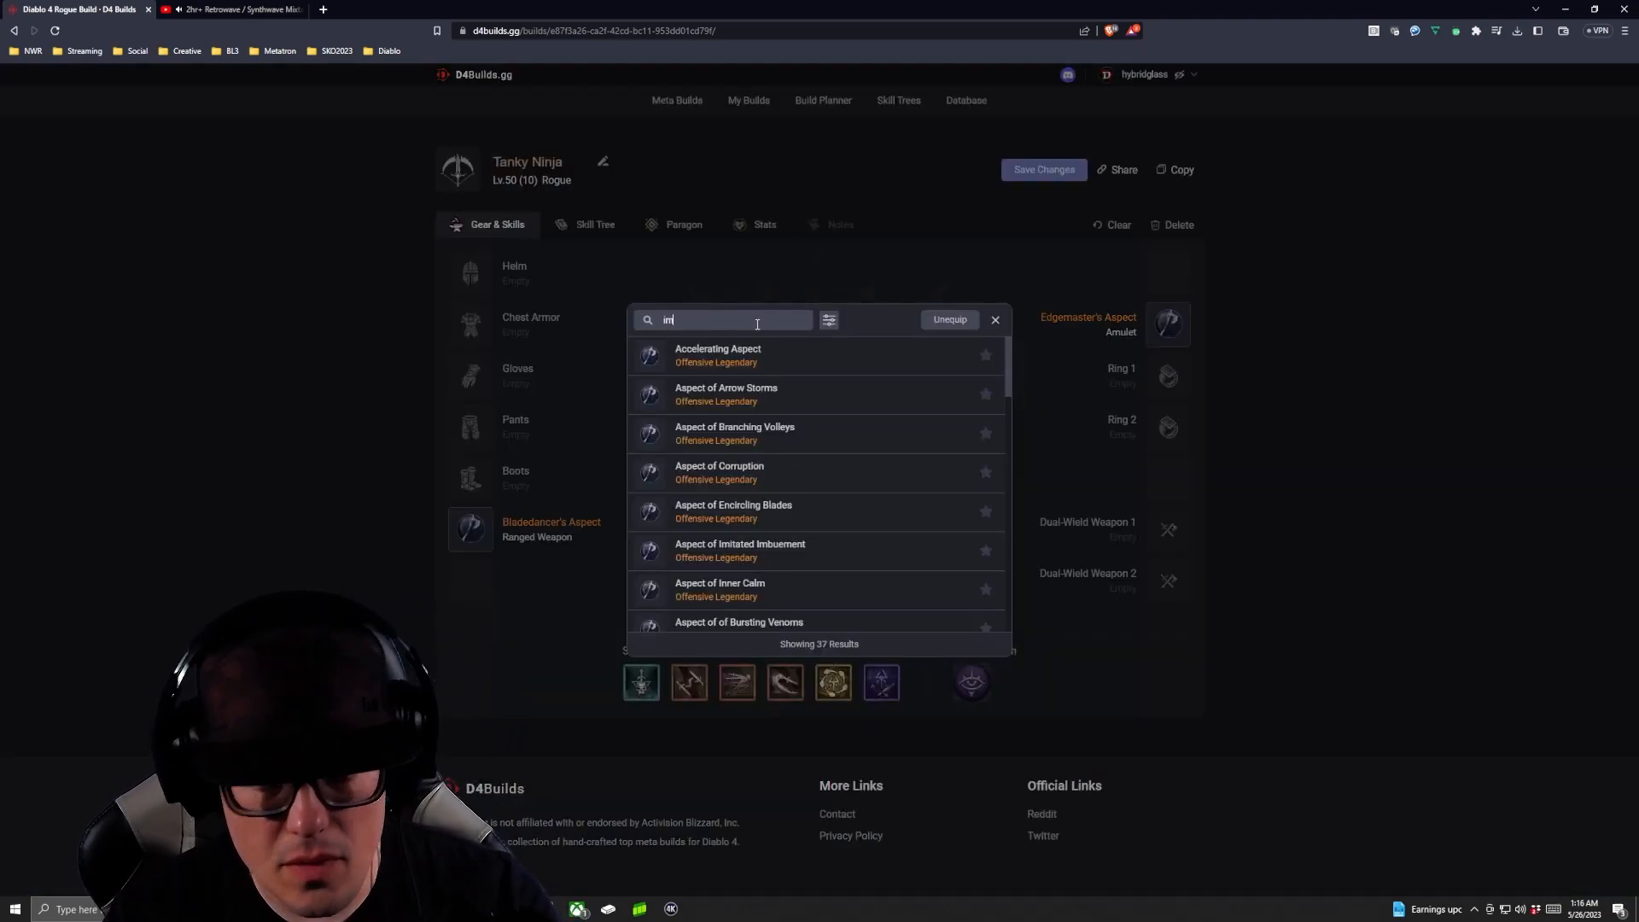
type("m")
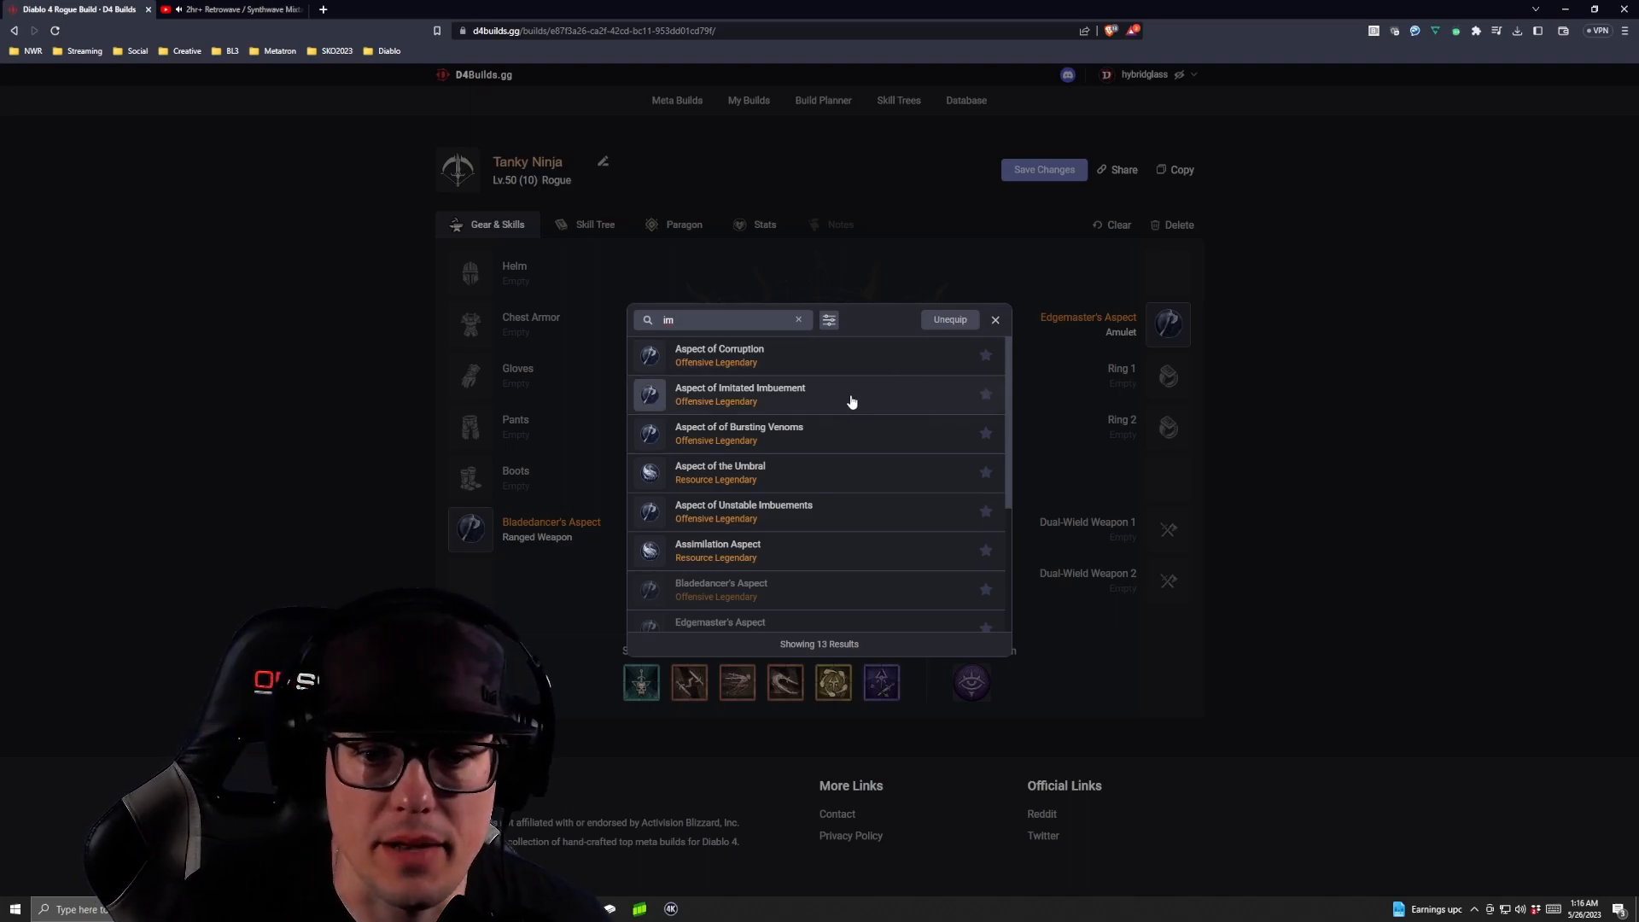
left_click(739, 393)
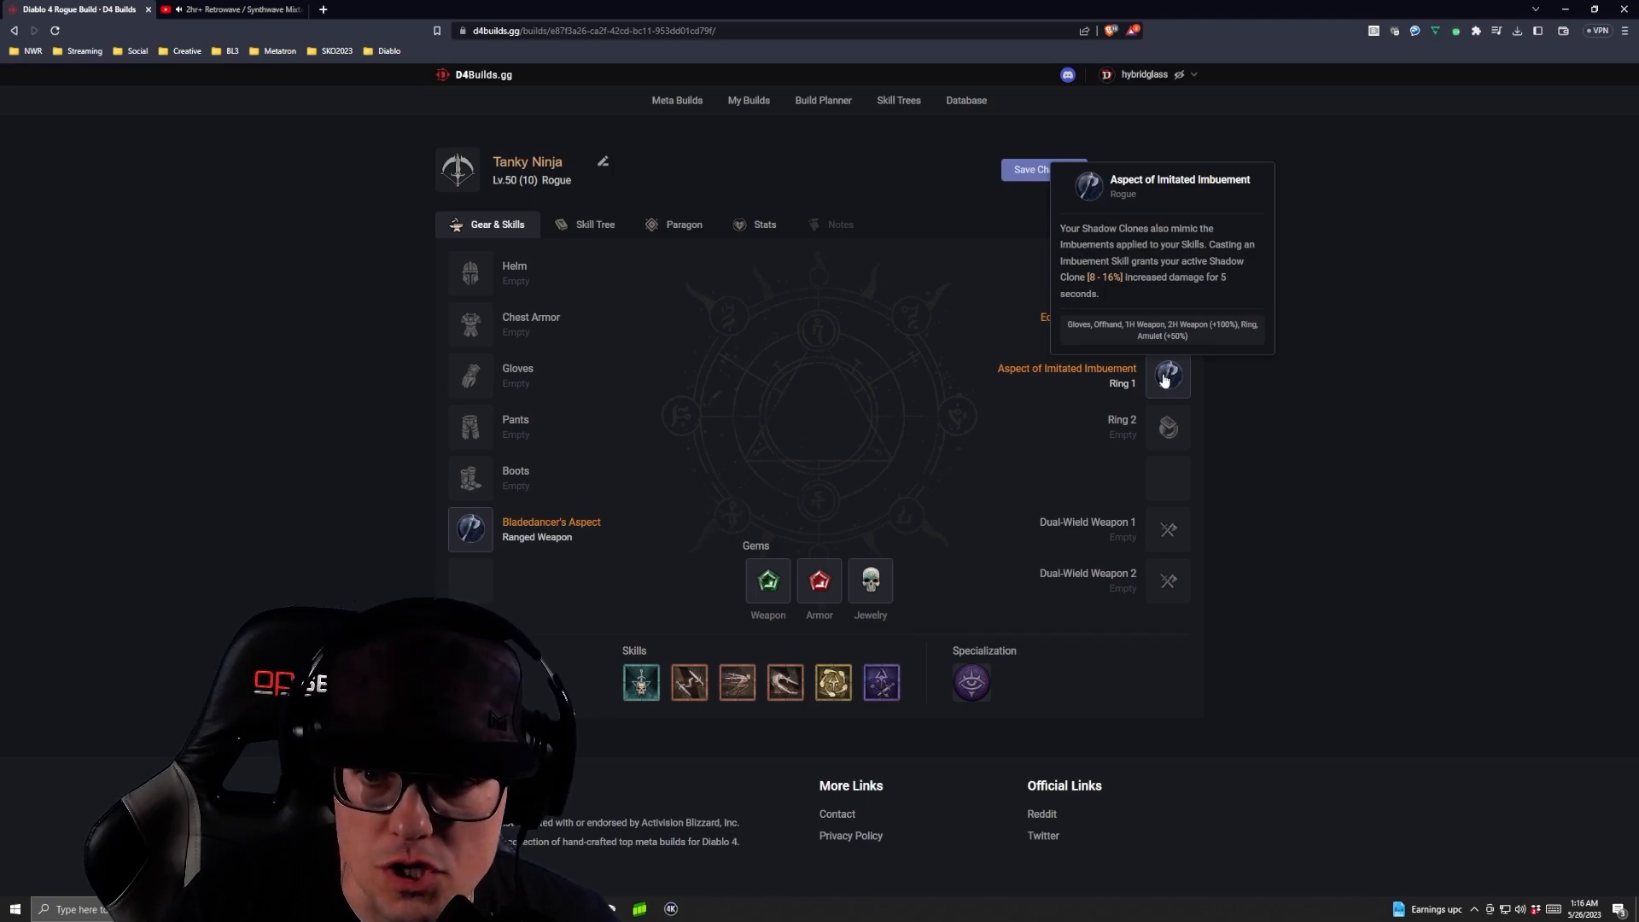
Step: Replace Ring 1's aspect with Aspect of Unstable Imbuements
left_click(1167, 376)
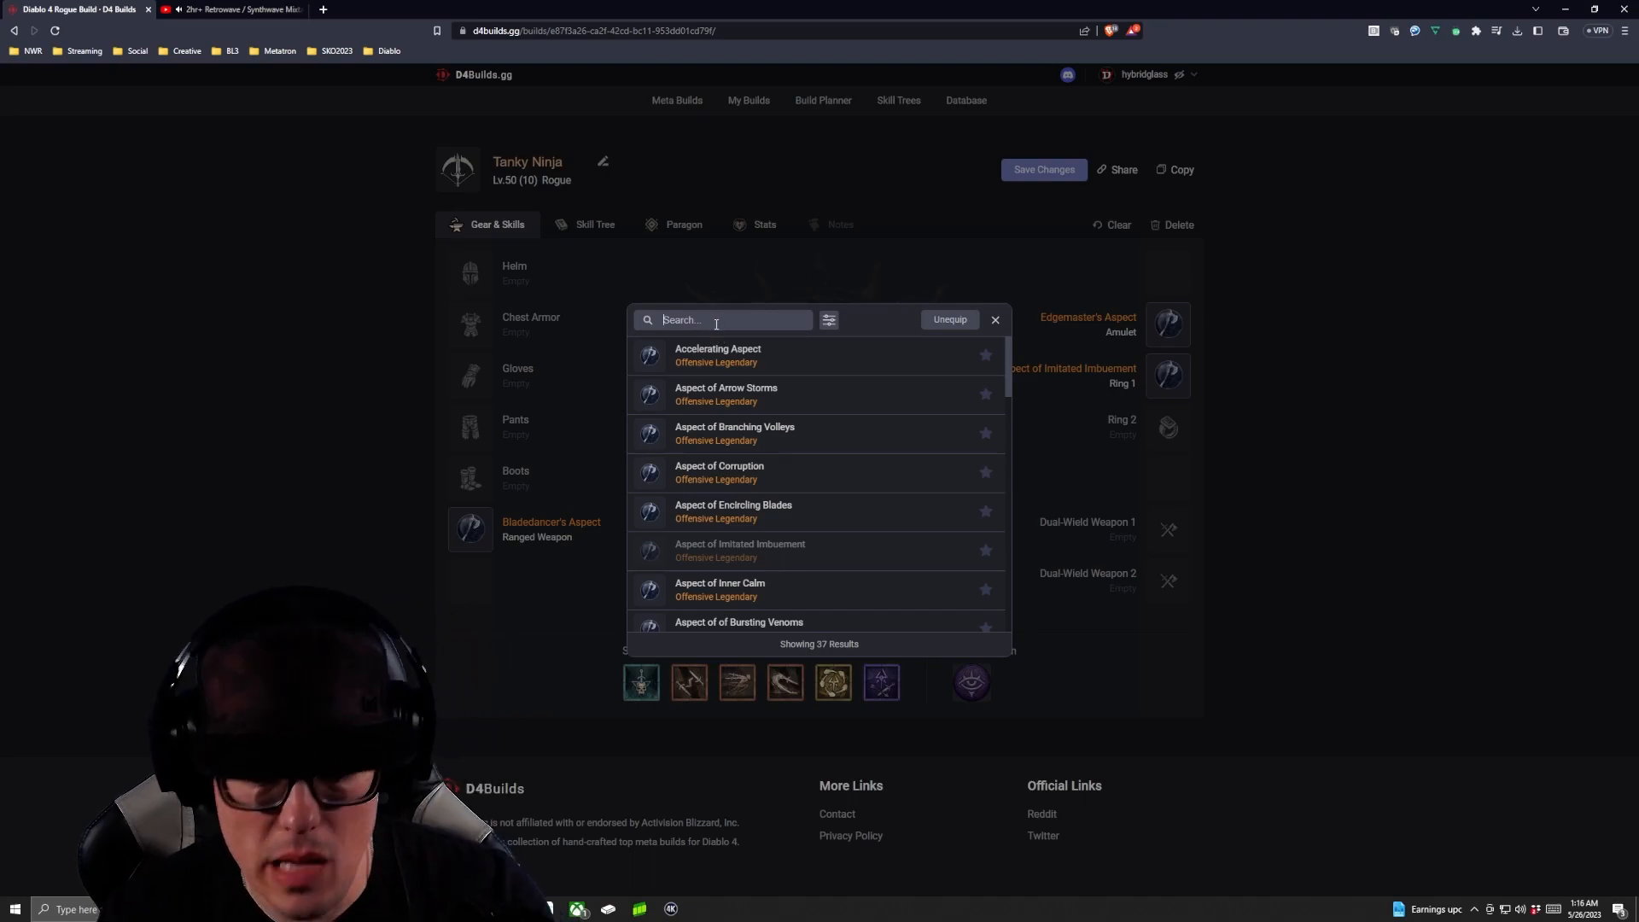
type("im")
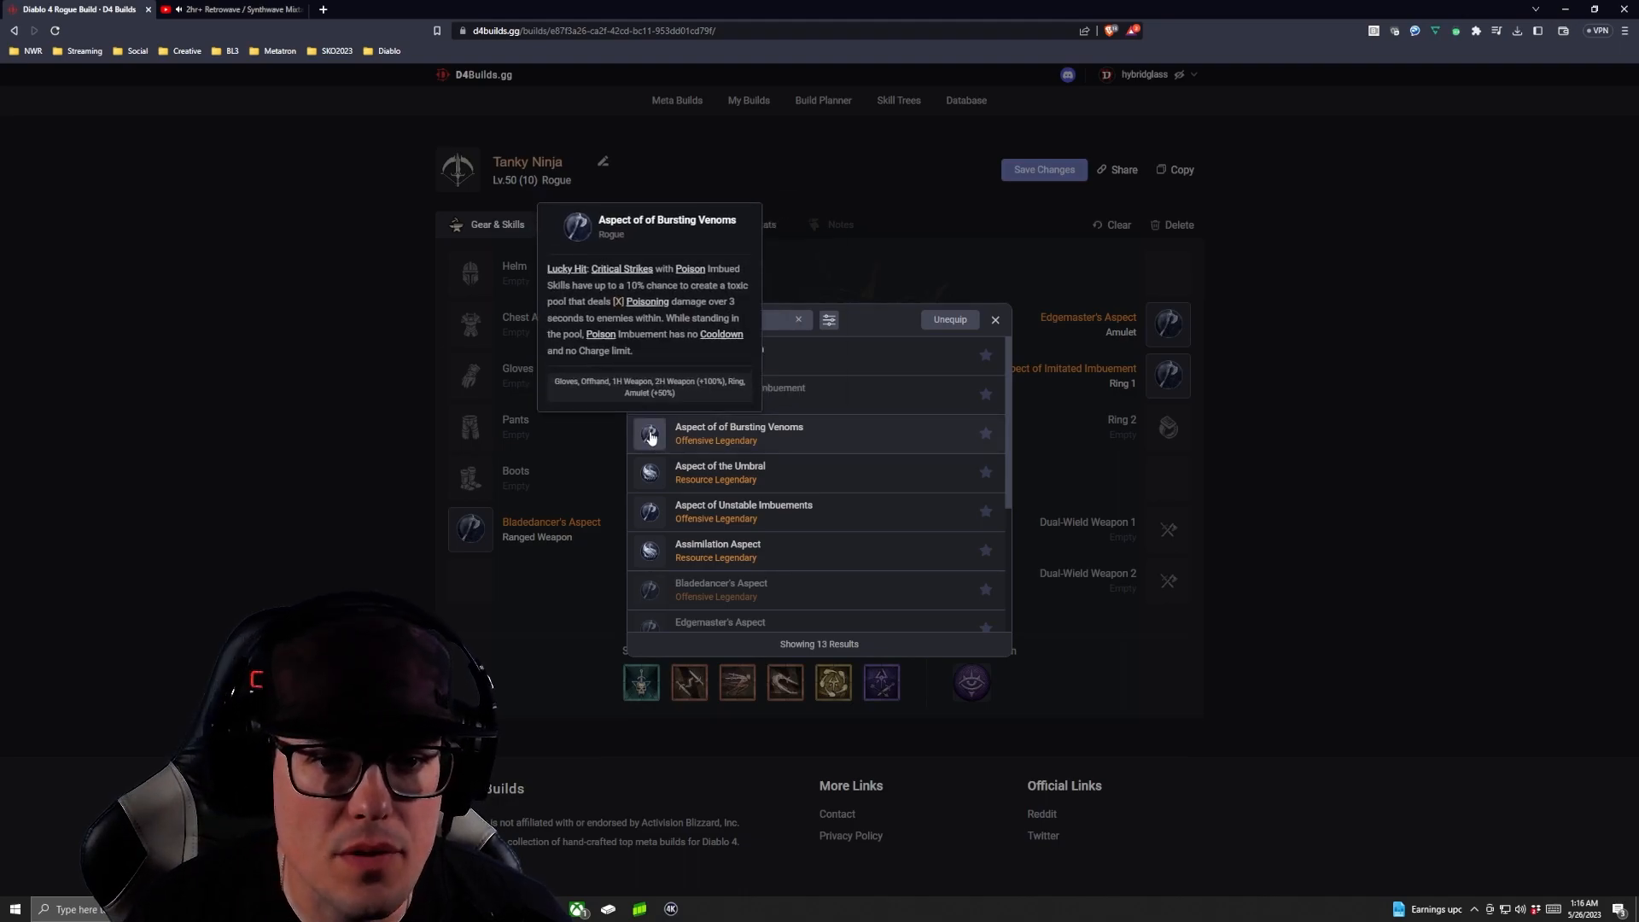
mouse_move(647, 473)
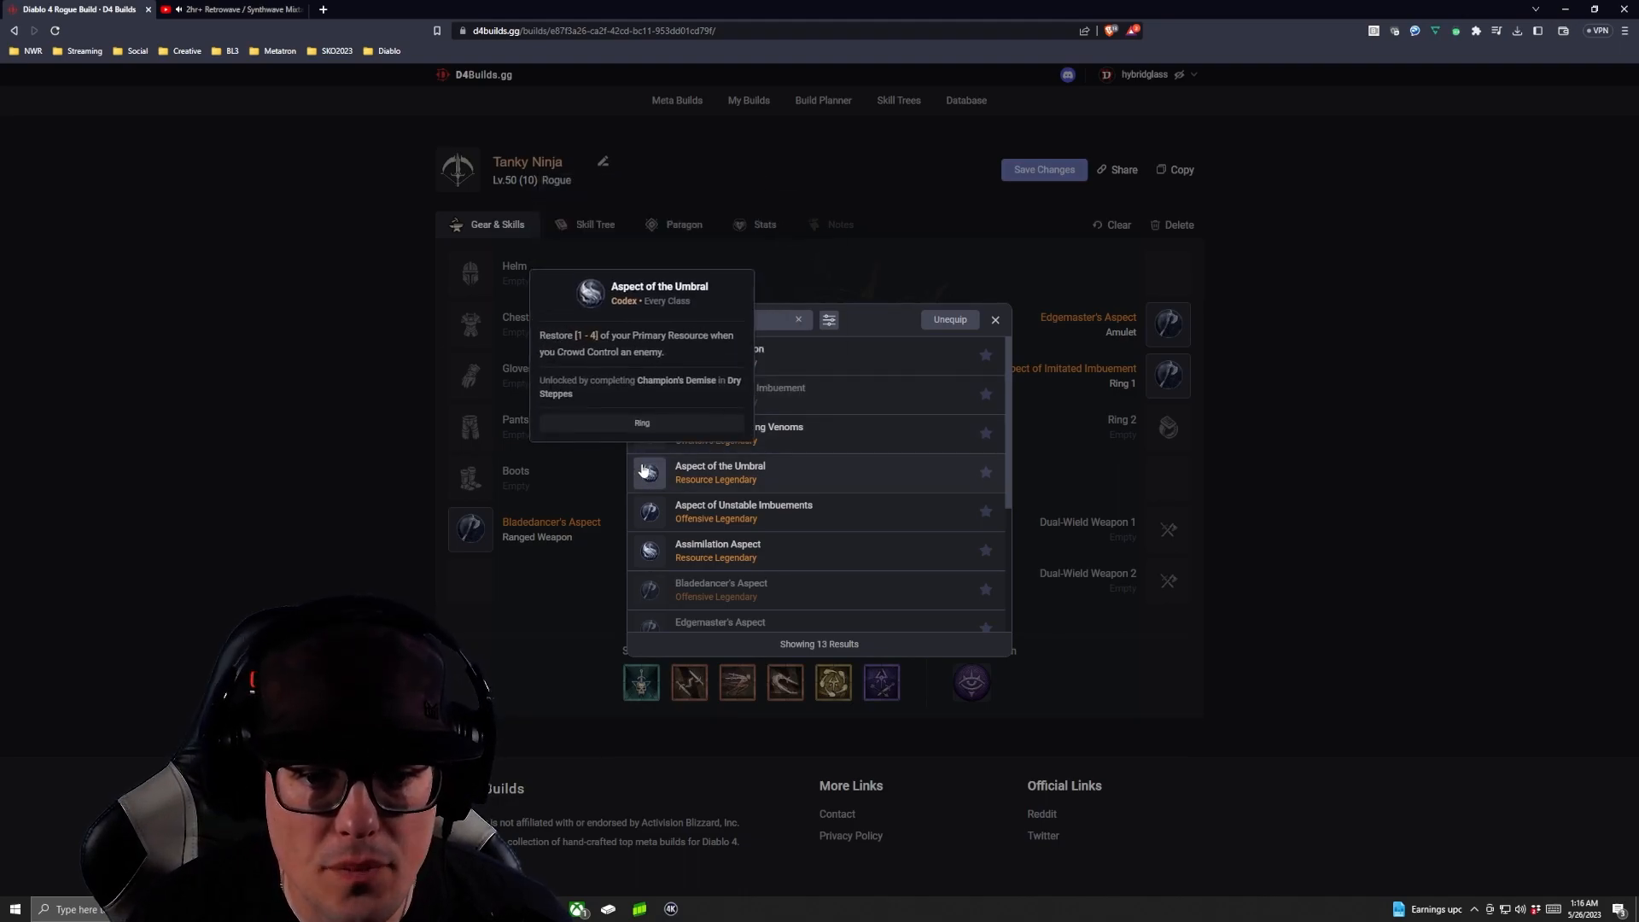
mouse_move(650, 516)
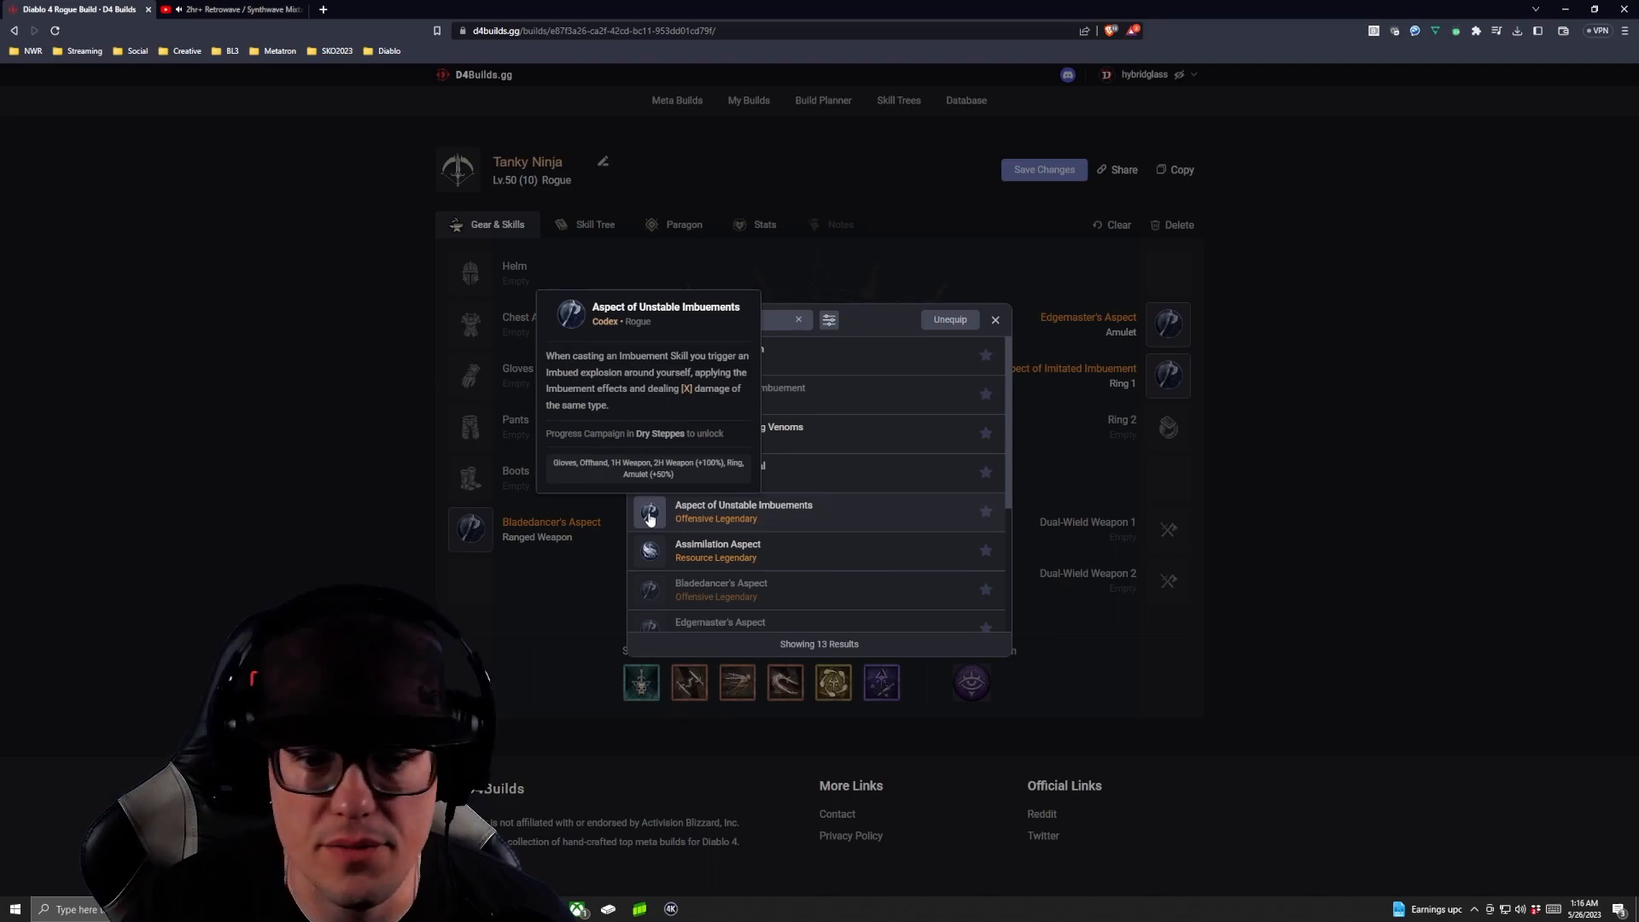
left_click(649, 512)
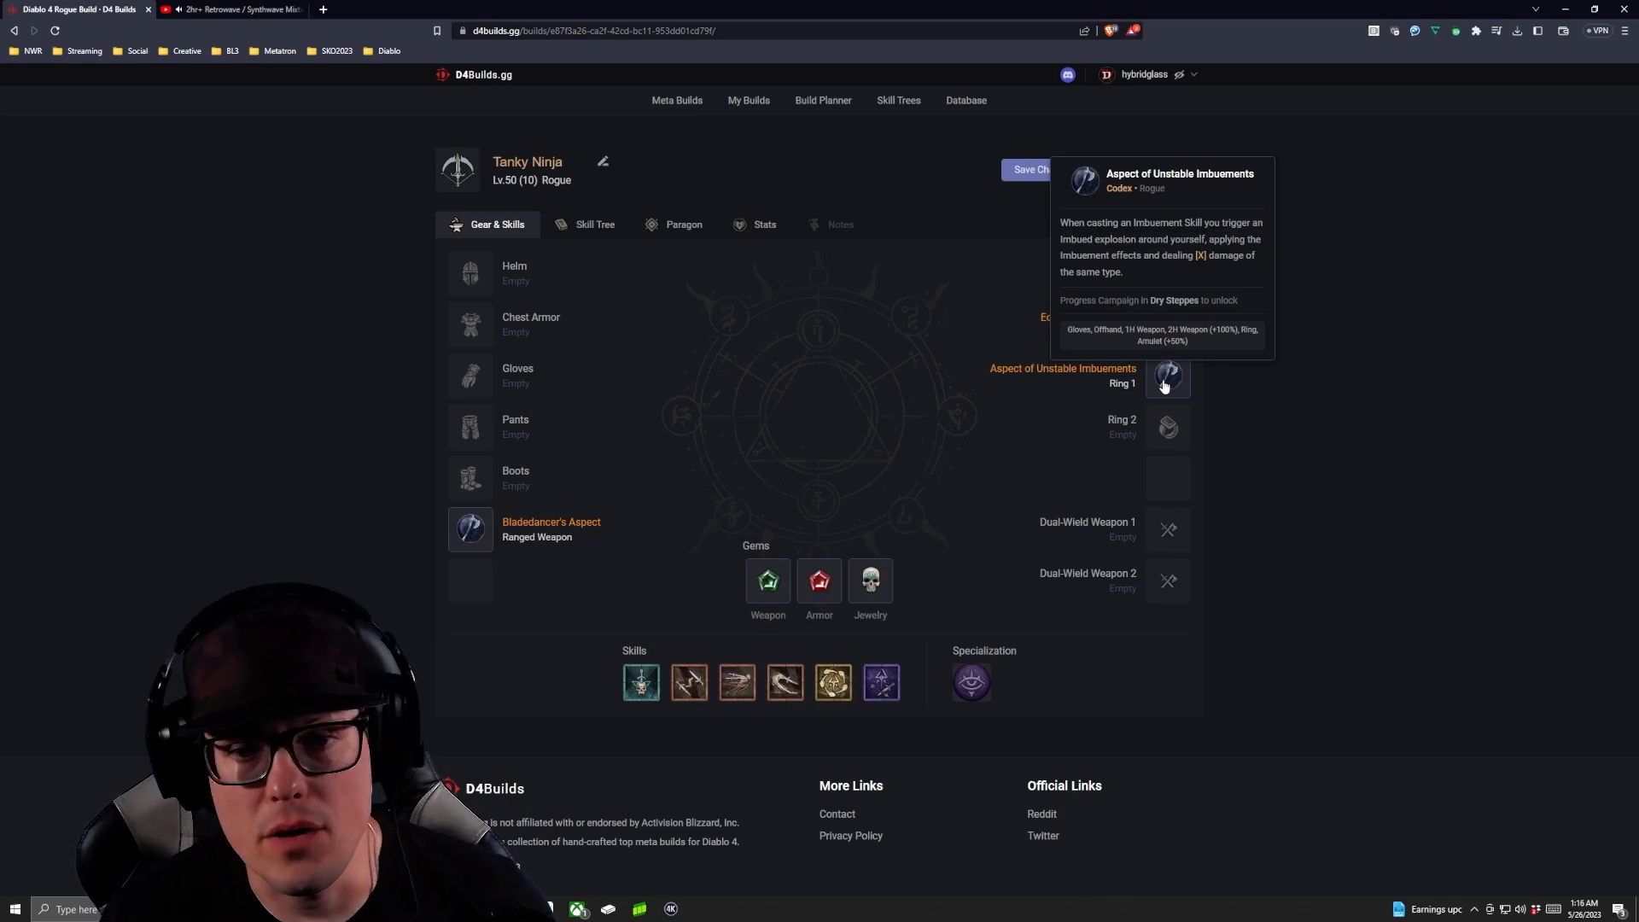
left_click(1167, 380)
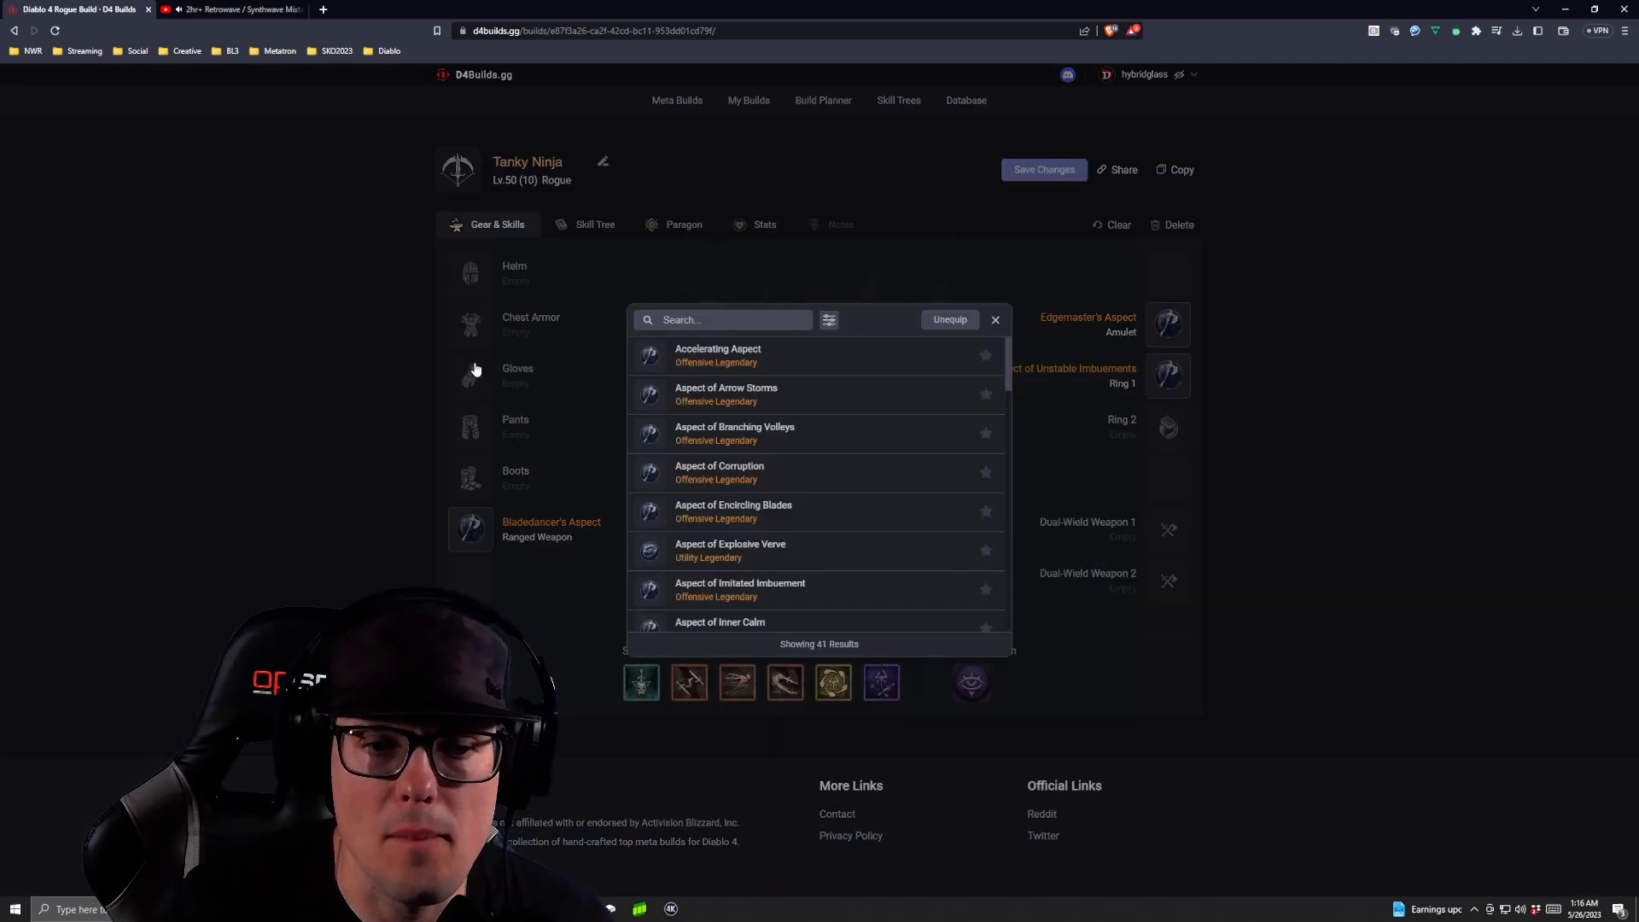
scroll("down", 3)
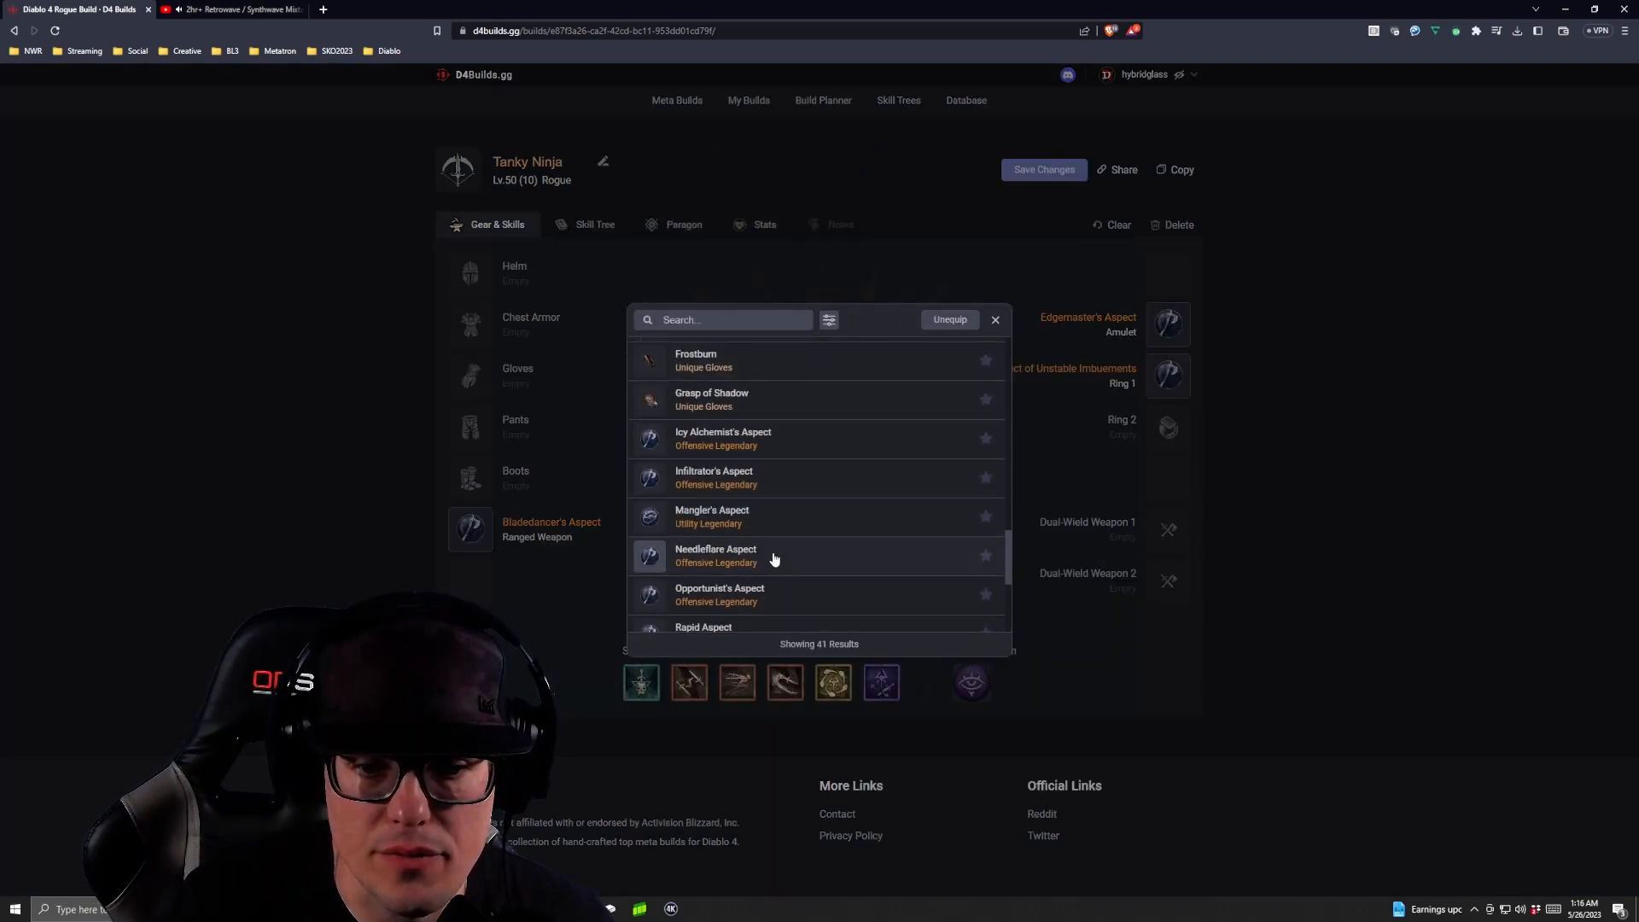
mouse_move(655, 401)
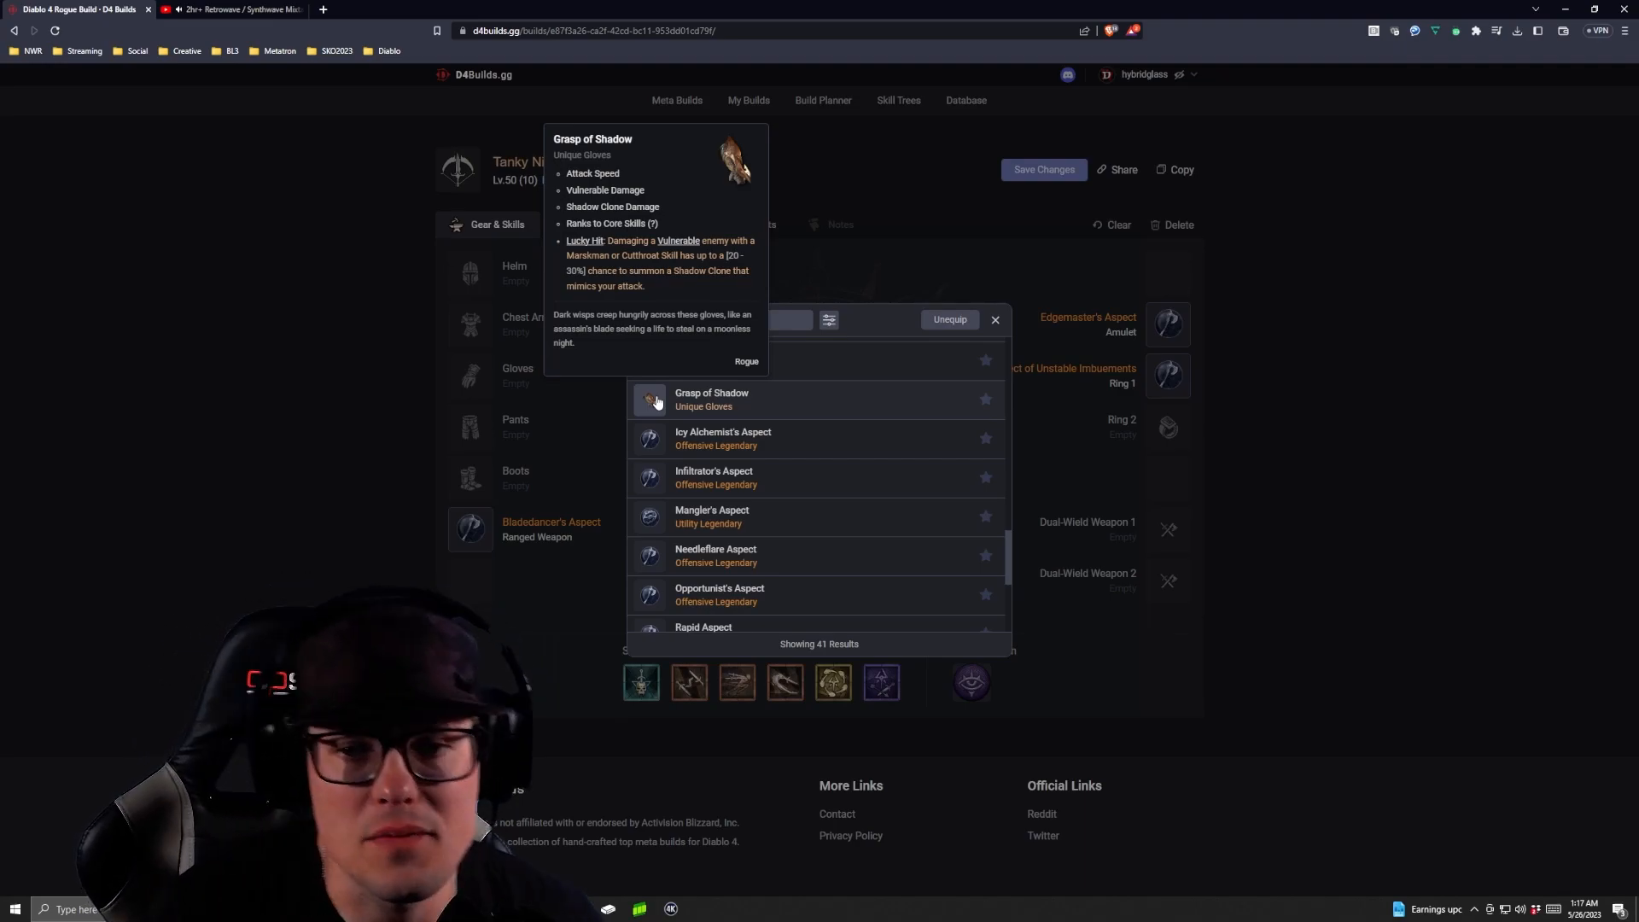
left_click(994, 319)
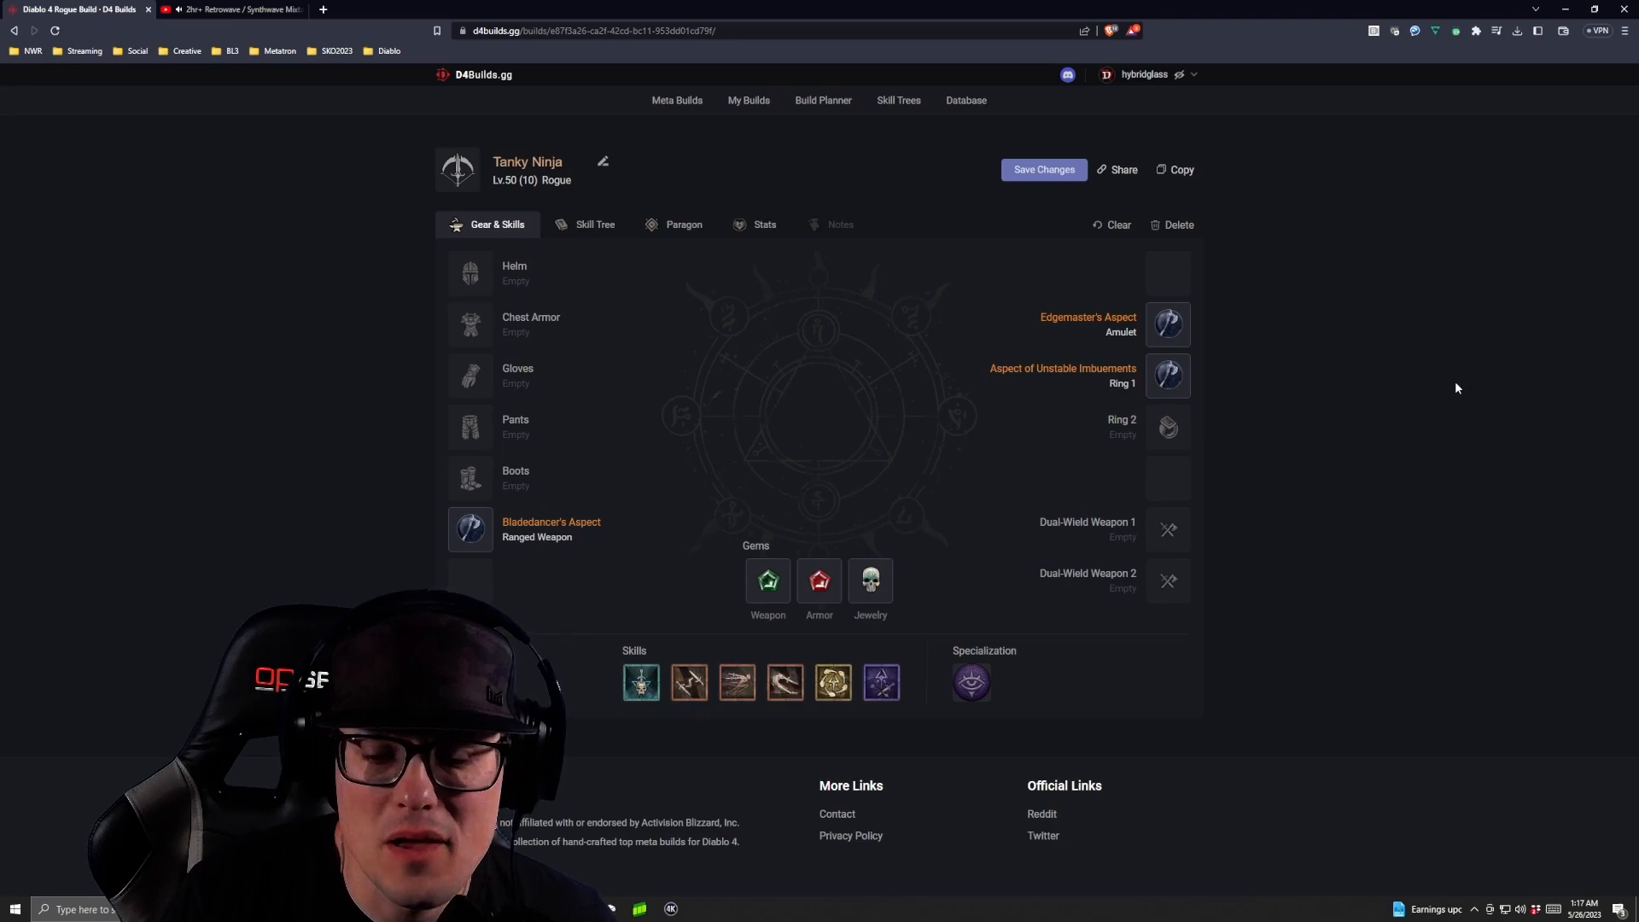